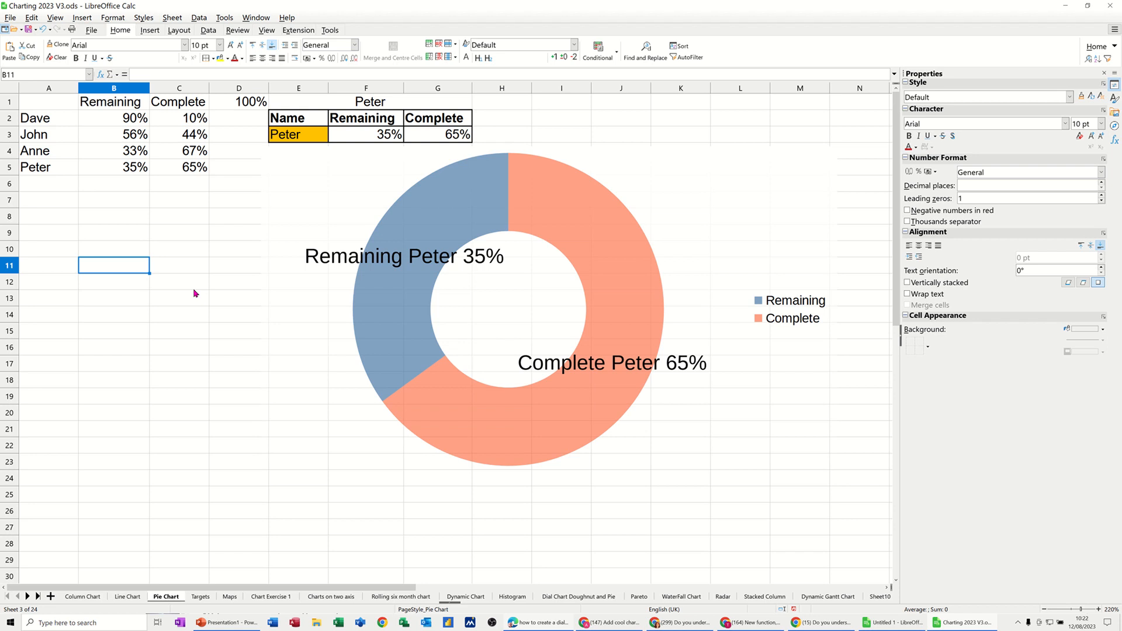
mouse_move(402, 380)
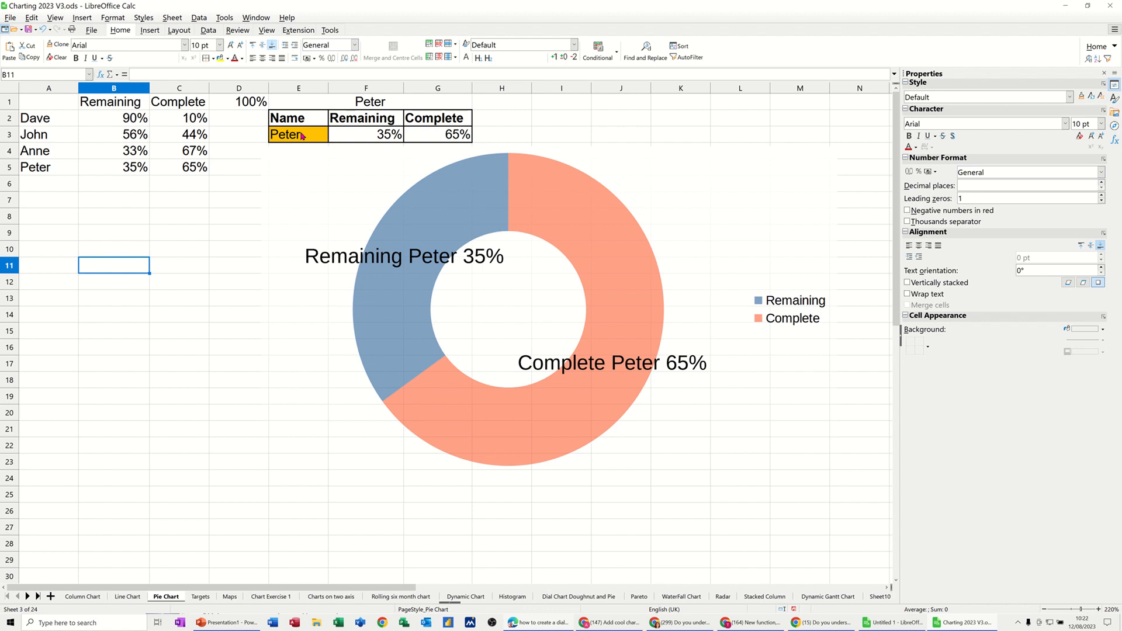
Step: Pick Dave, then Anne, then Dave again from E3's name dropdown to test the chart
left_click(299, 135)
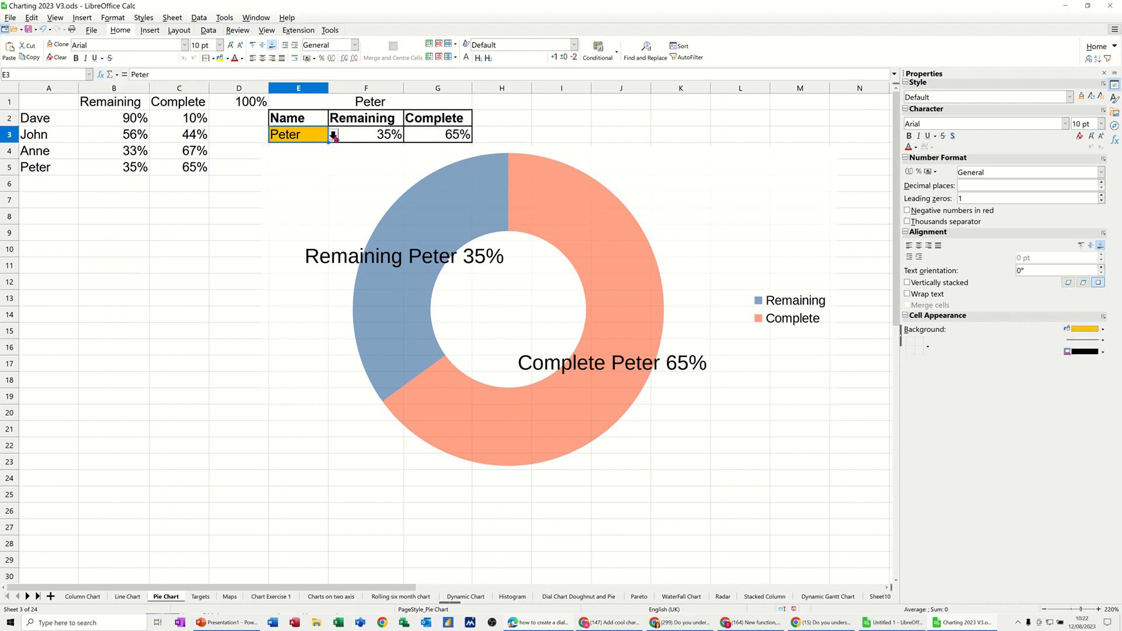
left_click(333, 134)
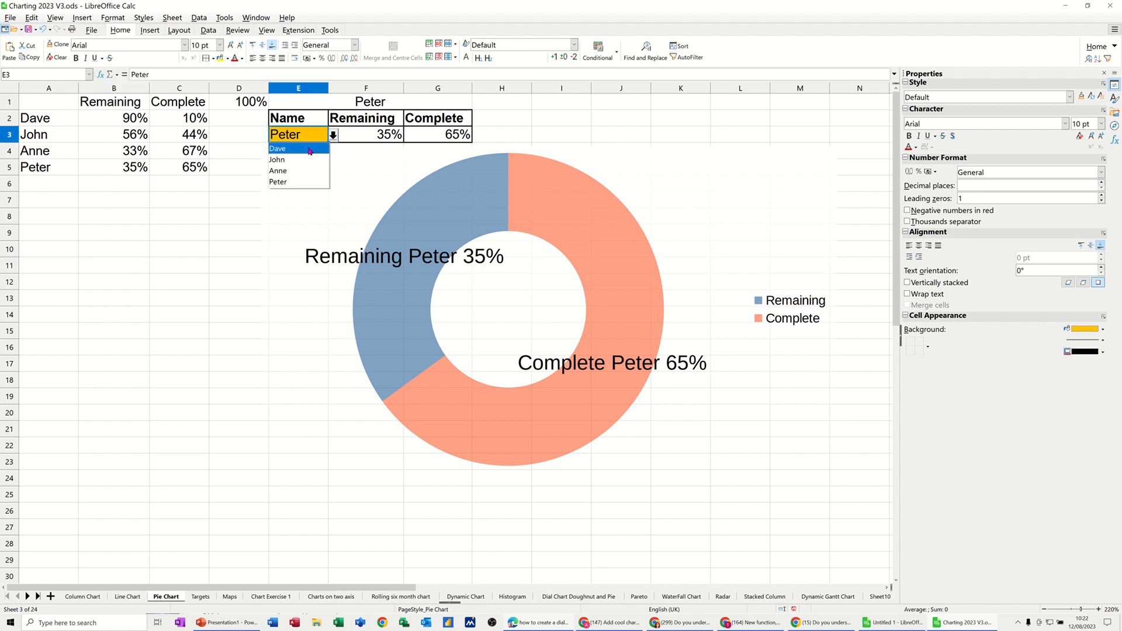
left_click(278, 148)
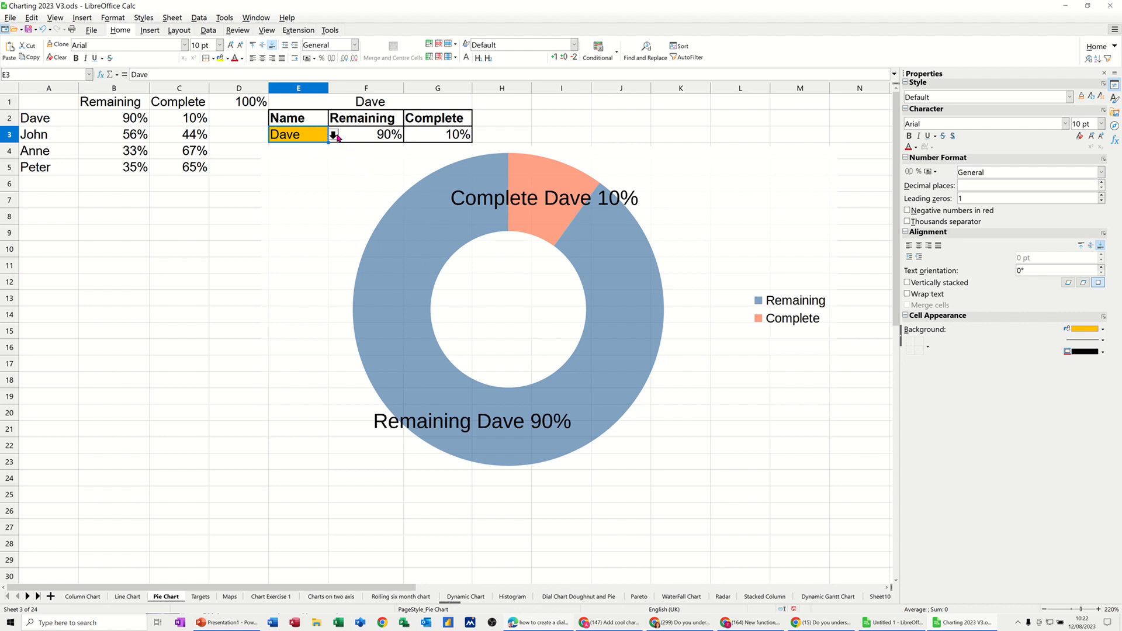
left_click(334, 134)
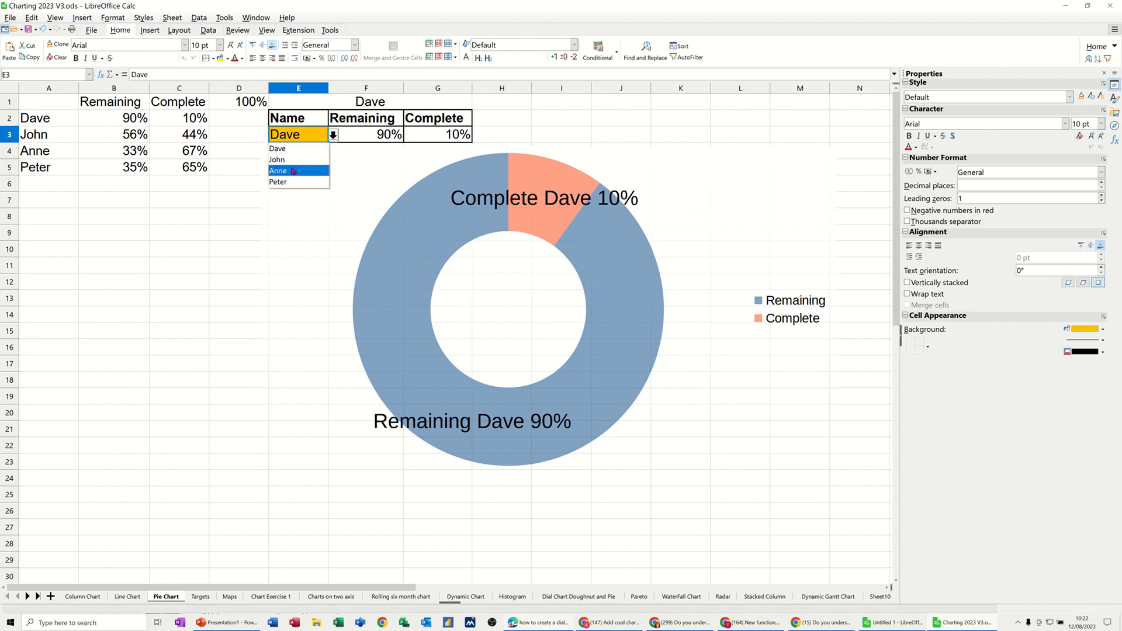
left_click(278, 171)
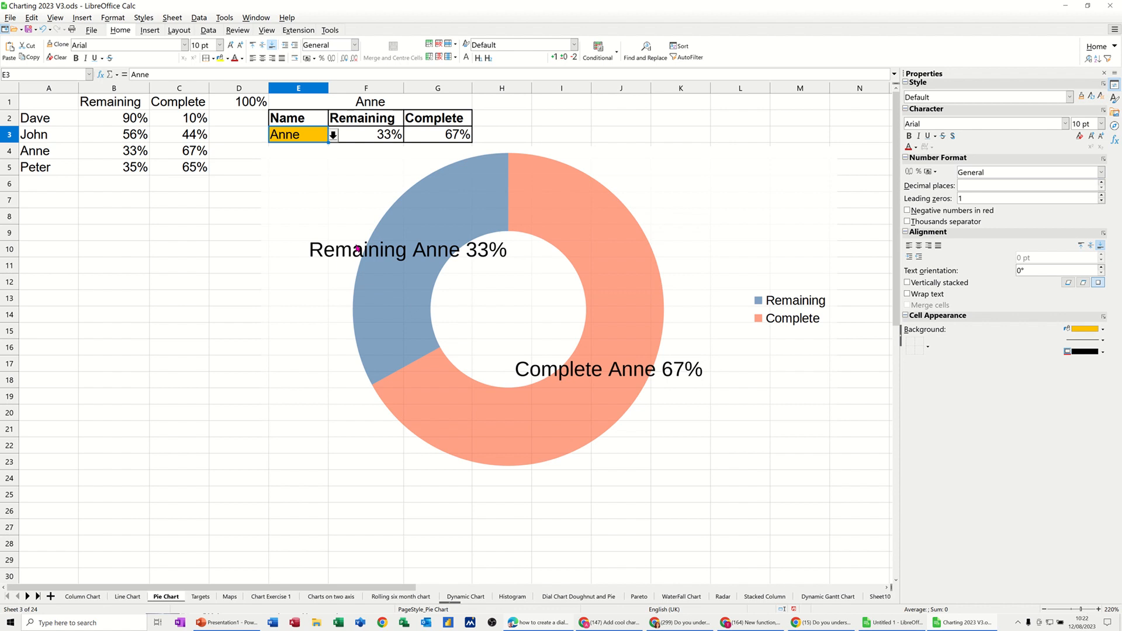
mouse_move(450, 259)
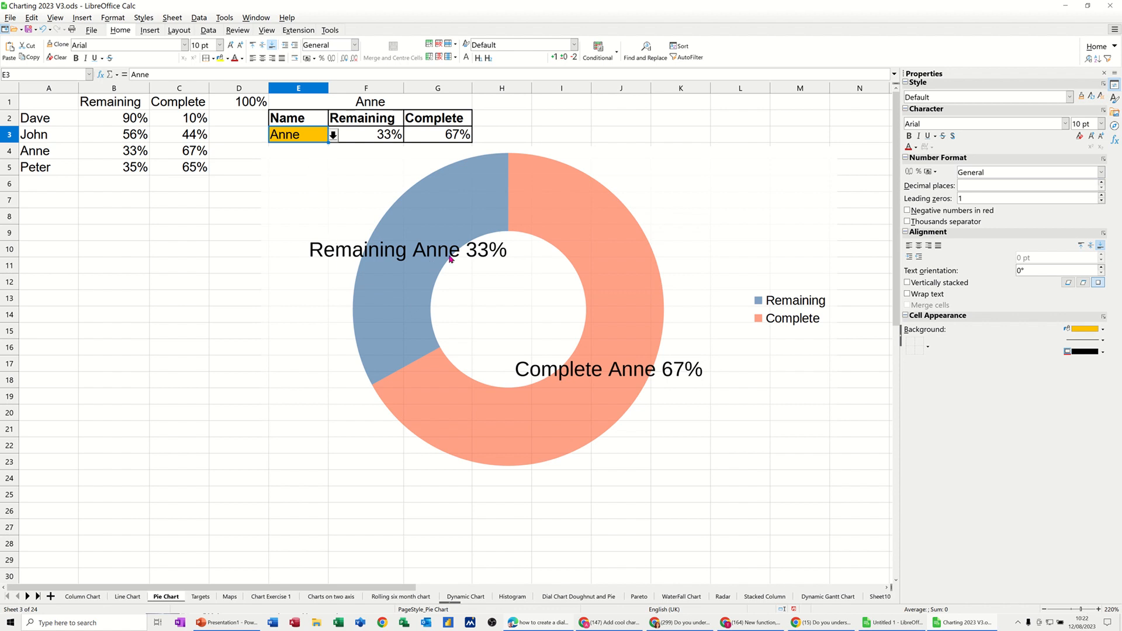
mouse_move(332, 149)
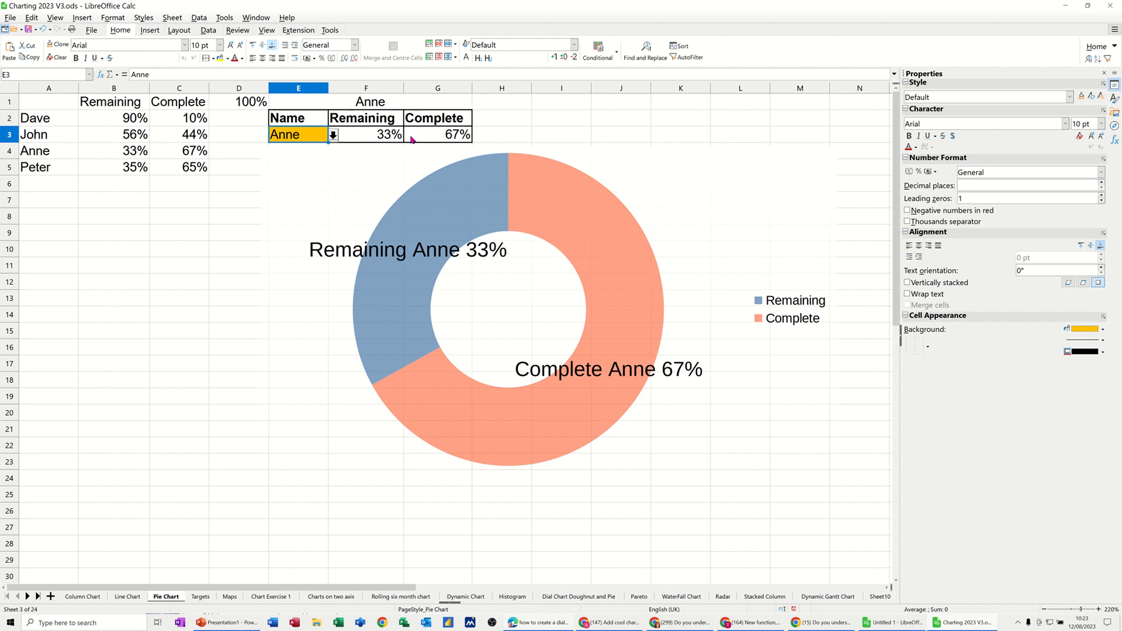
left_click(332, 135)
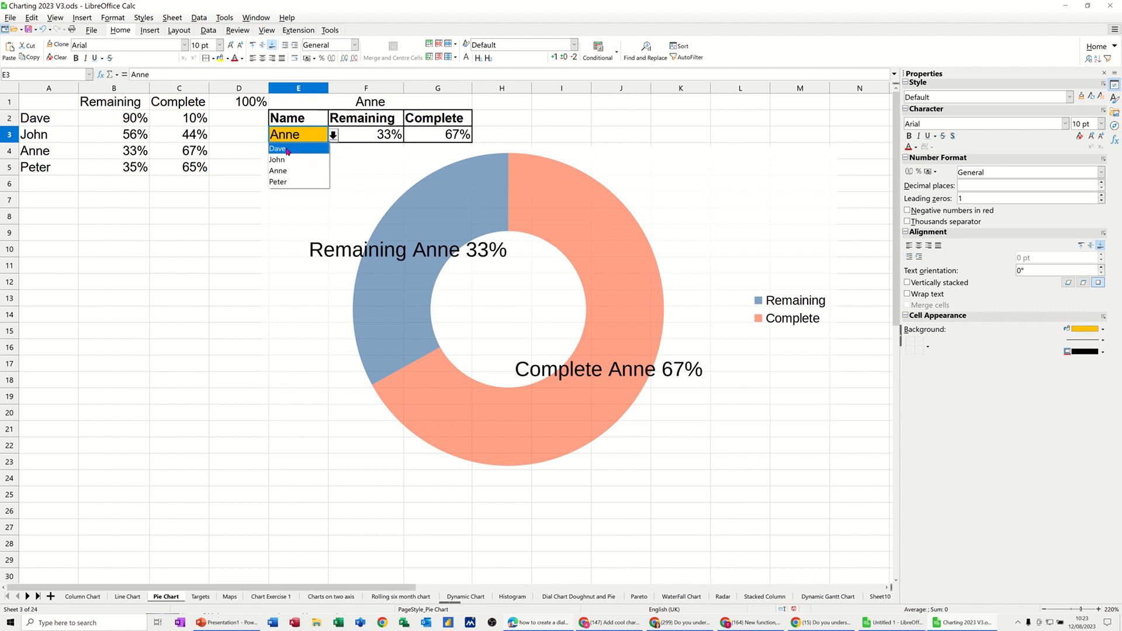
left_click(277, 148)
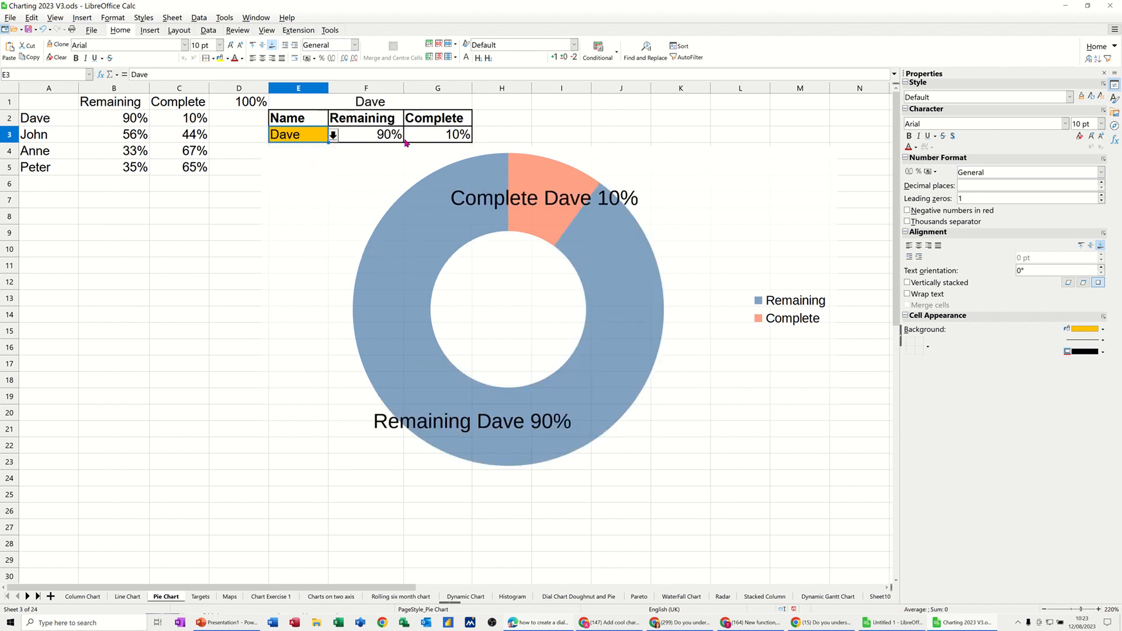
Step: Inspect the VLOOKUP formulas in F3 and G3, then delete the doughnut chart
left_click(366, 134)
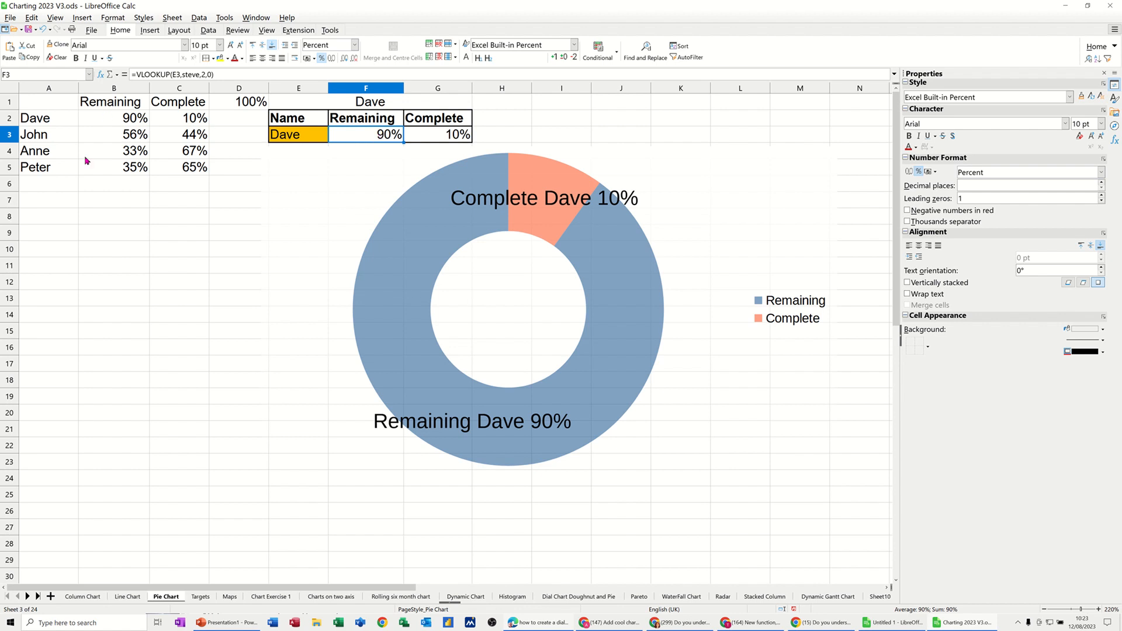
mouse_move(213, 84)
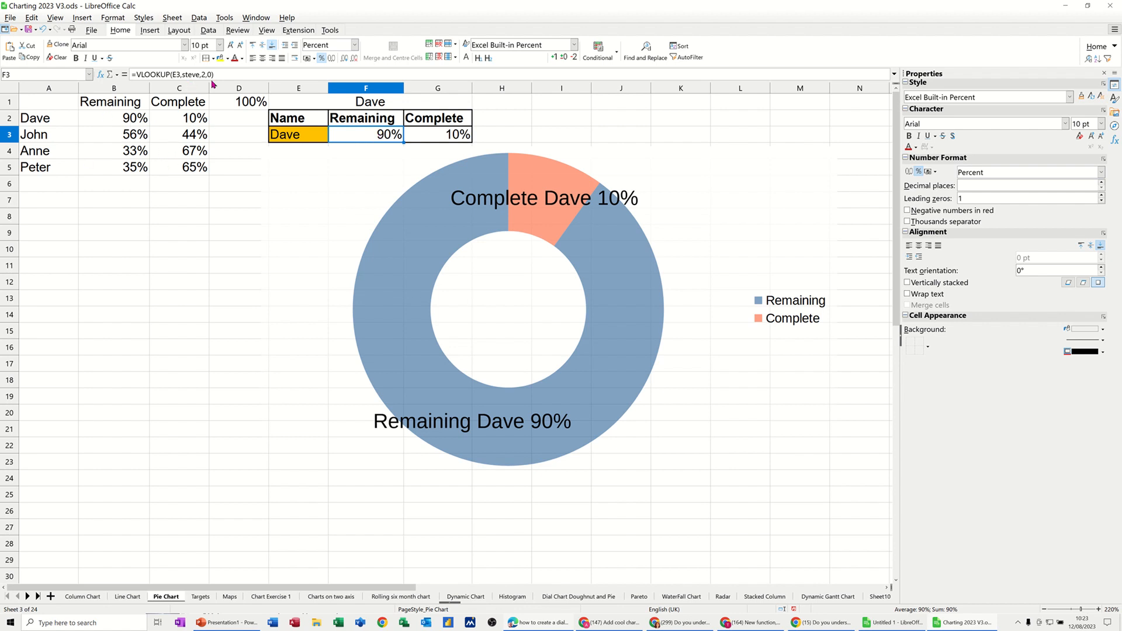
left_click(437, 134)
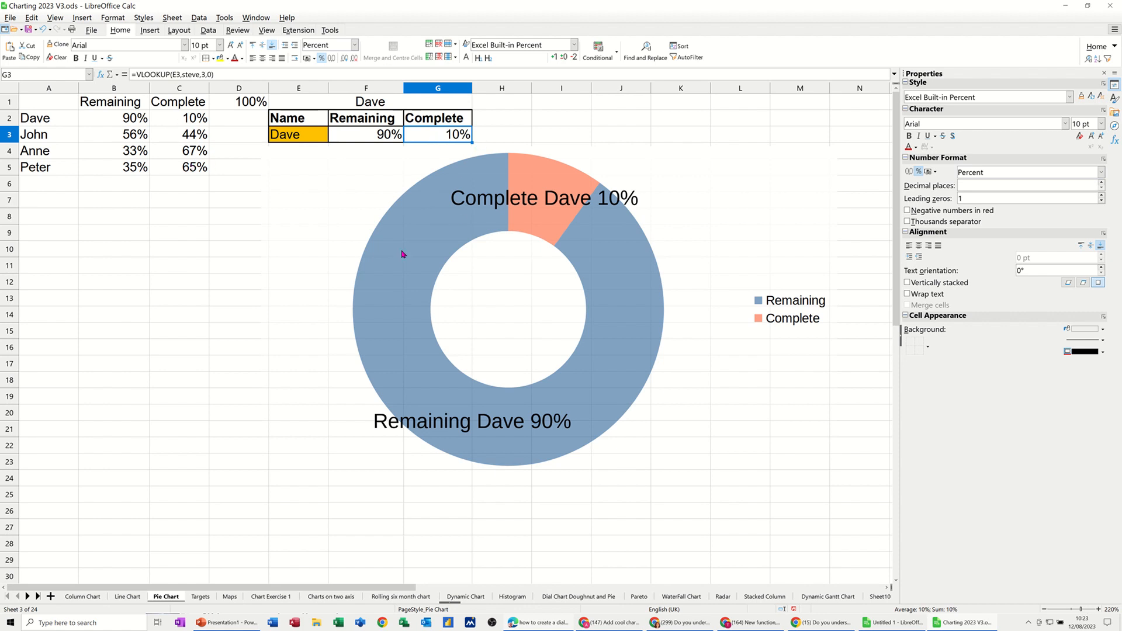
mouse_move(393, 262)
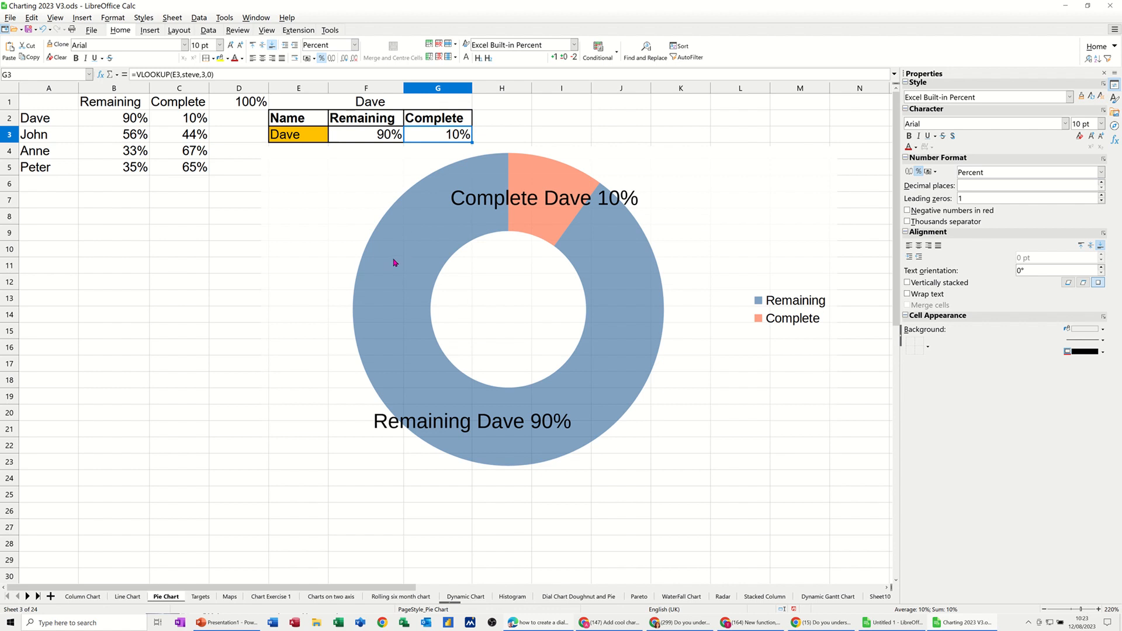
mouse_move(440, 290)
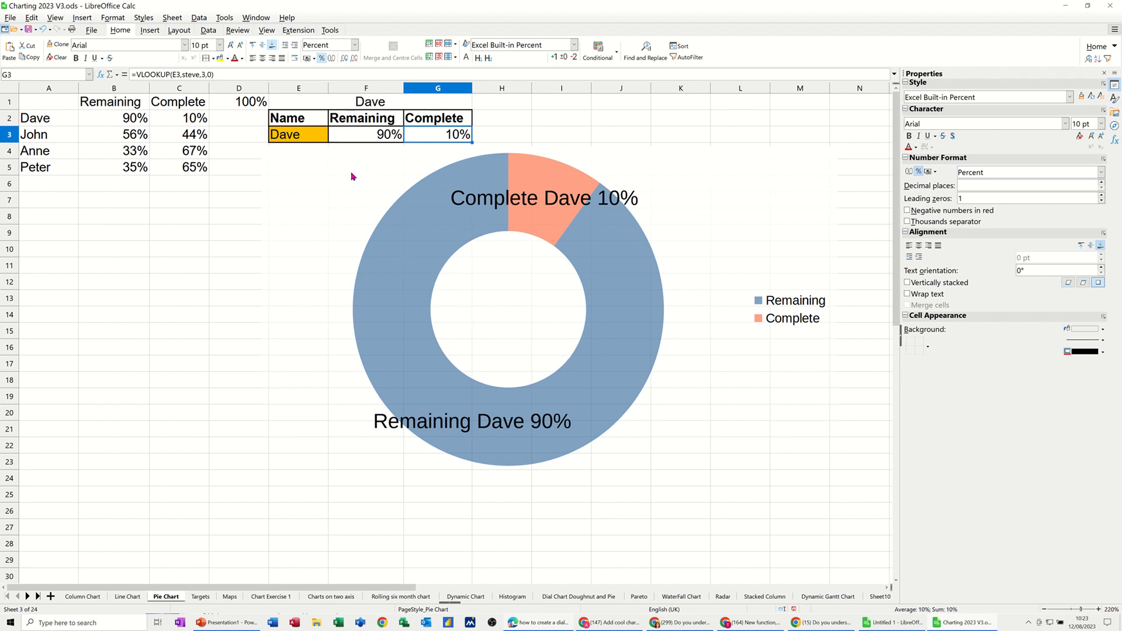
left_click(508, 308)
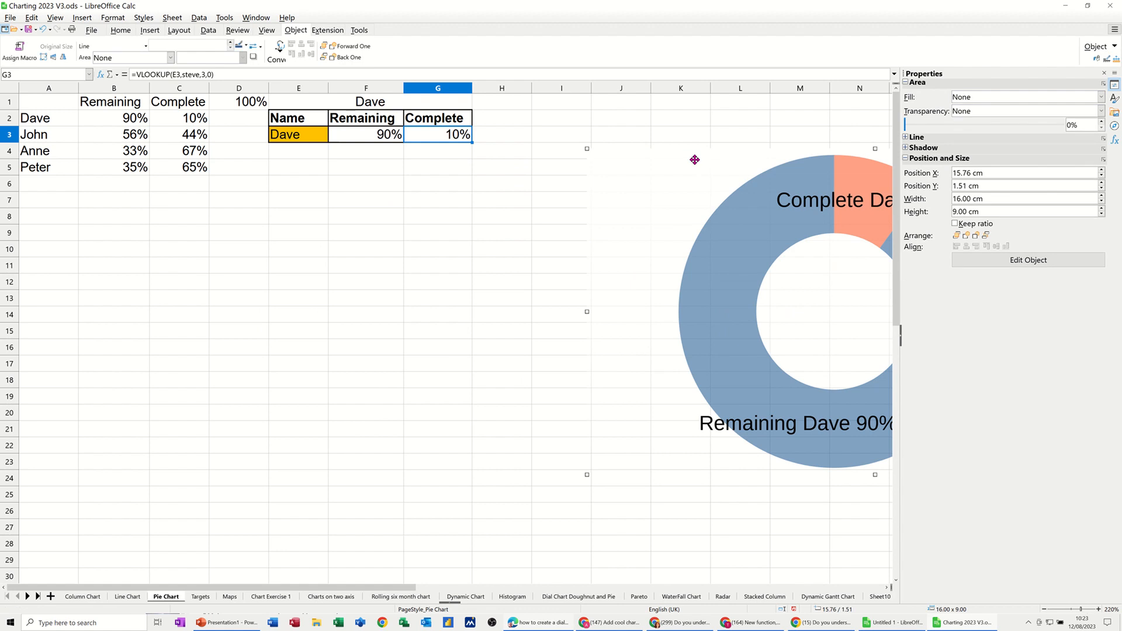
left_click(312, 187)
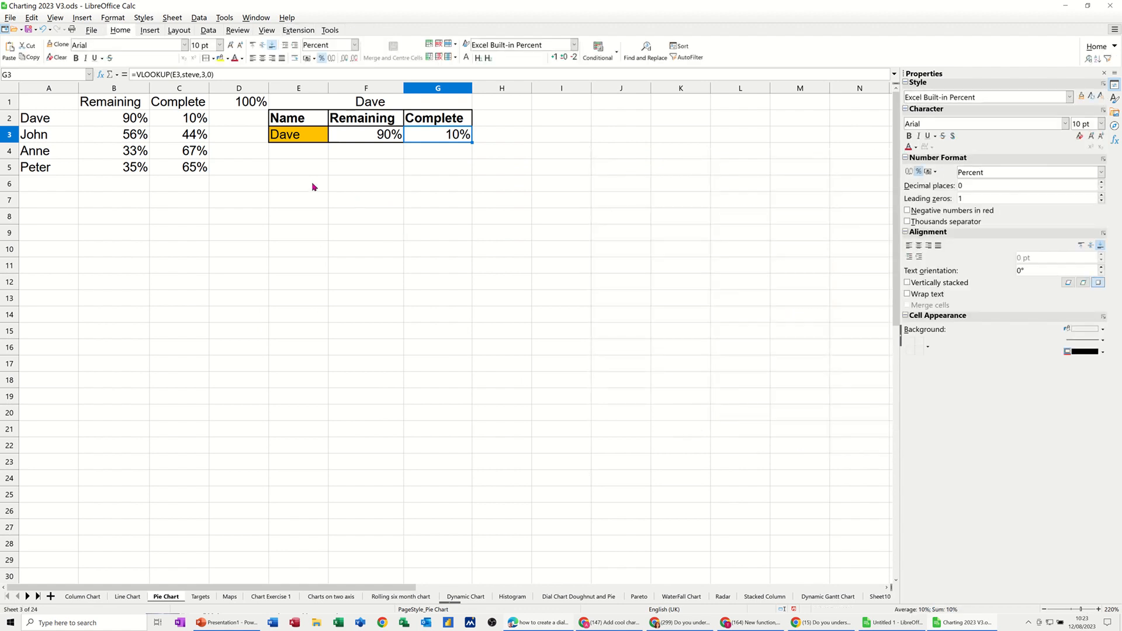
Step: Copy the Name, Remaining, Complete headers from E2:G2 into E6, then select E7
left_click(298, 184)
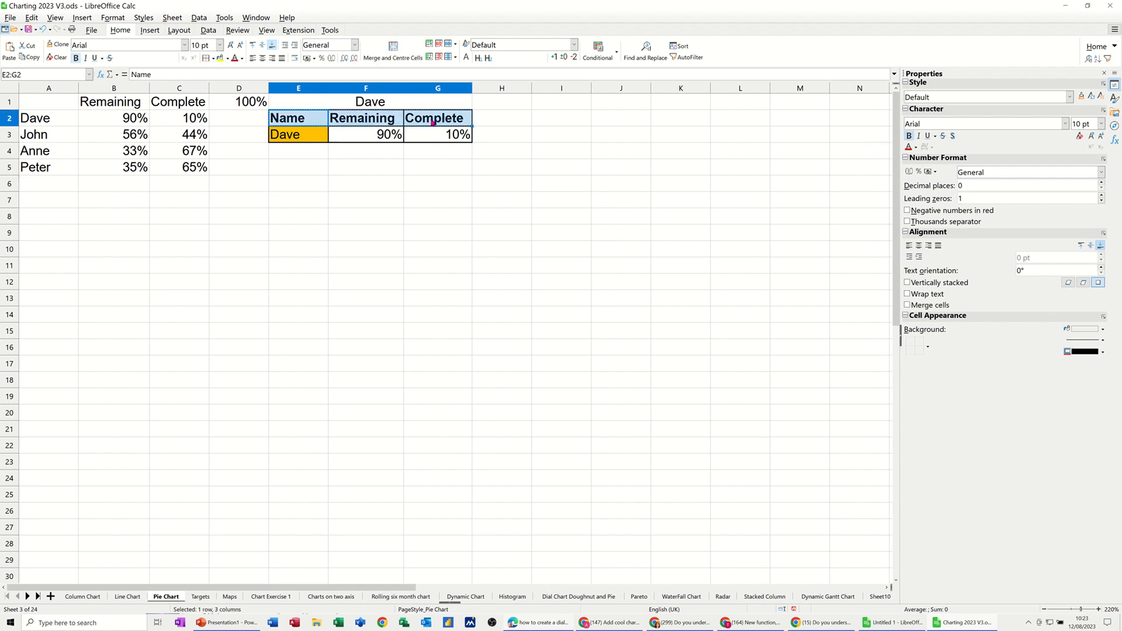
left_click(297, 184)
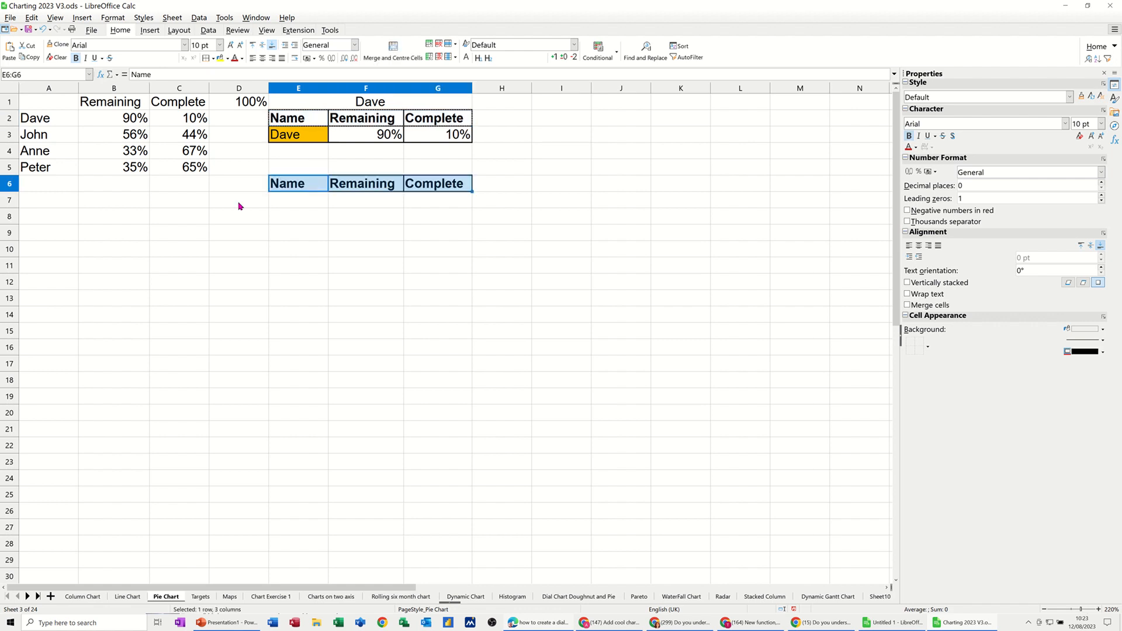
left_click(298, 200)
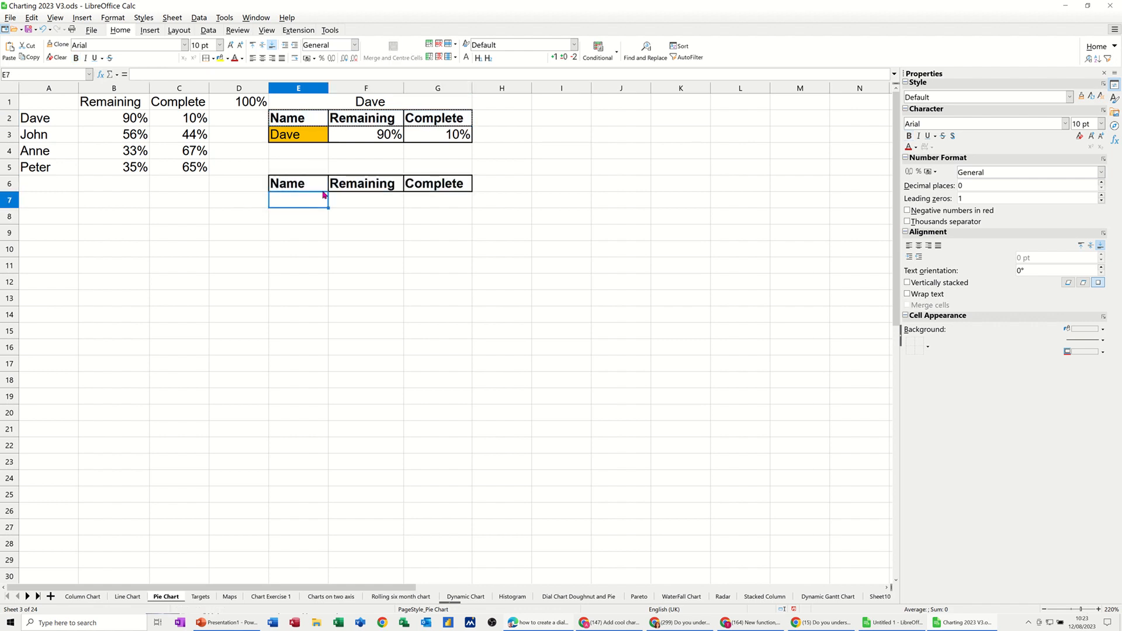
mouse_move(228, 45)
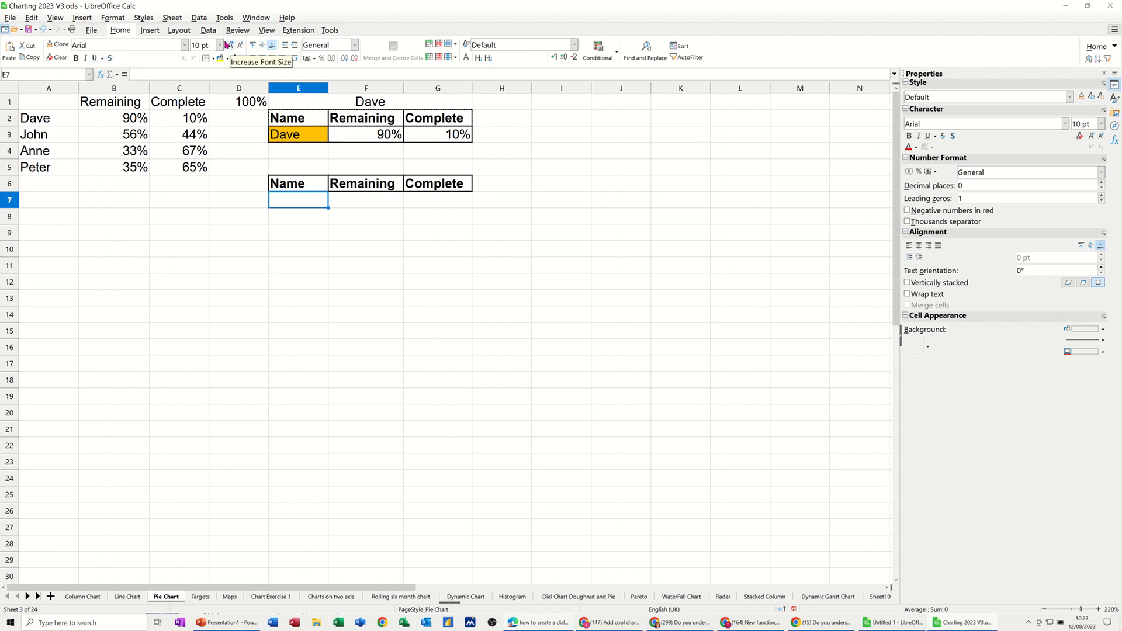
Step: Give E7 a validity rule allowing the cell range $A$2:$A$5, then check its dropdown
left_click(208, 30)
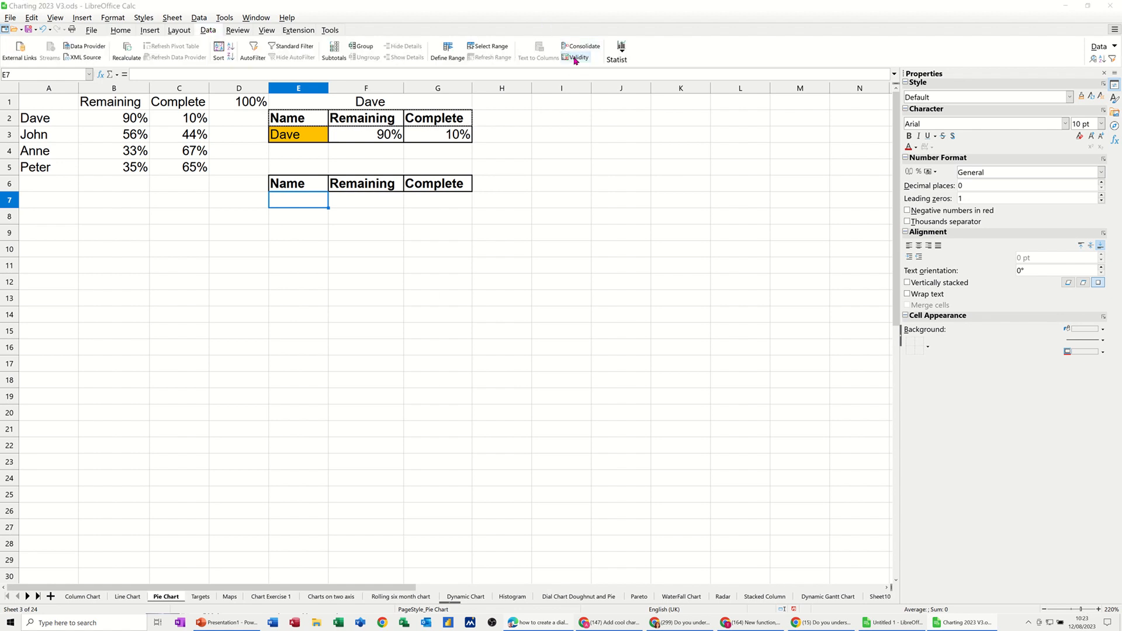
left_click(577, 57)
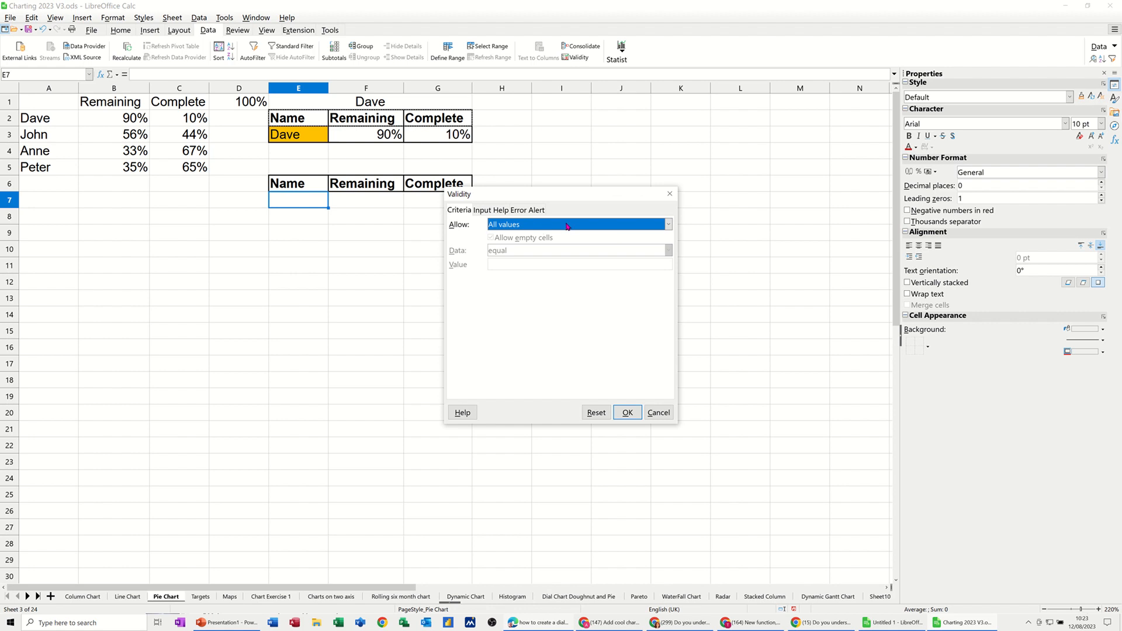
left_click(667, 224)
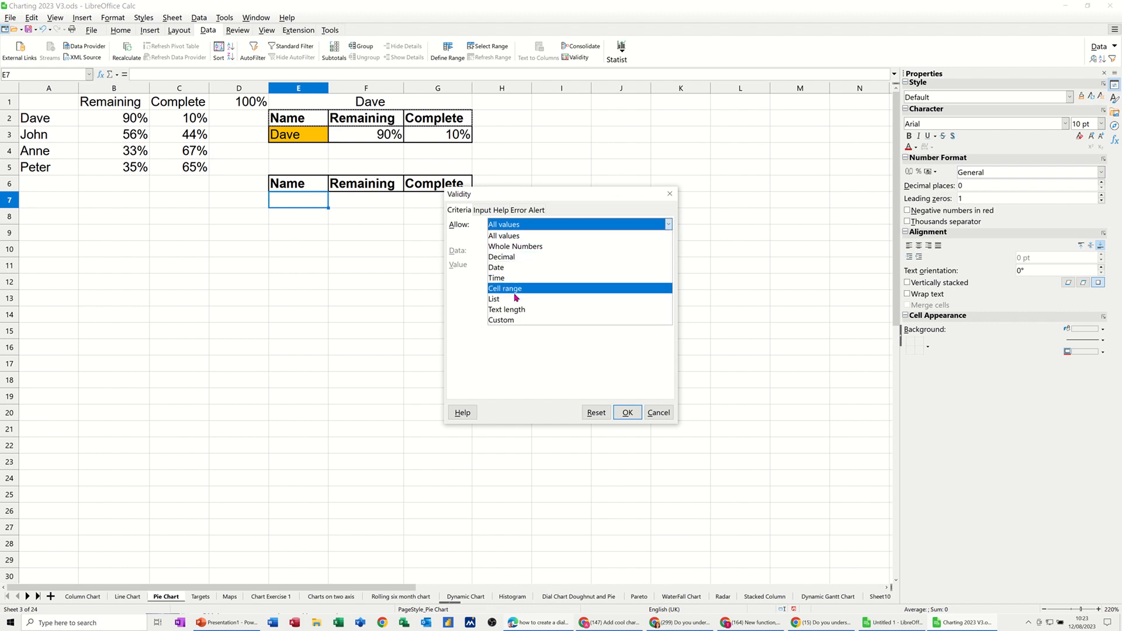
mouse_move(517, 296)
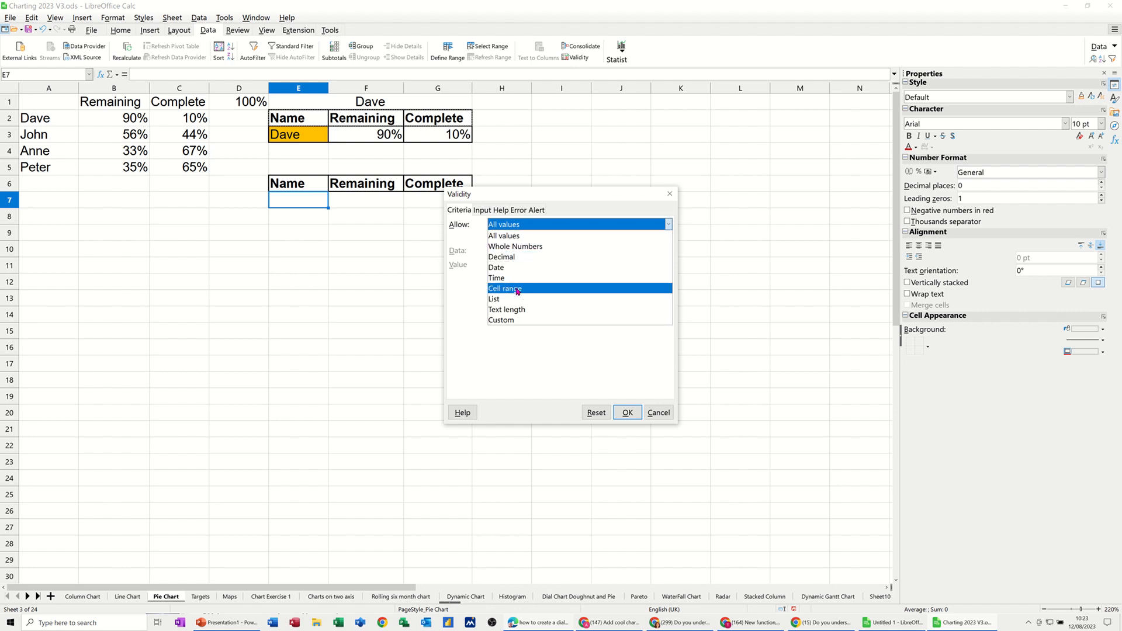
left_click(494, 299)
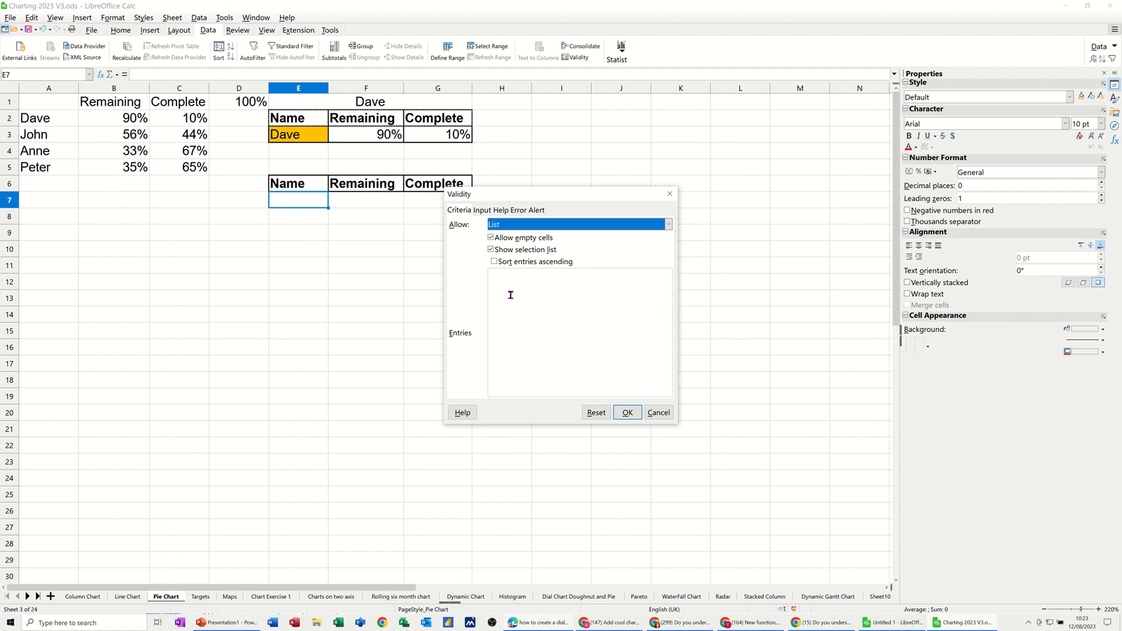
left_click(666, 223)
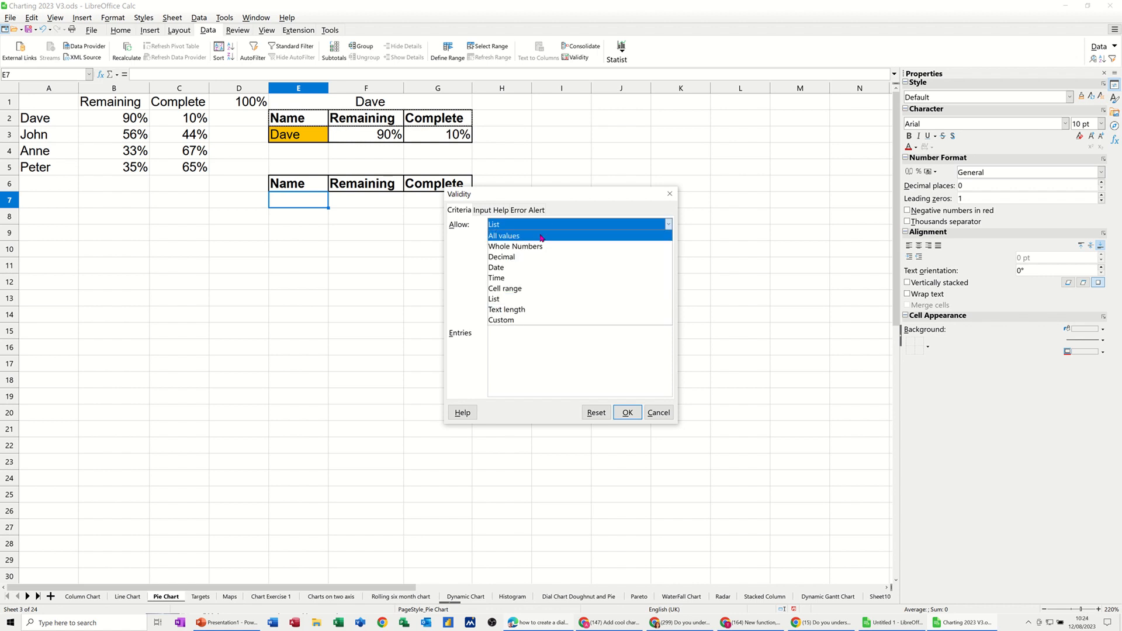
left_click(505, 288)
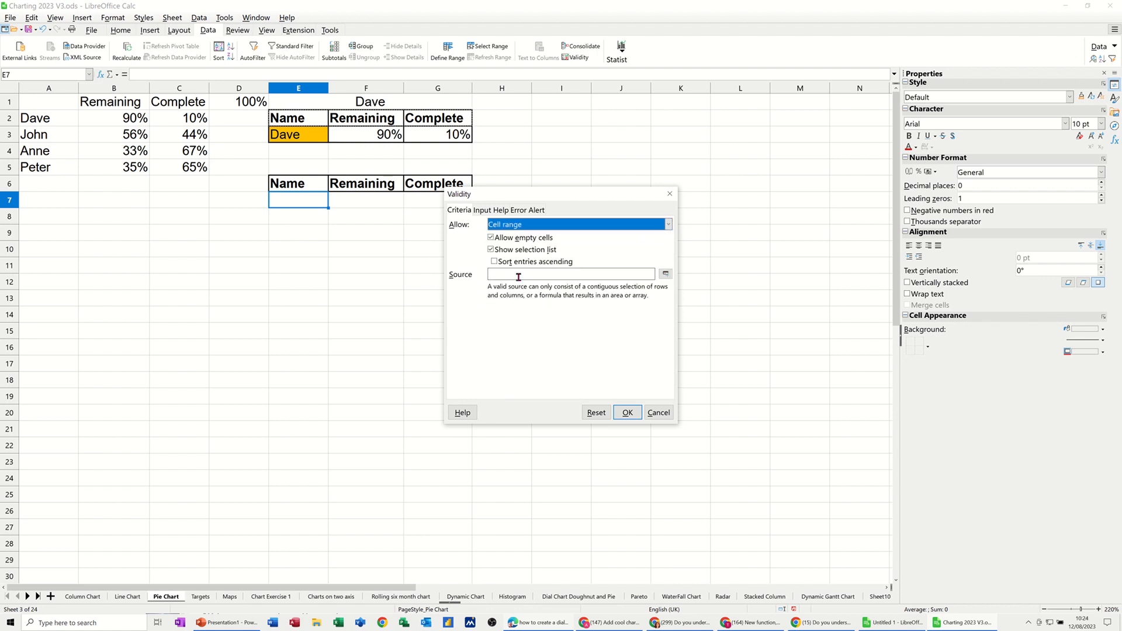
left_click(663, 274)
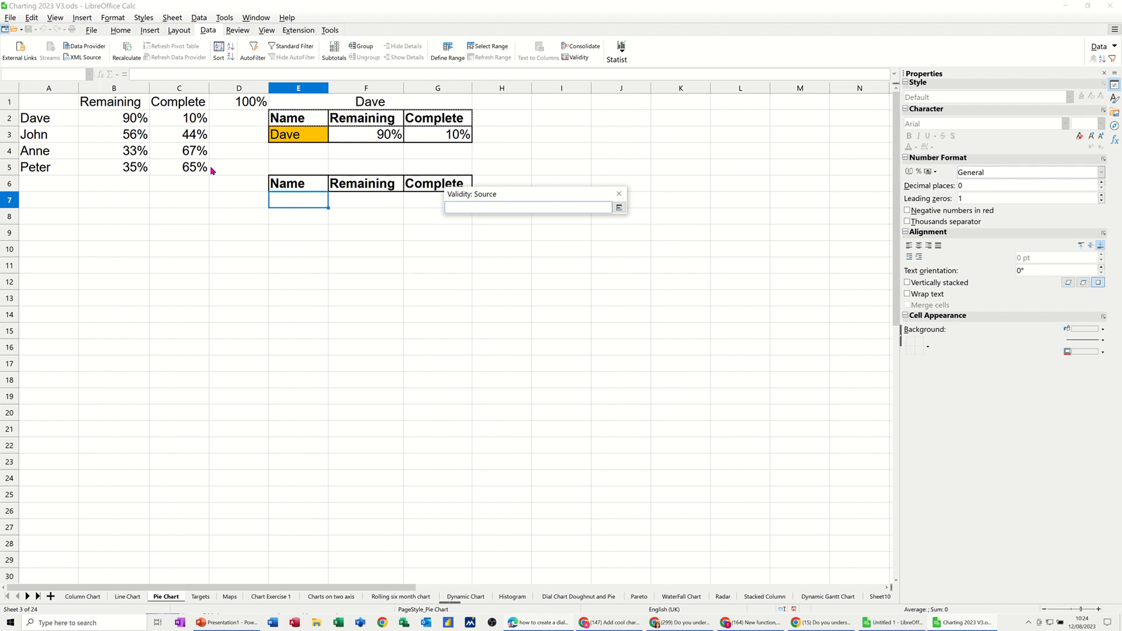
left_click_drag(49, 118, 49, 166)
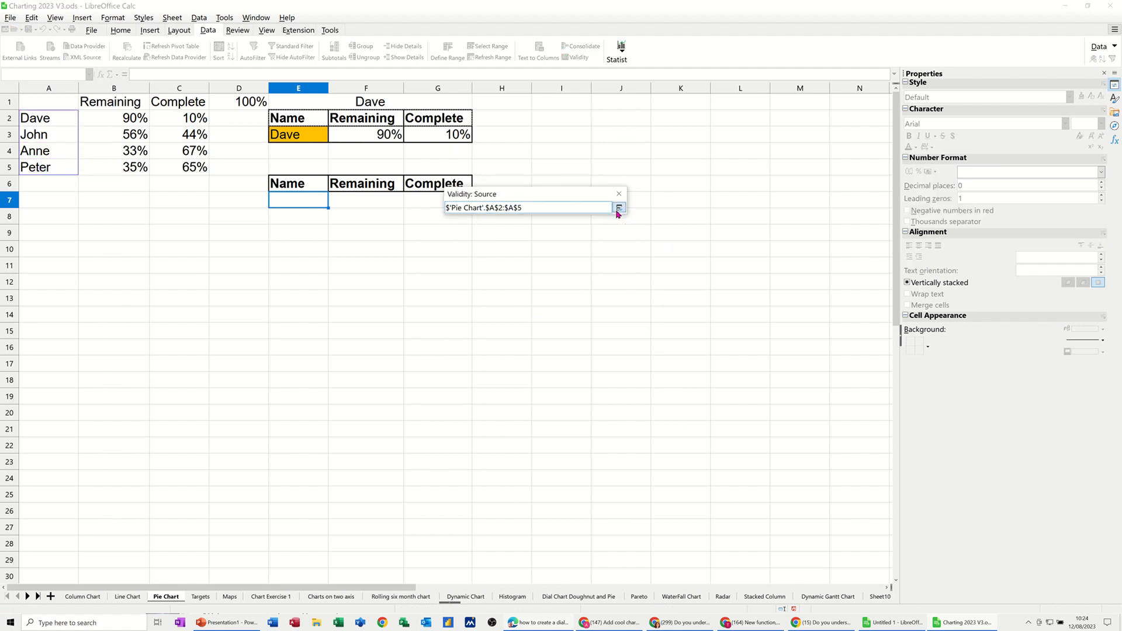
left_click(618, 208)
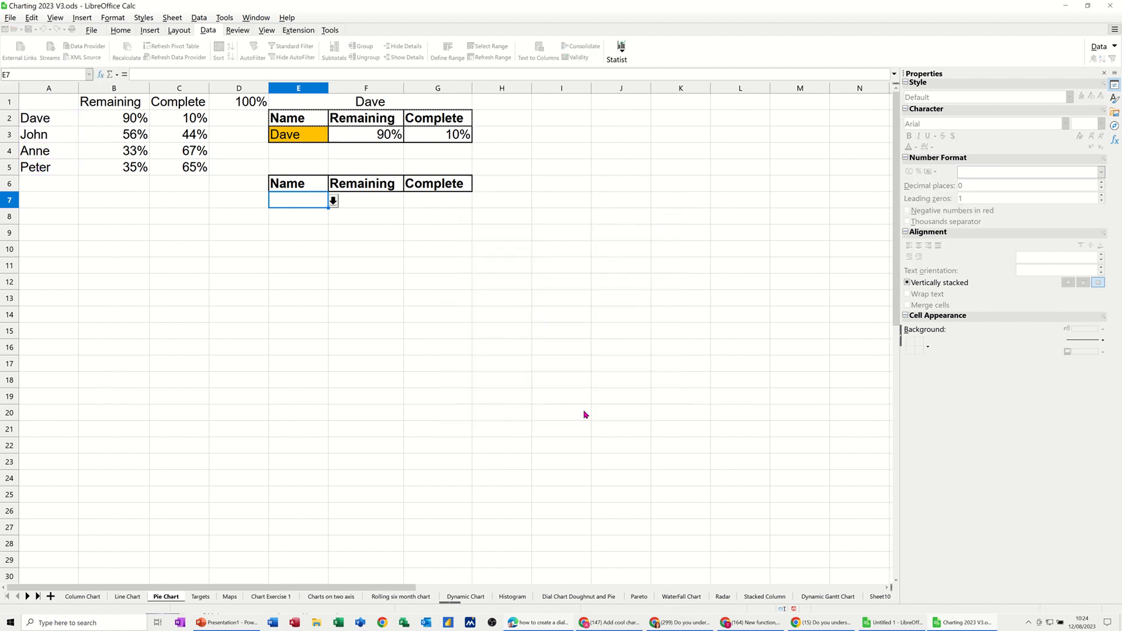
left_click(332, 200)
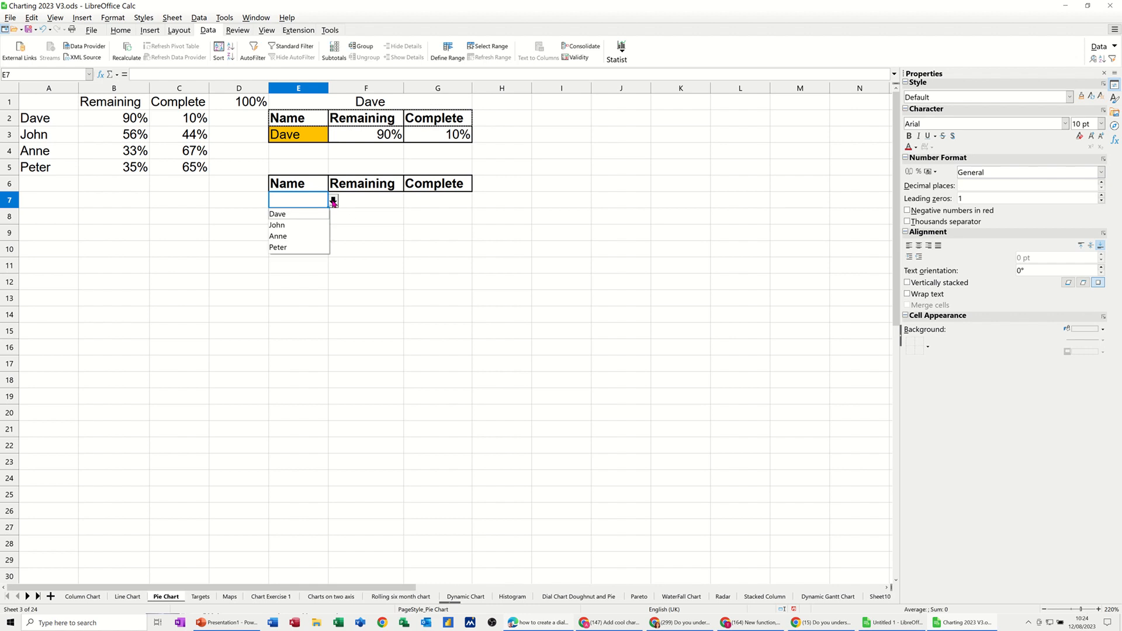
Step: Name the staff table A1:C5 'steve', then return to cell E7
left_click(366, 200)
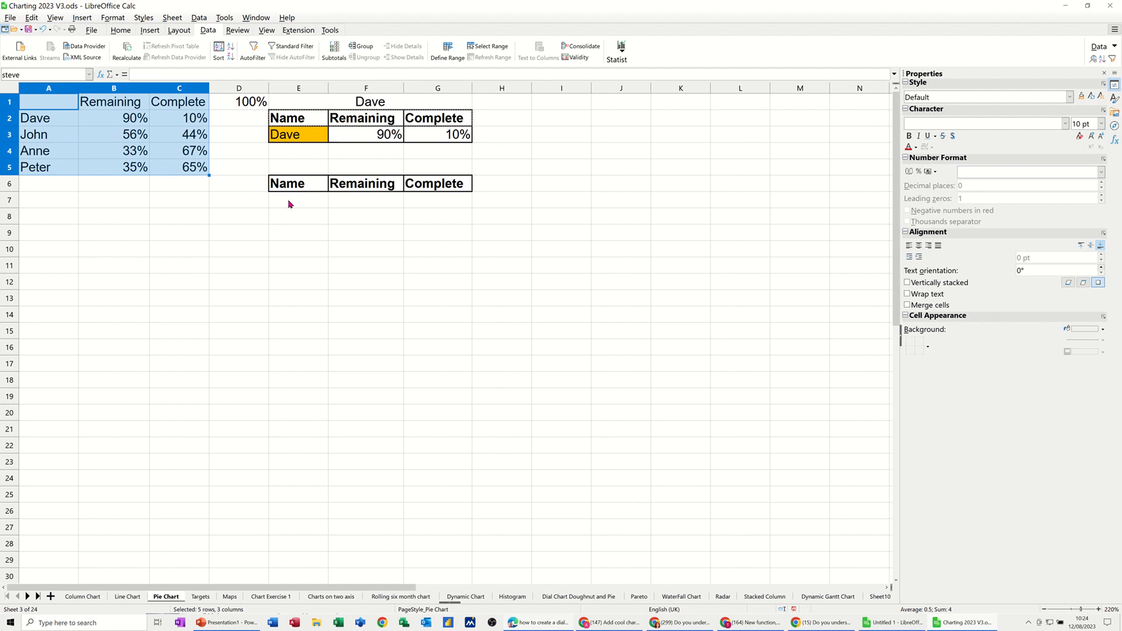
left_click(298, 199)
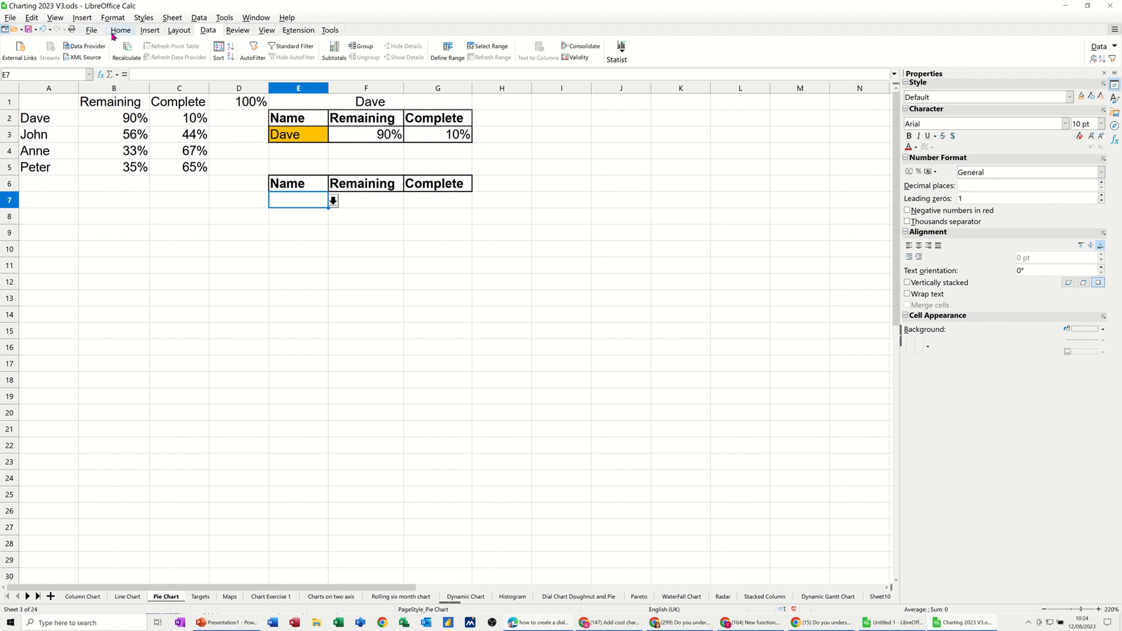
Step: Fill E7 with a yellow background and choose Dave from its dropdown
left_click(120, 30)
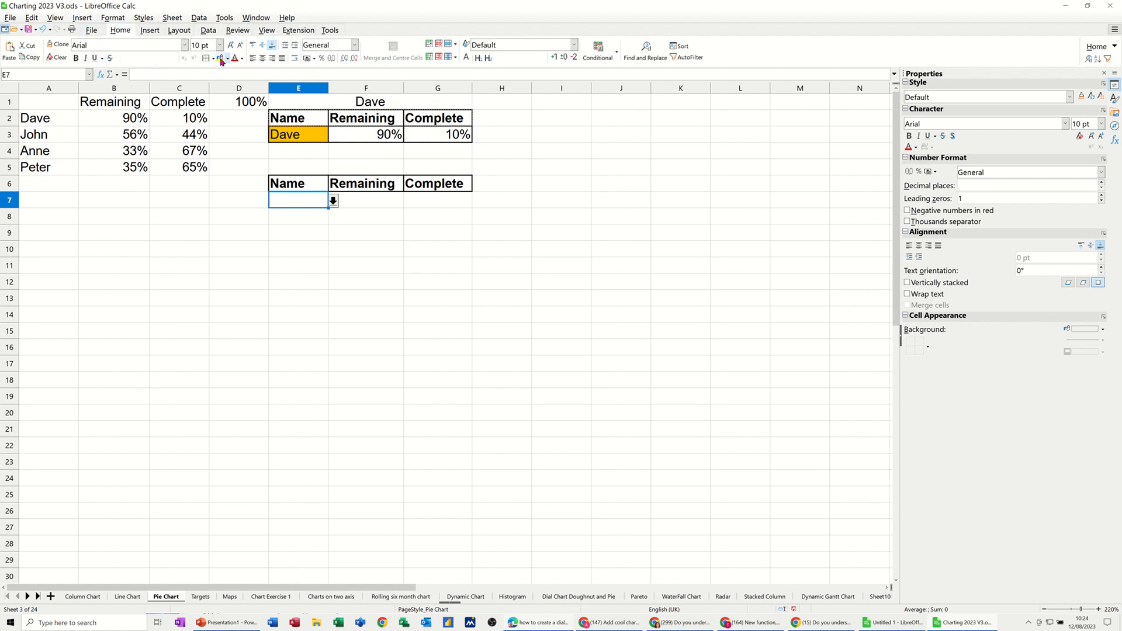
left_click(218, 58)
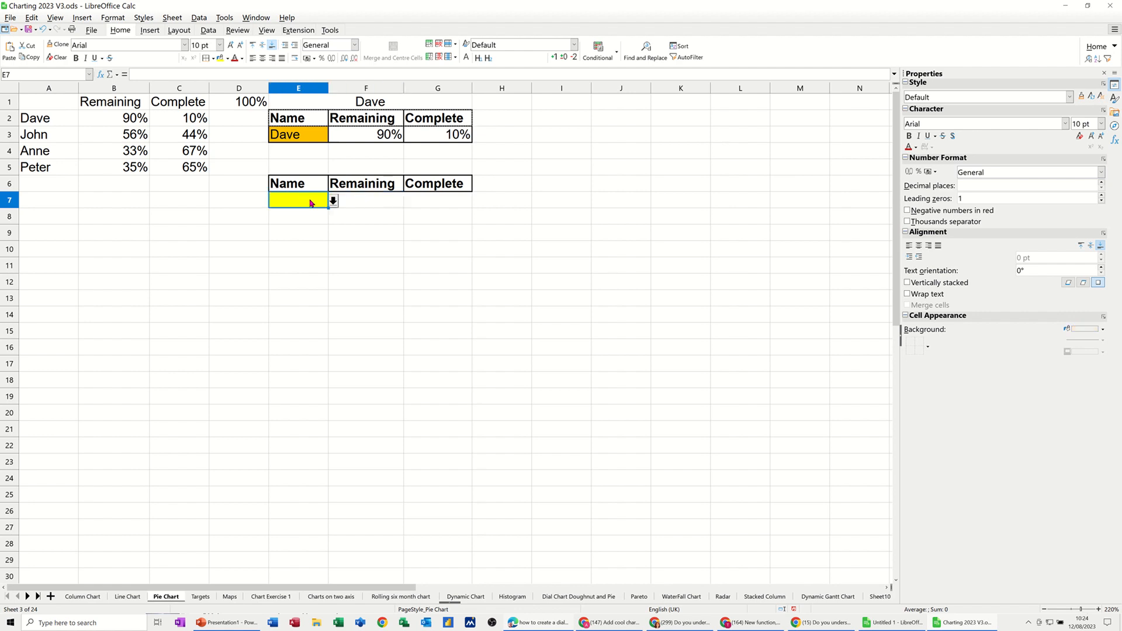
left_click(332, 200)
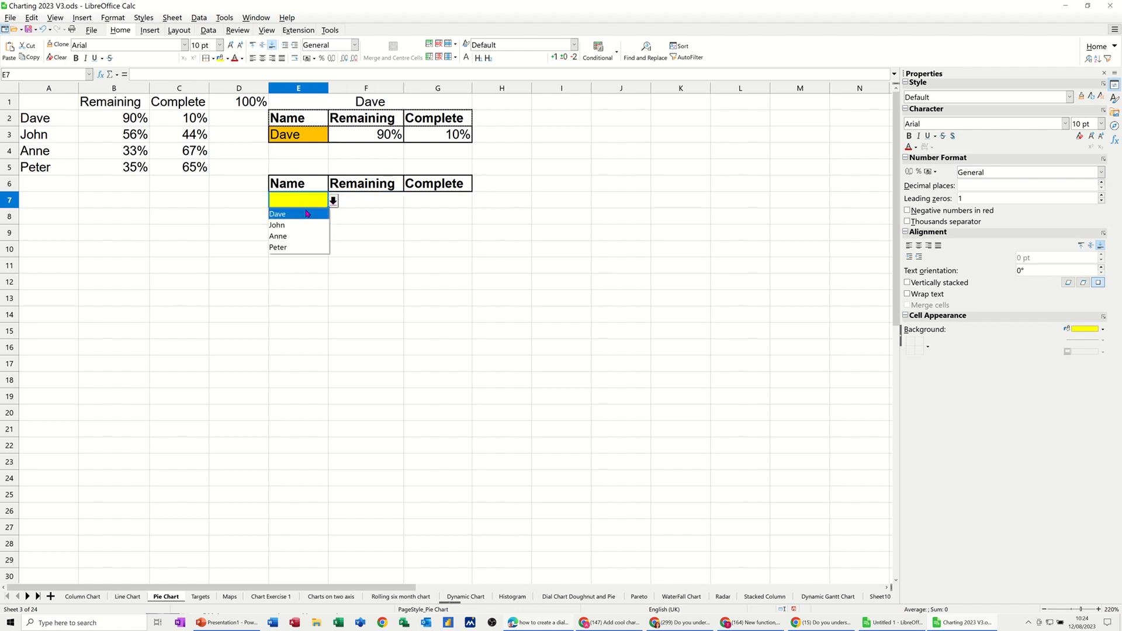
left_click(277, 214)
type("=")
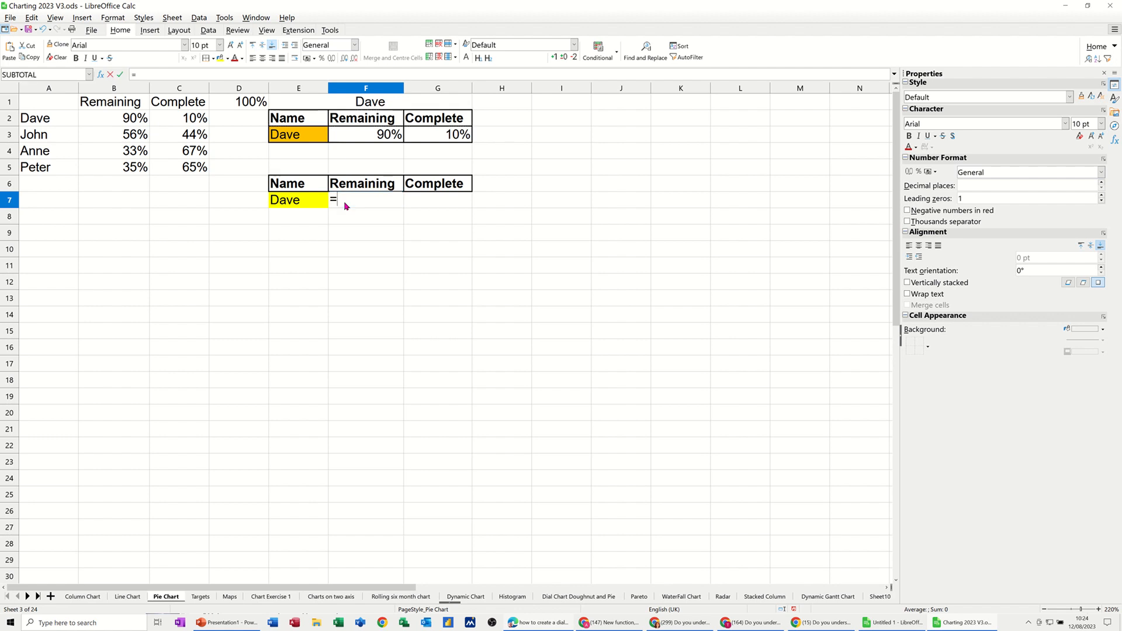
Step: Enter =VLOOKUP(E7,steve,2,0) in F7 to return Dave's Remaining value 0.9
type("vlooku")
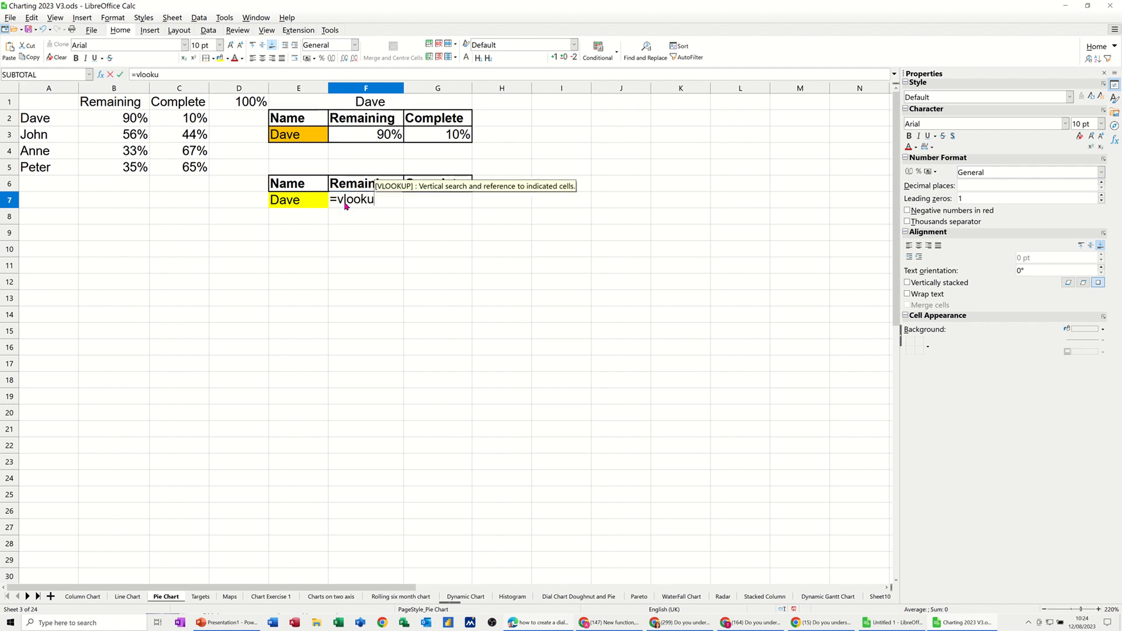
type("p(")
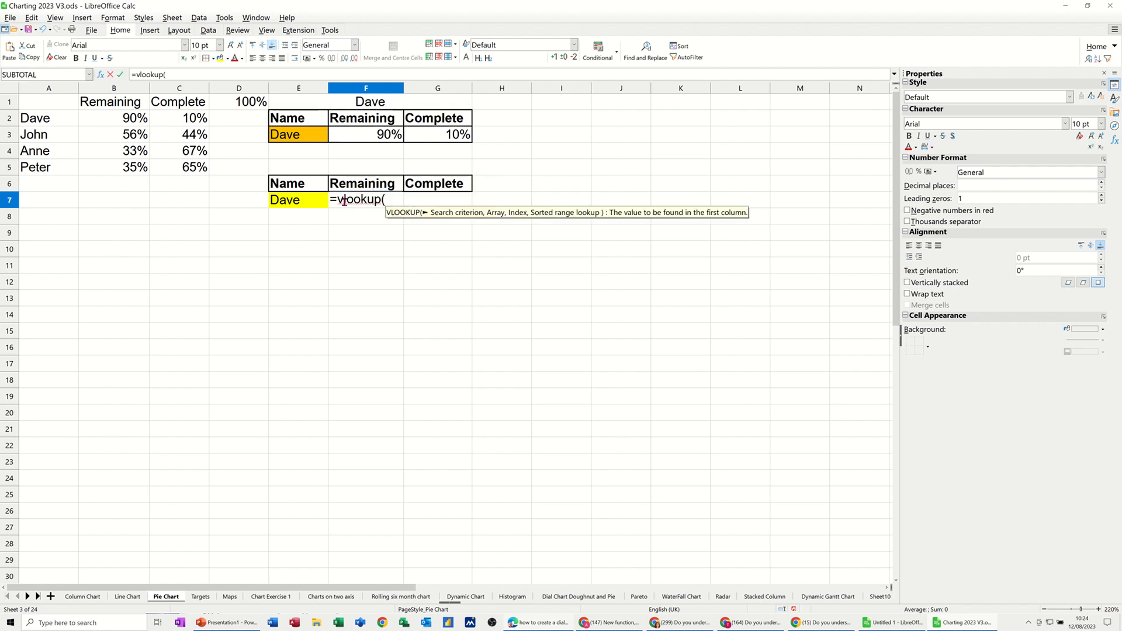
left_click(297, 200)
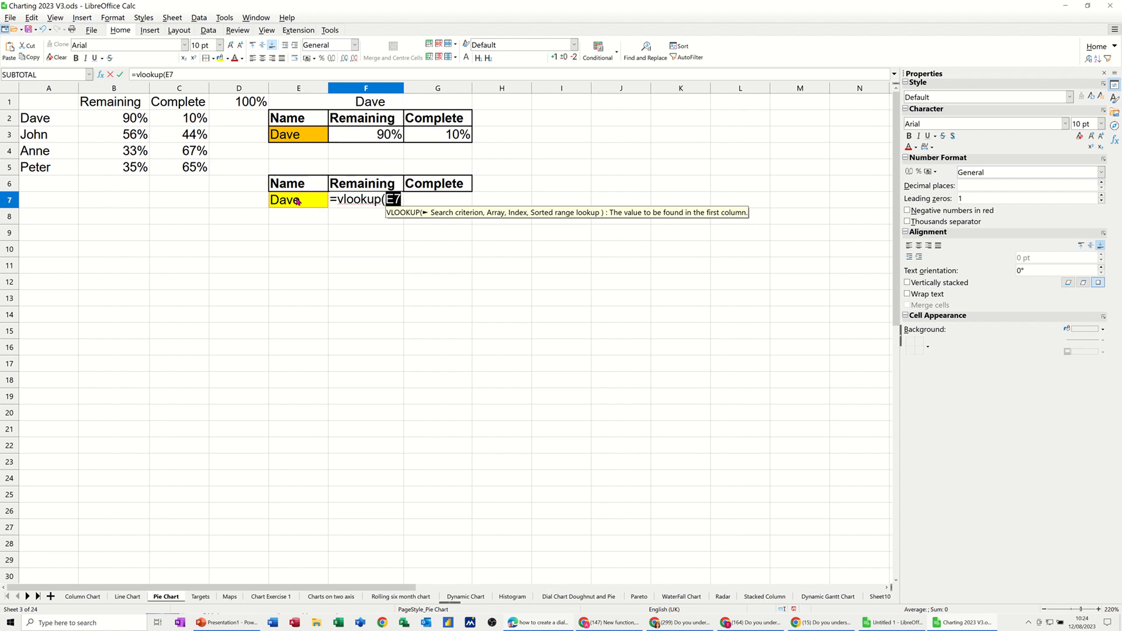
type(",steve")
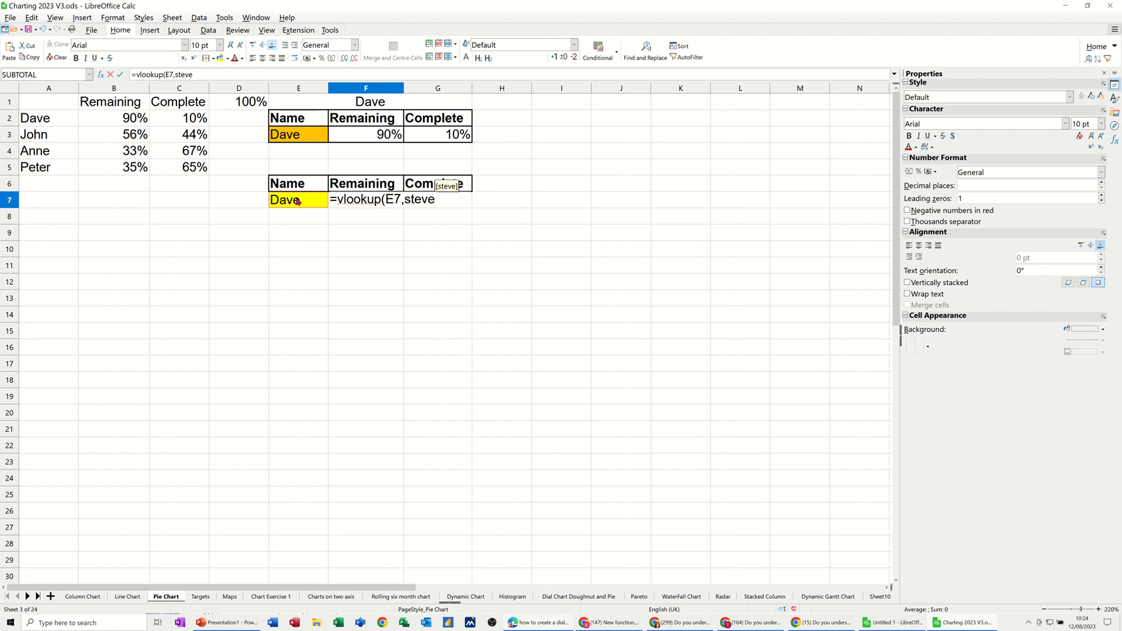
type(",")
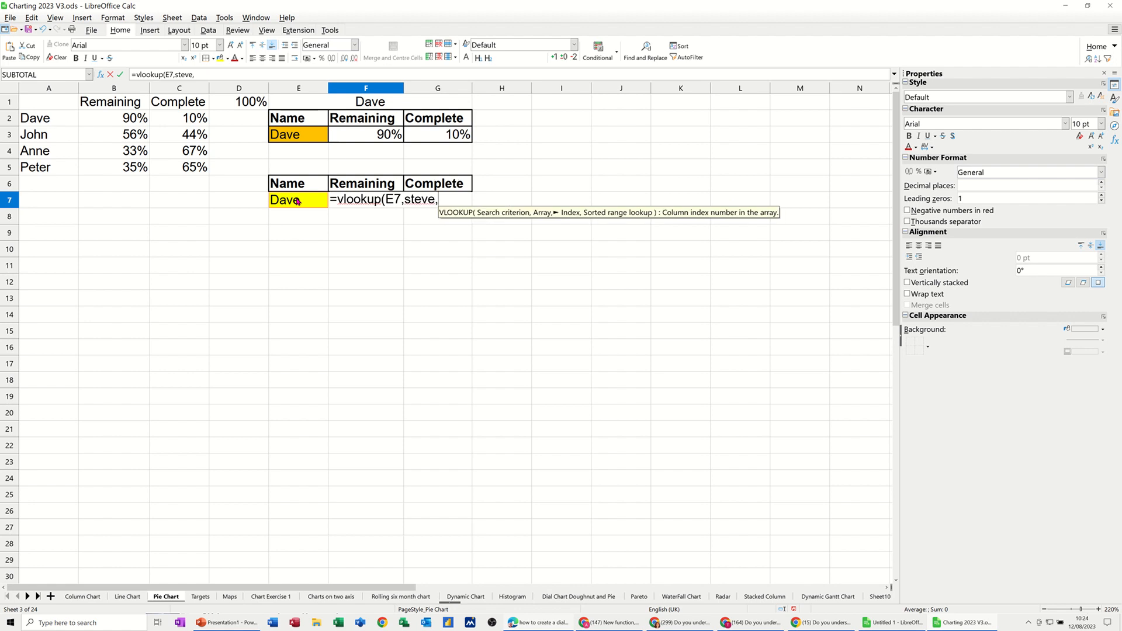
type("2,")
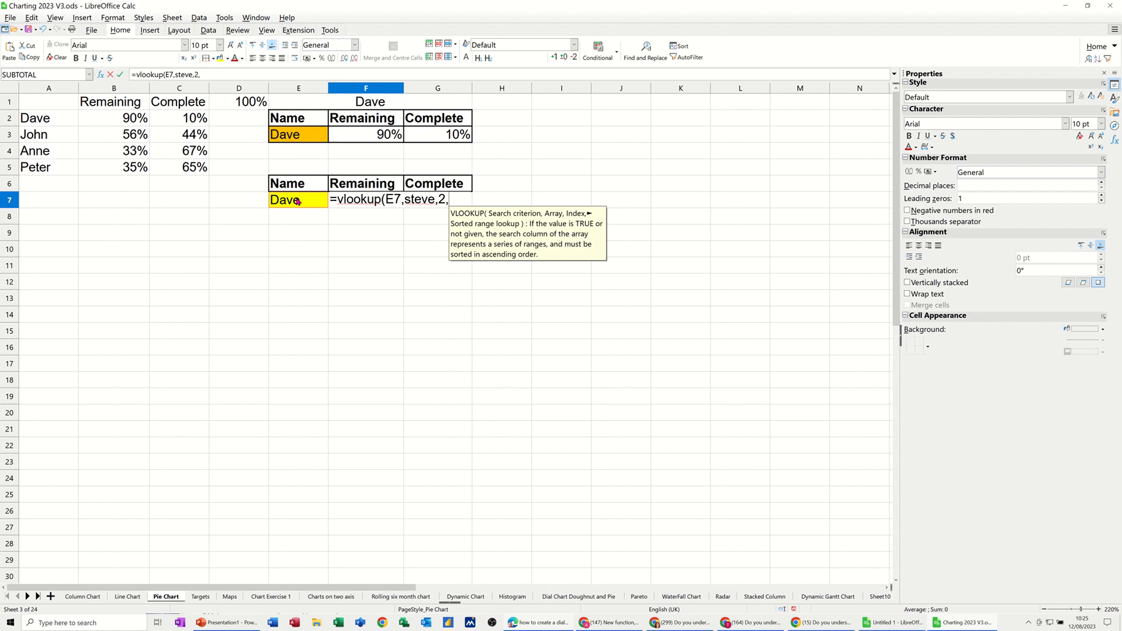
type("0")
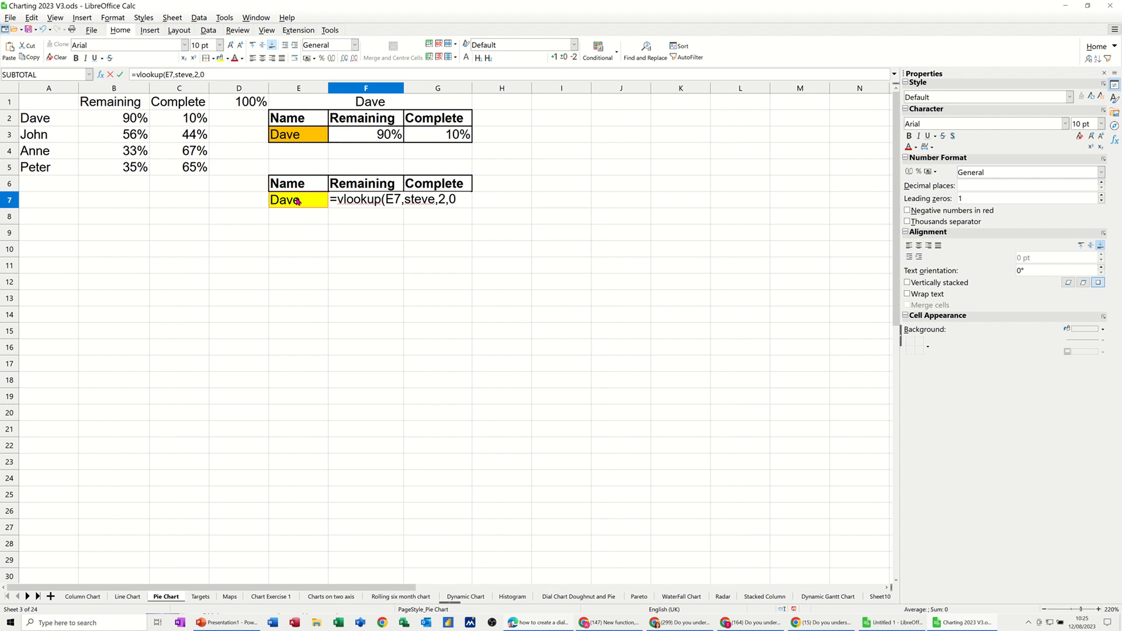
type(")")
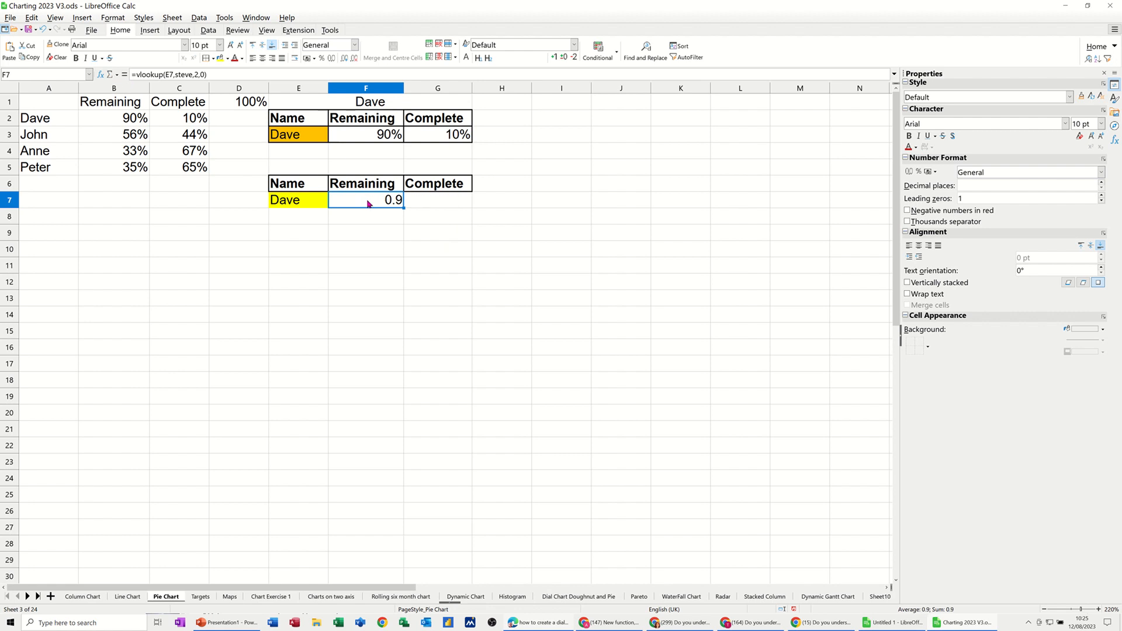
mouse_move(239, 122)
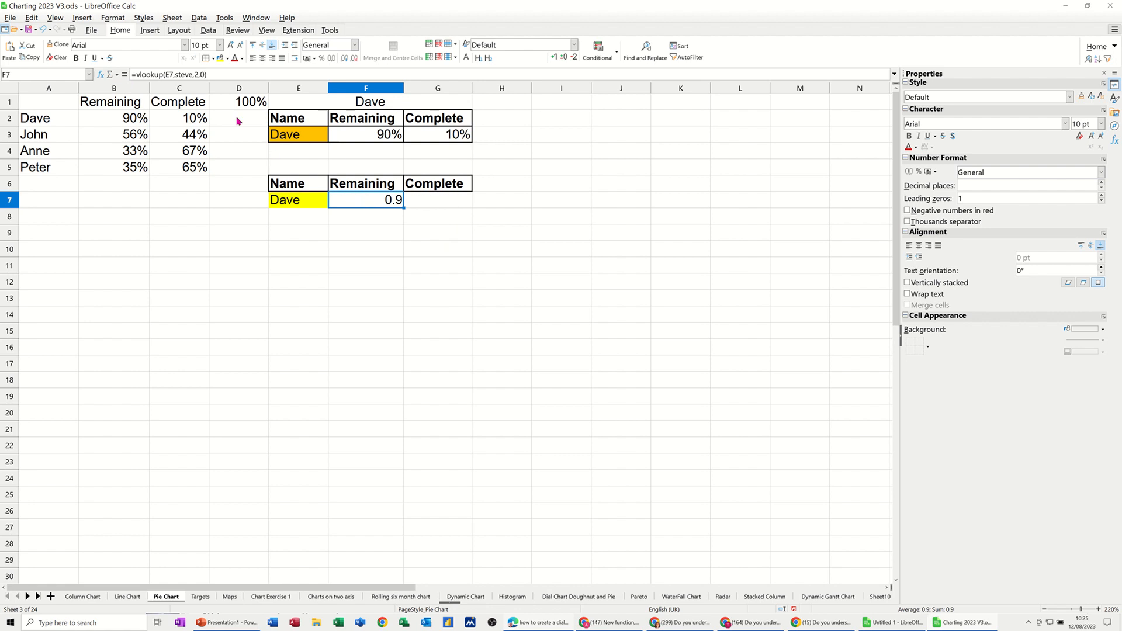
mouse_move(170, 74)
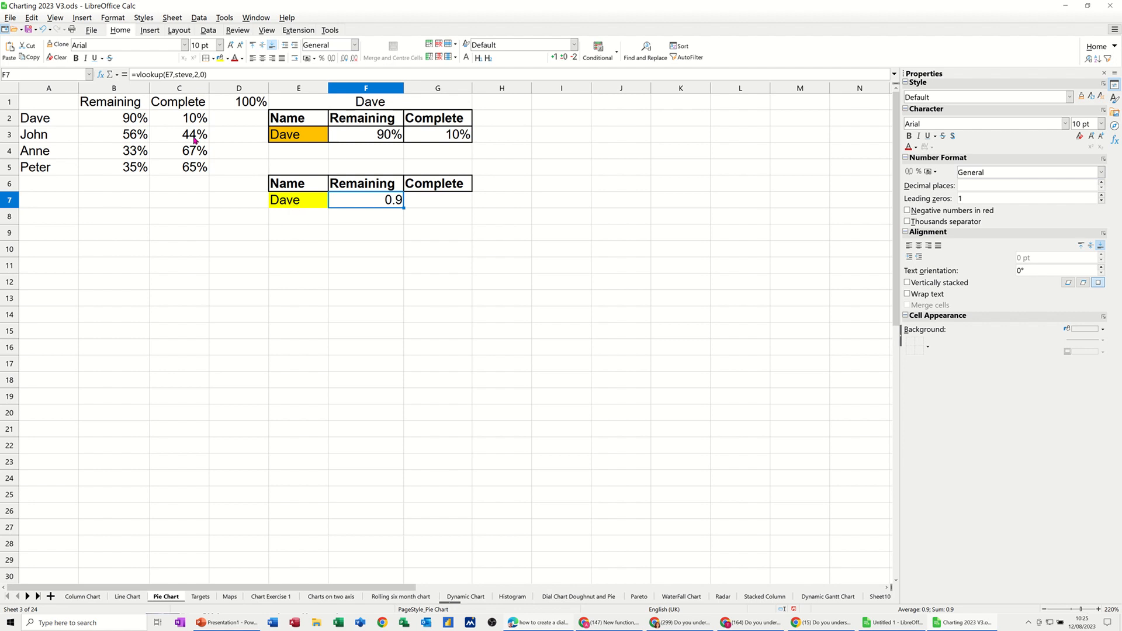
Step: Lock F7's reference to $E$7, fill it into G7, and set G7's column index to 3
double_click(365, 200)
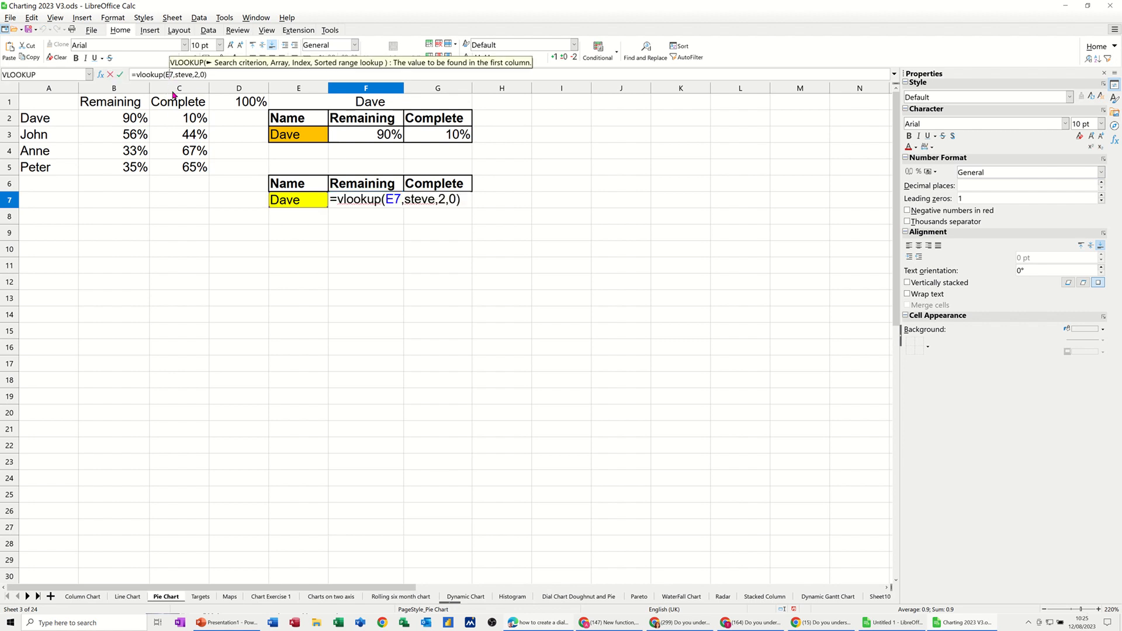
mouse_move(175, 86)
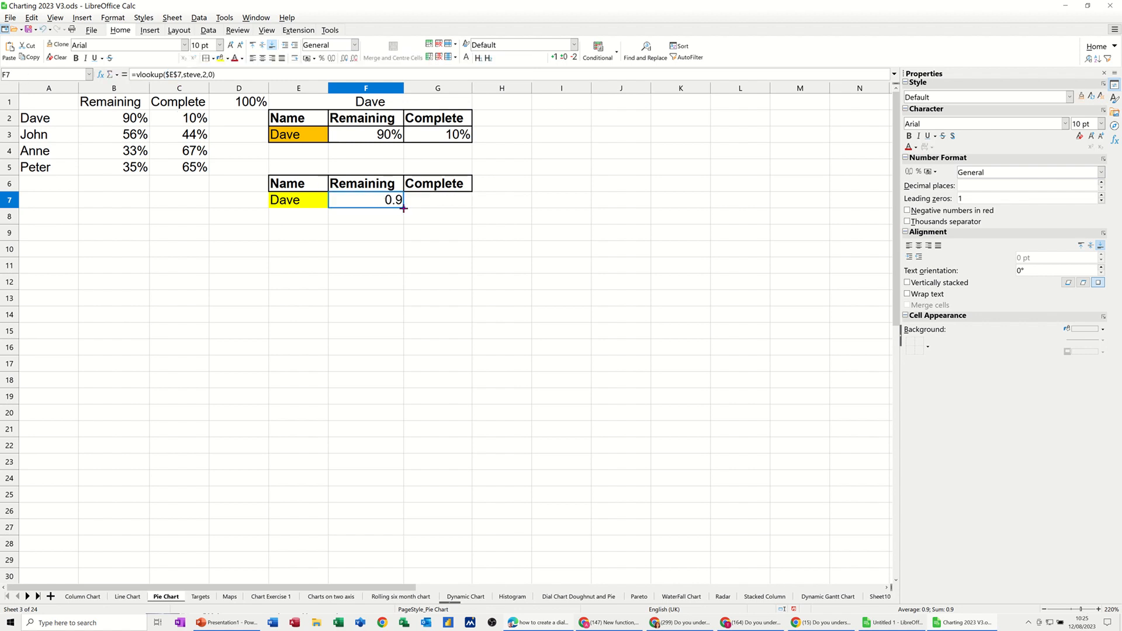
left_click_drag(404, 209, 450, 208)
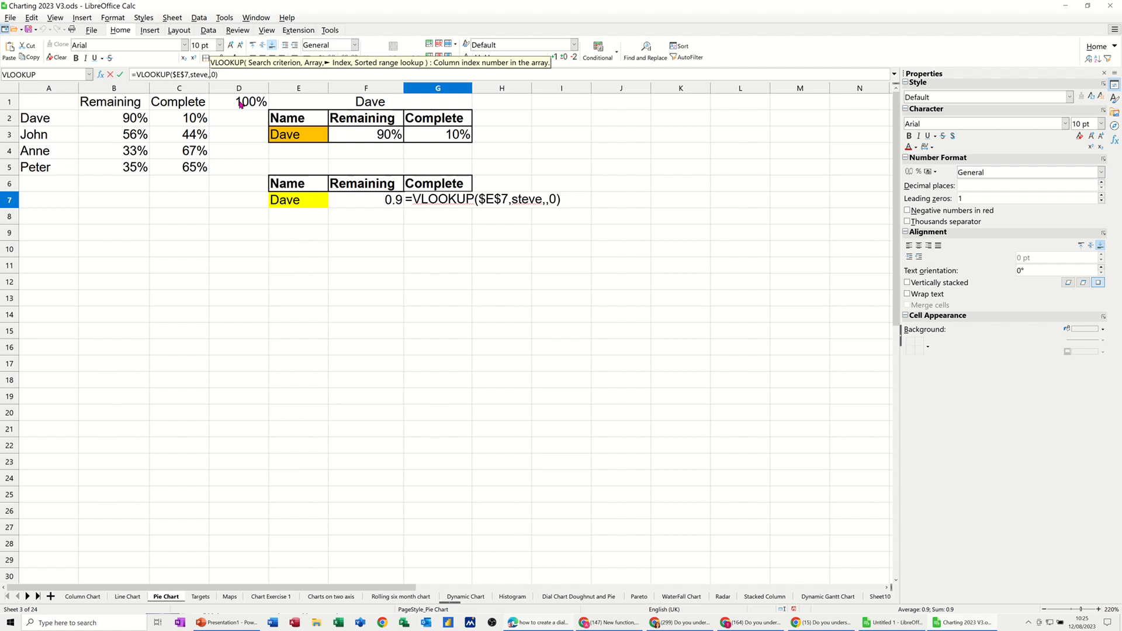
type("3")
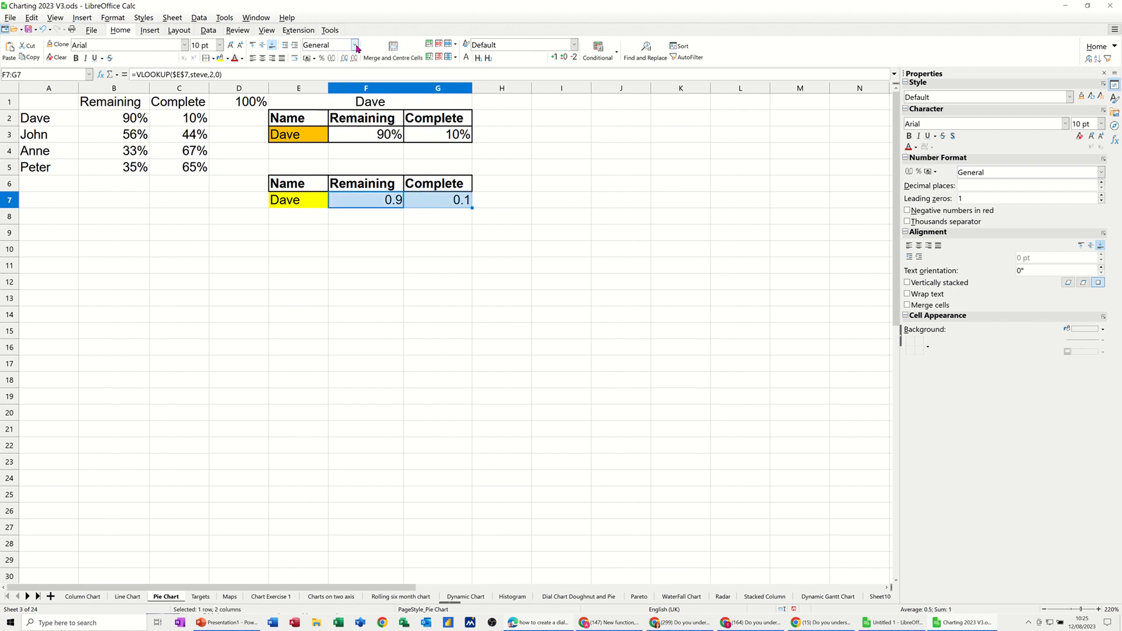
Step: Format the F7 and G7 lookup results as percentages
left_click(329, 45)
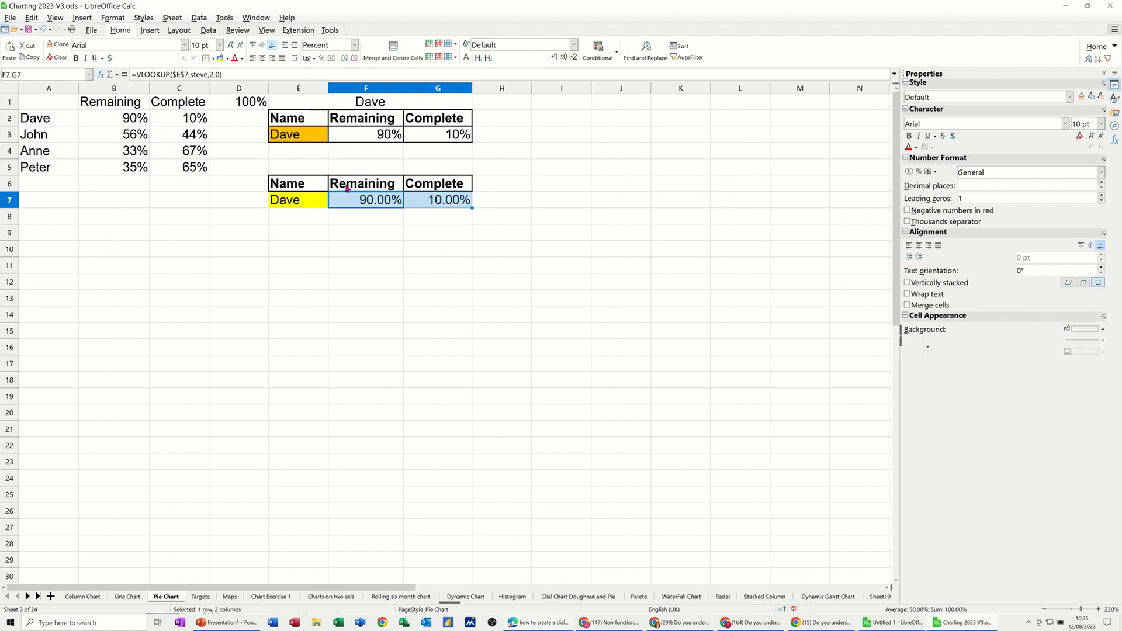
left_click(366, 216)
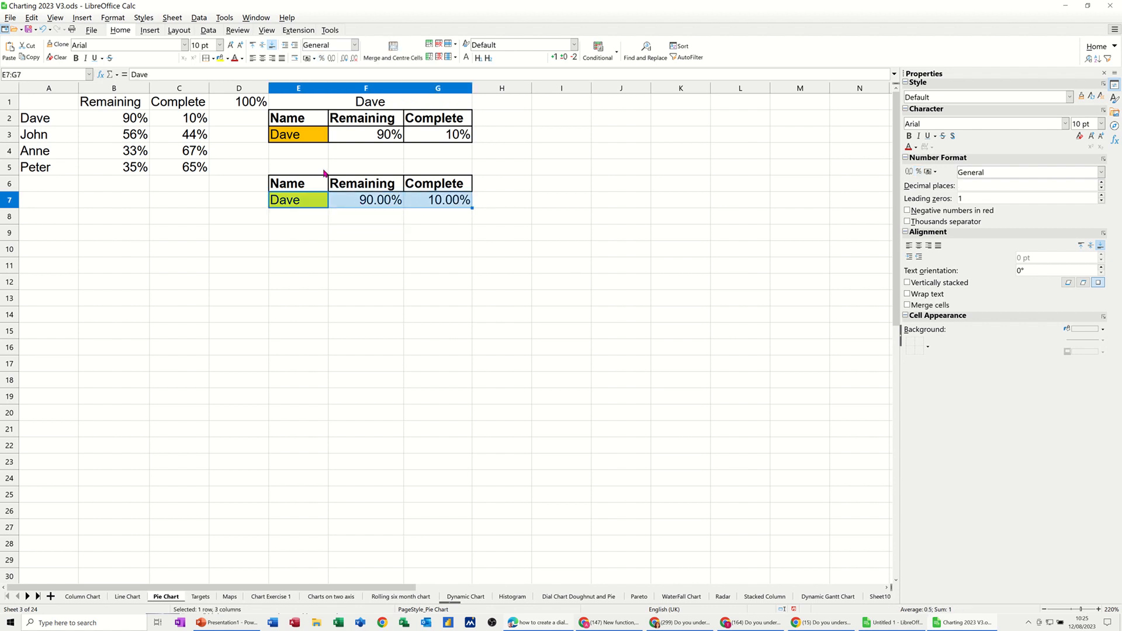
left_click(212, 58)
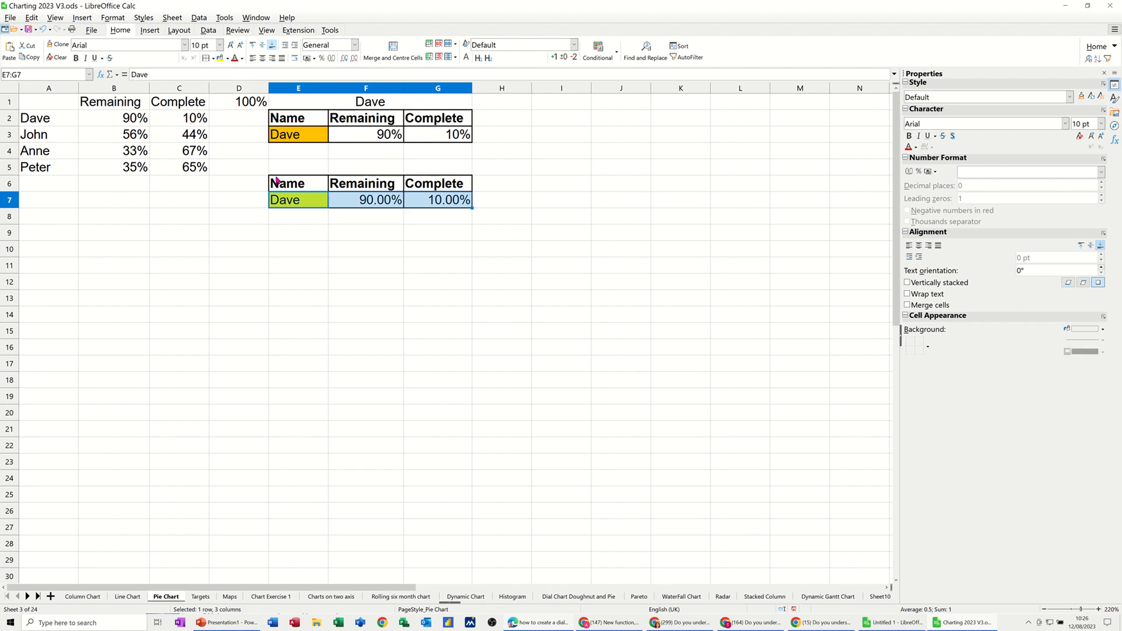
Step: Choose Anne from E7's dropdown, showing 33.00% remaining and 67.00% complete
left_click(285, 200)
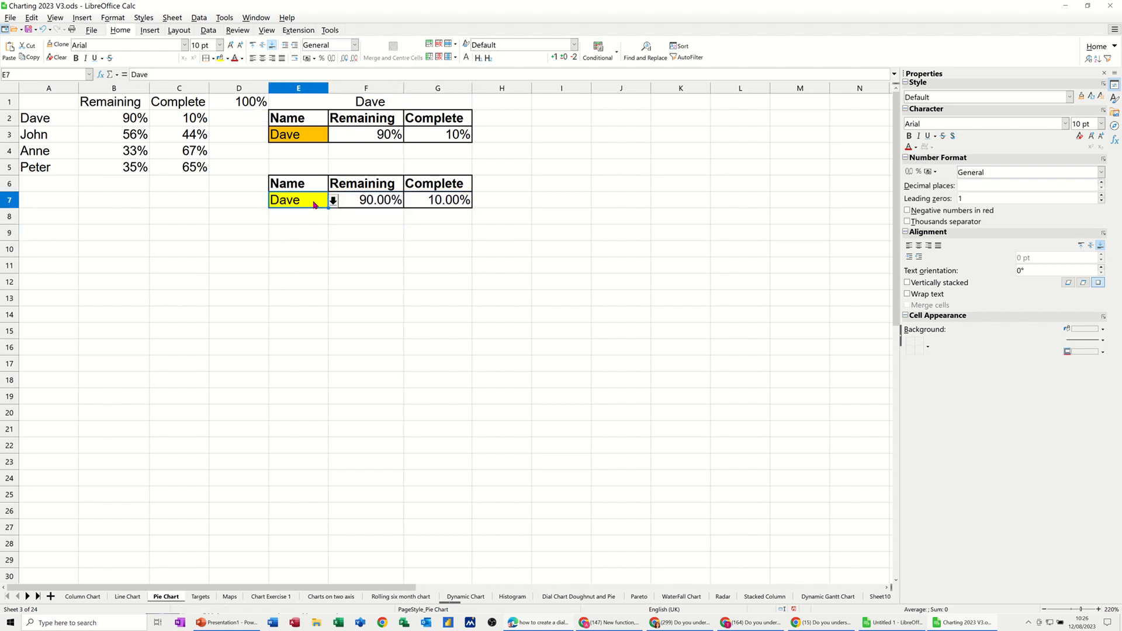
left_click(332, 200)
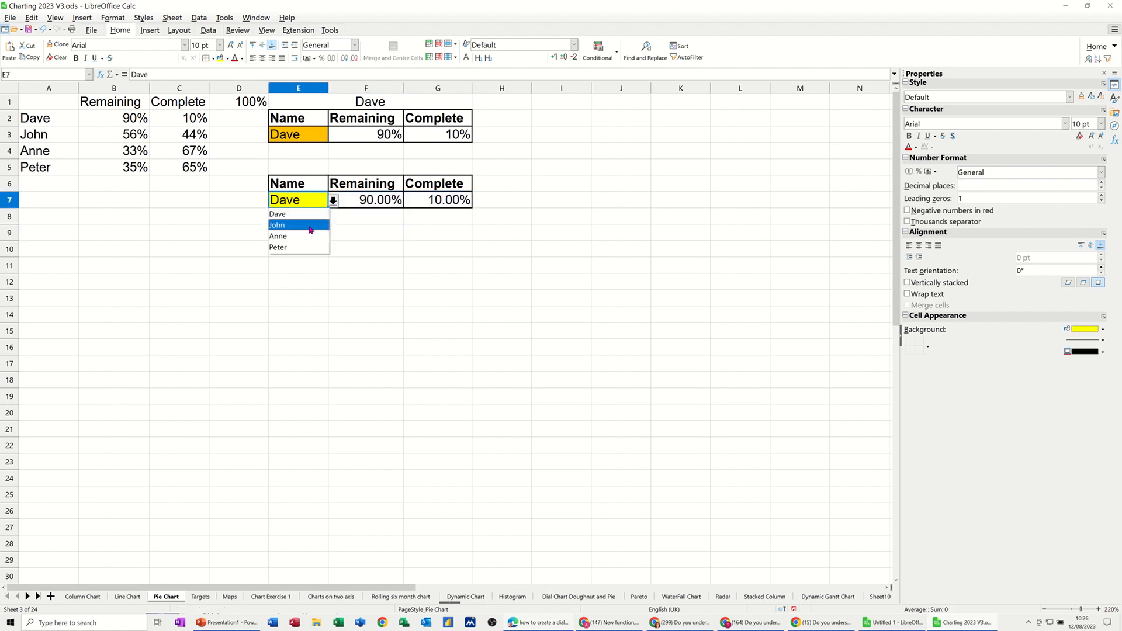
left_click(278, 236)
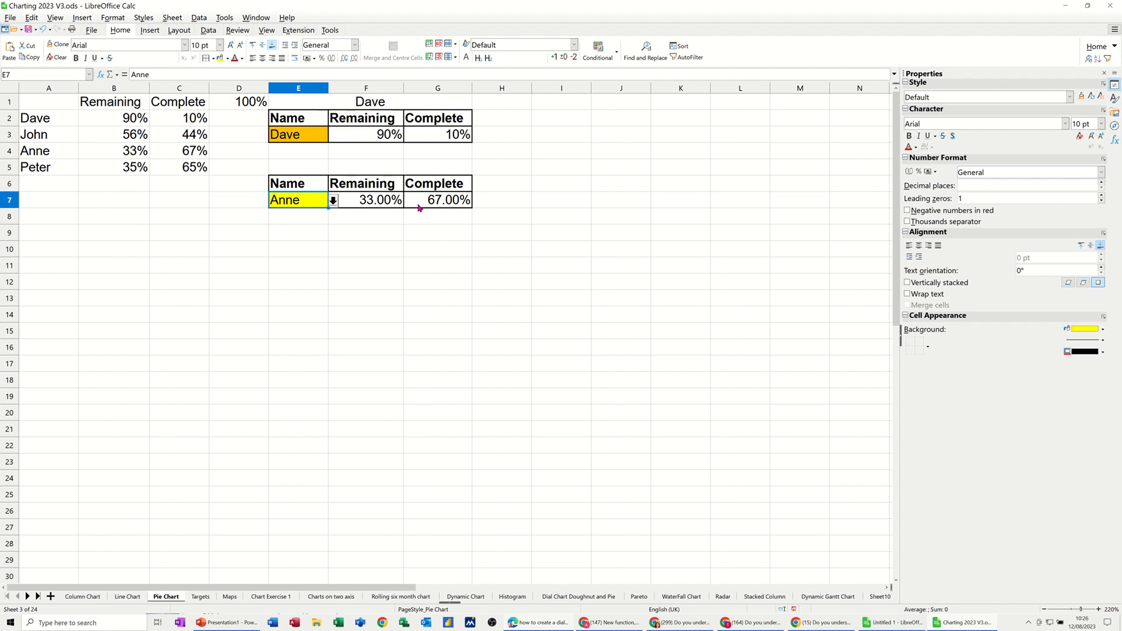
mouse_move(311, 172)
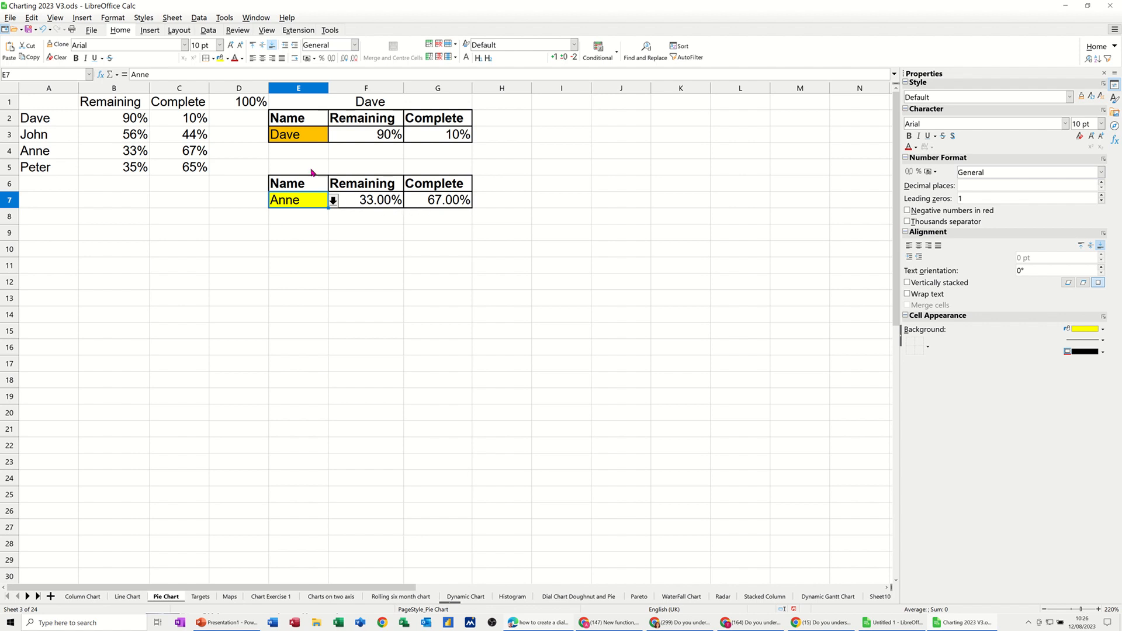
mouse_move(307, 170)
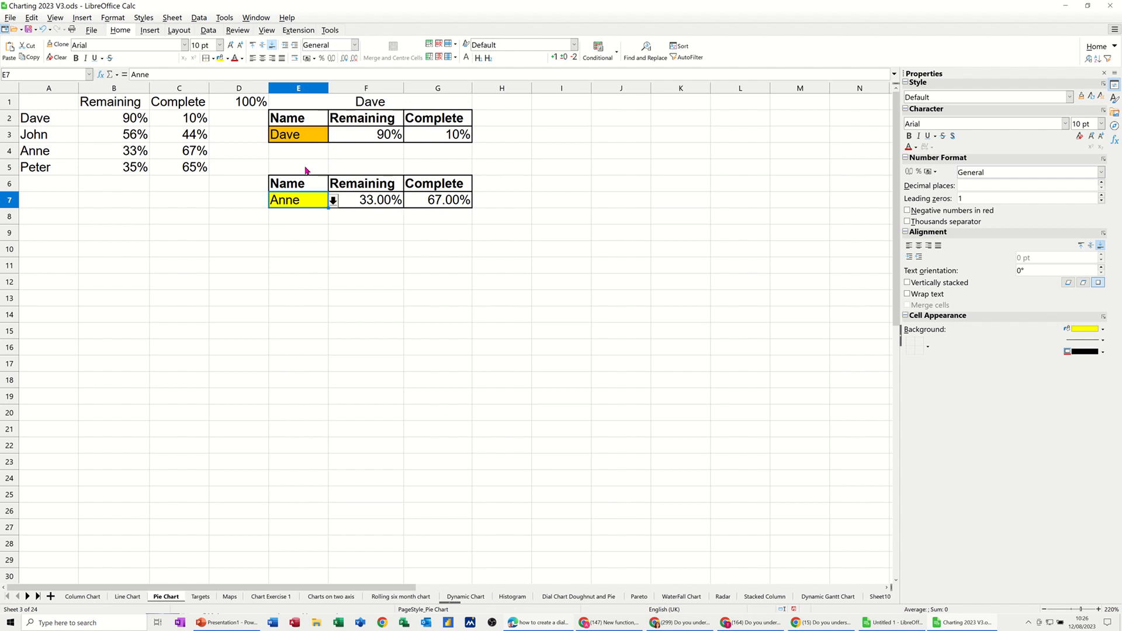
Step: Enter =E7 in E5 and merge and centre it across E5:G5 as a heading
left_click(297, 167)
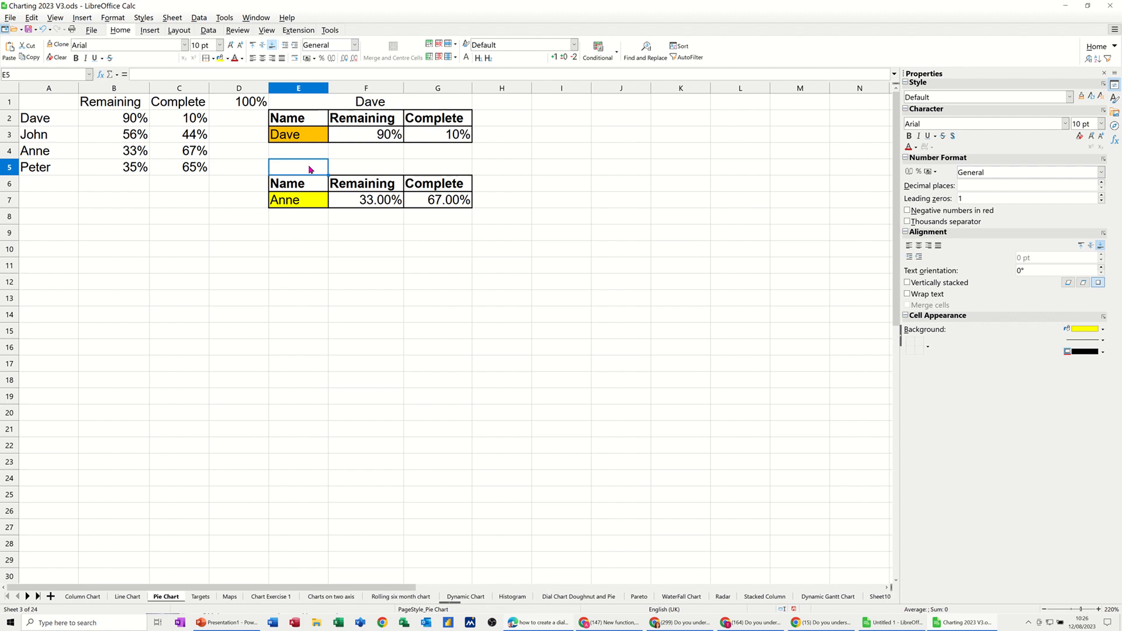
left_click(370, 102)
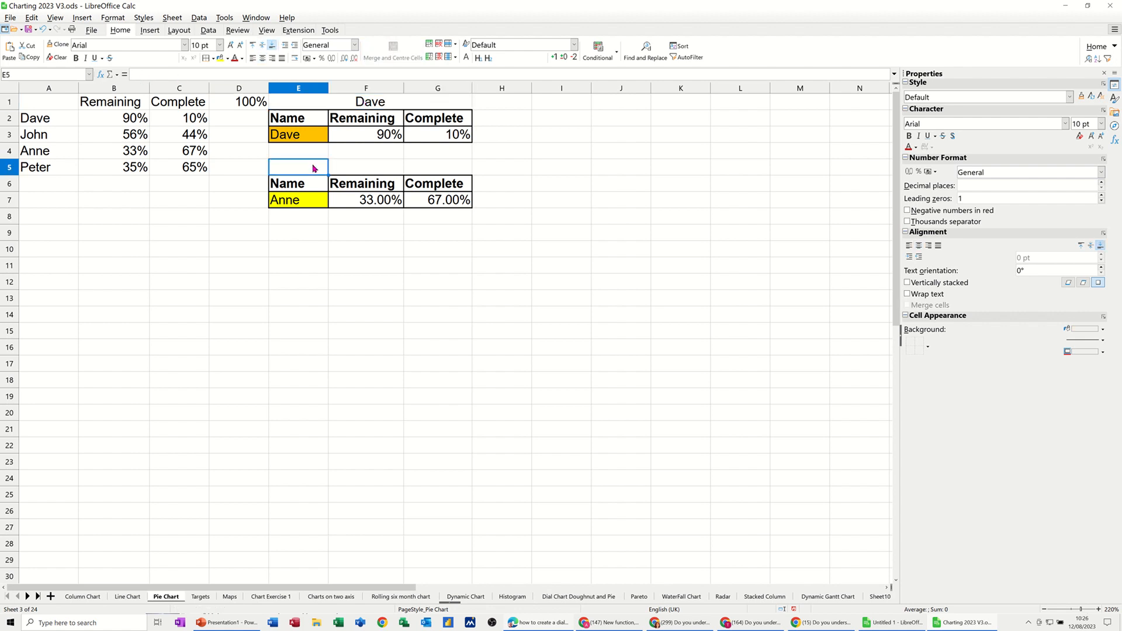
type("=")
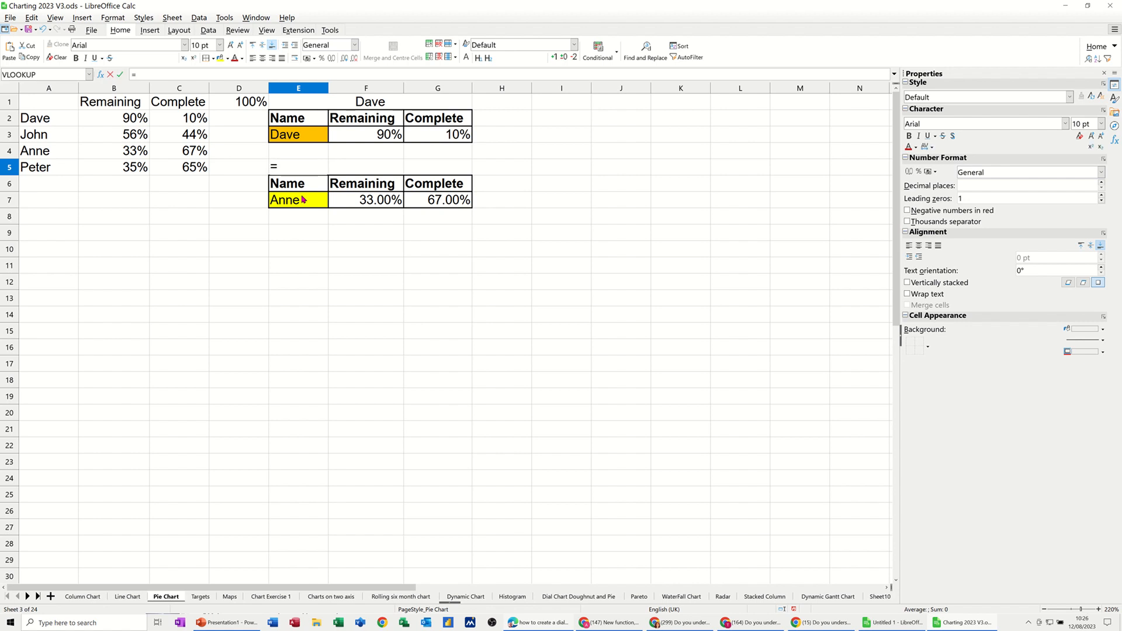
left_click(298, 198)
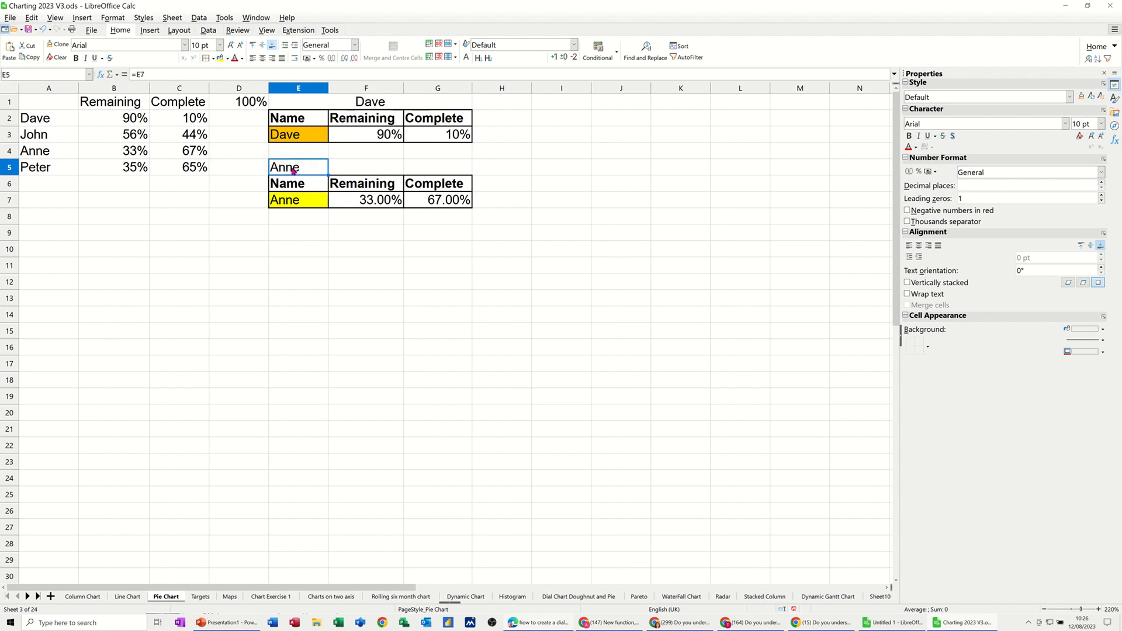
left_click_drag(299, 166, 438, 167)
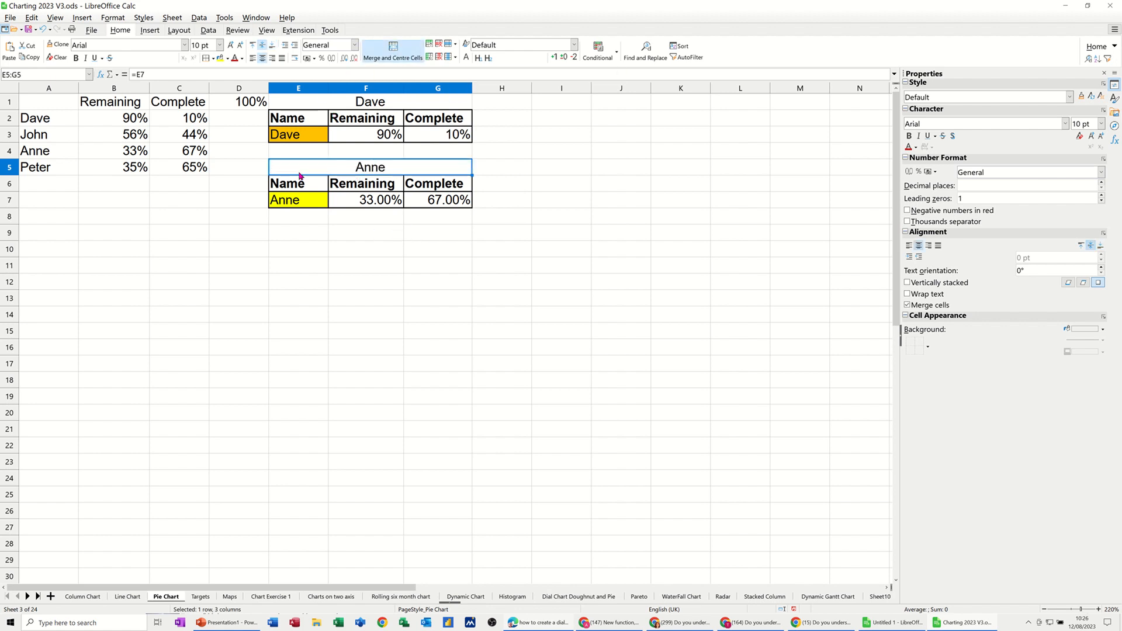
mouse_move(300, 170)
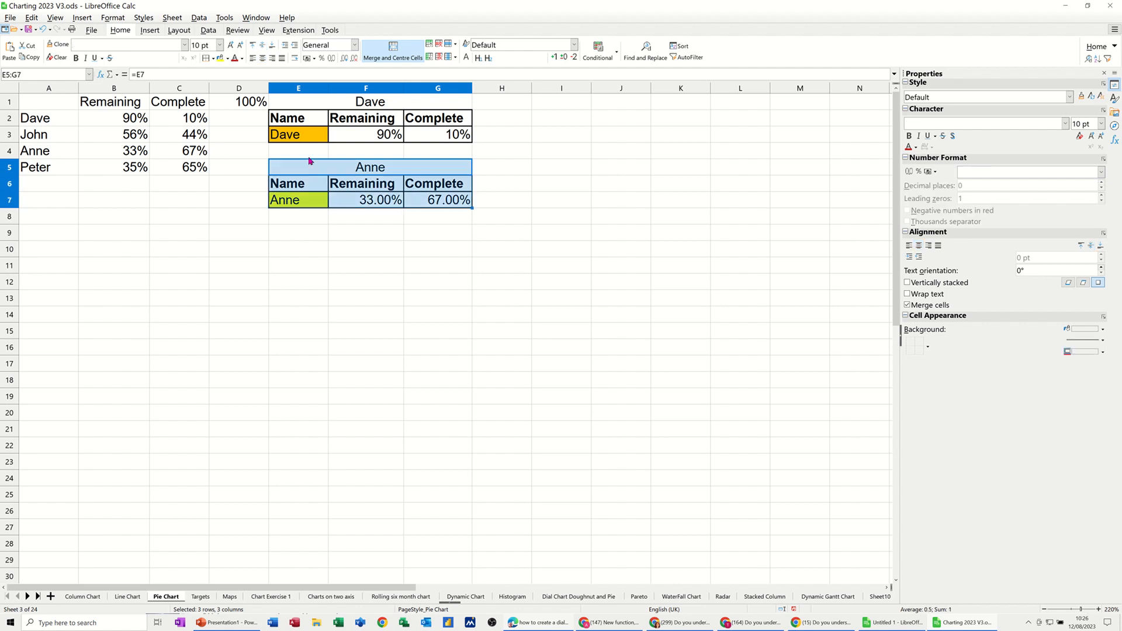
mouse_move(392, 221)
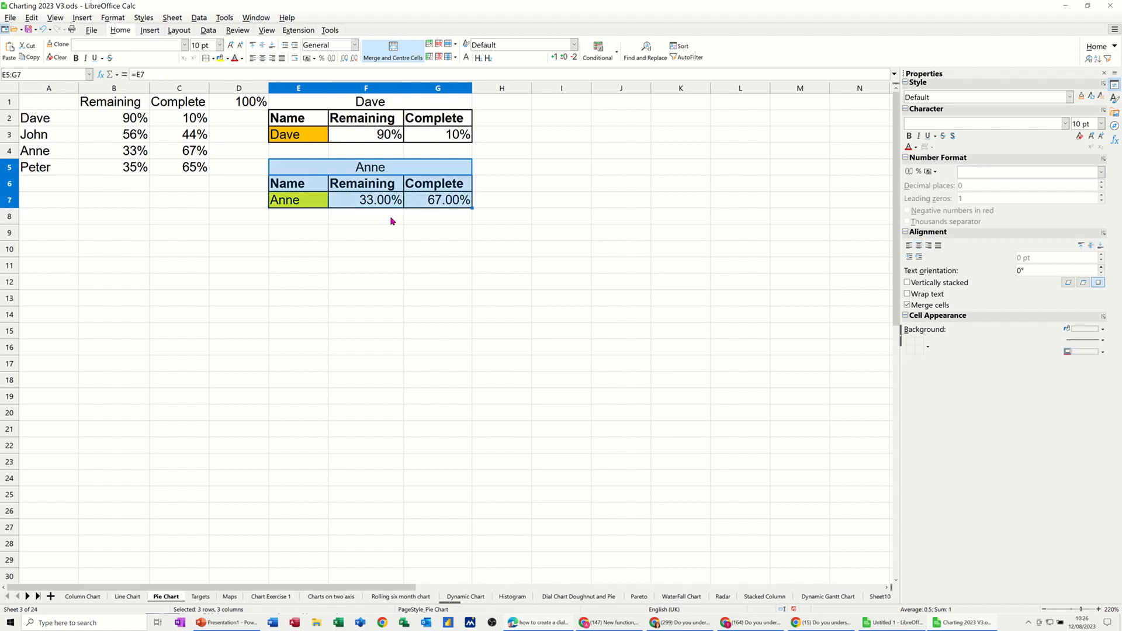
Step: Build a doughnut chart from E5:G7 with data series in rows, advancing to the title box
left_click(149, 29)
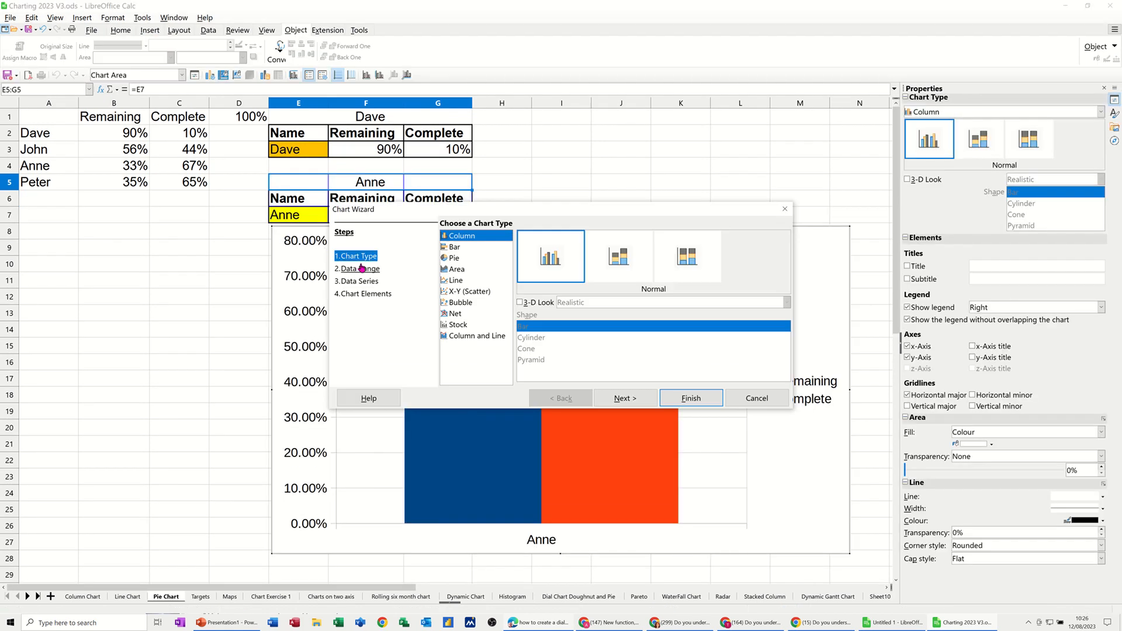
left_click(455, 258)
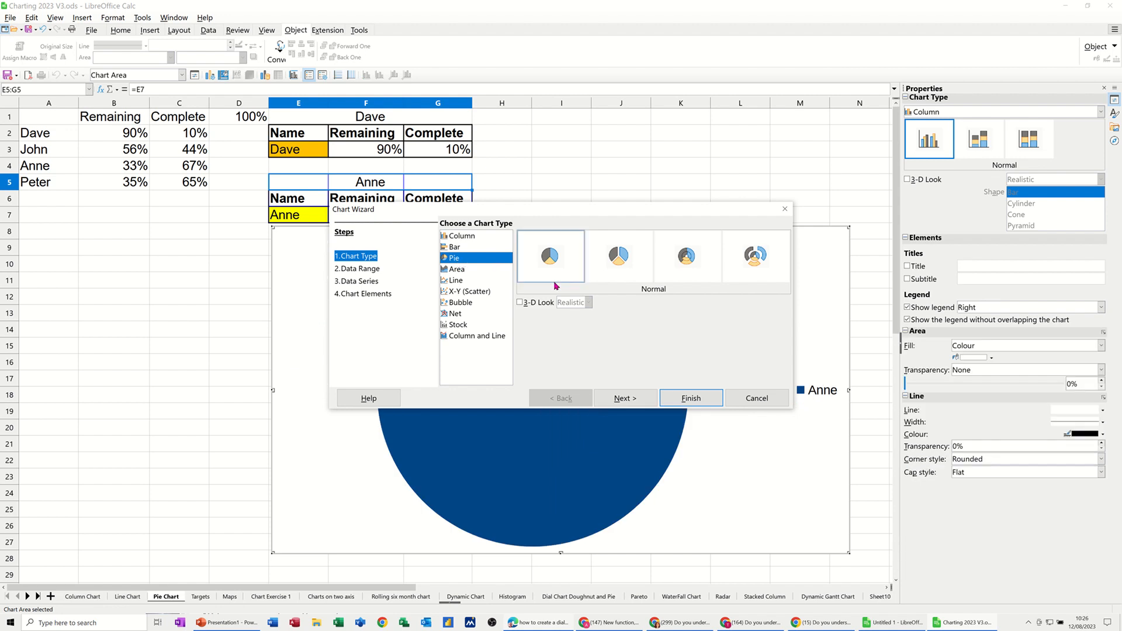
left_click(686, 256)
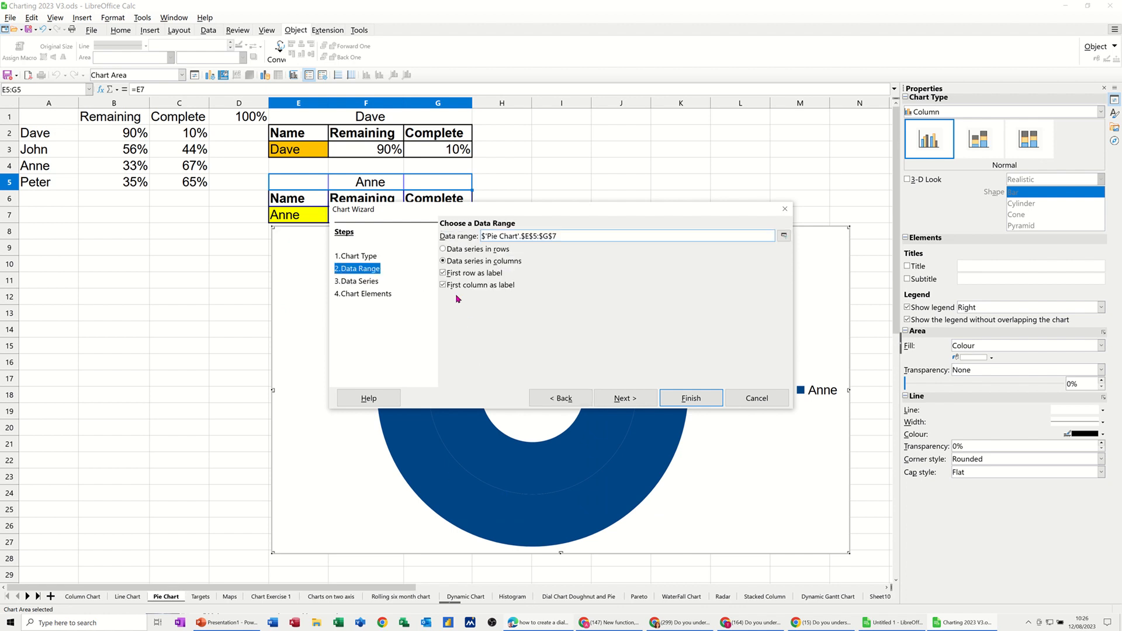
left_click(443, 248)
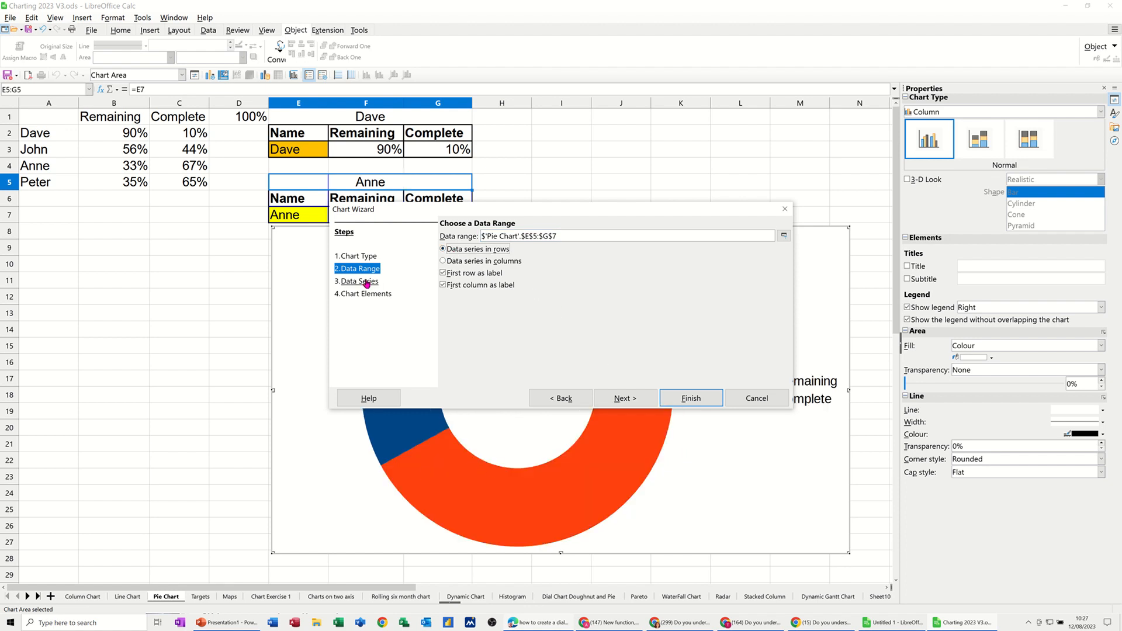
left_click(359, 282)
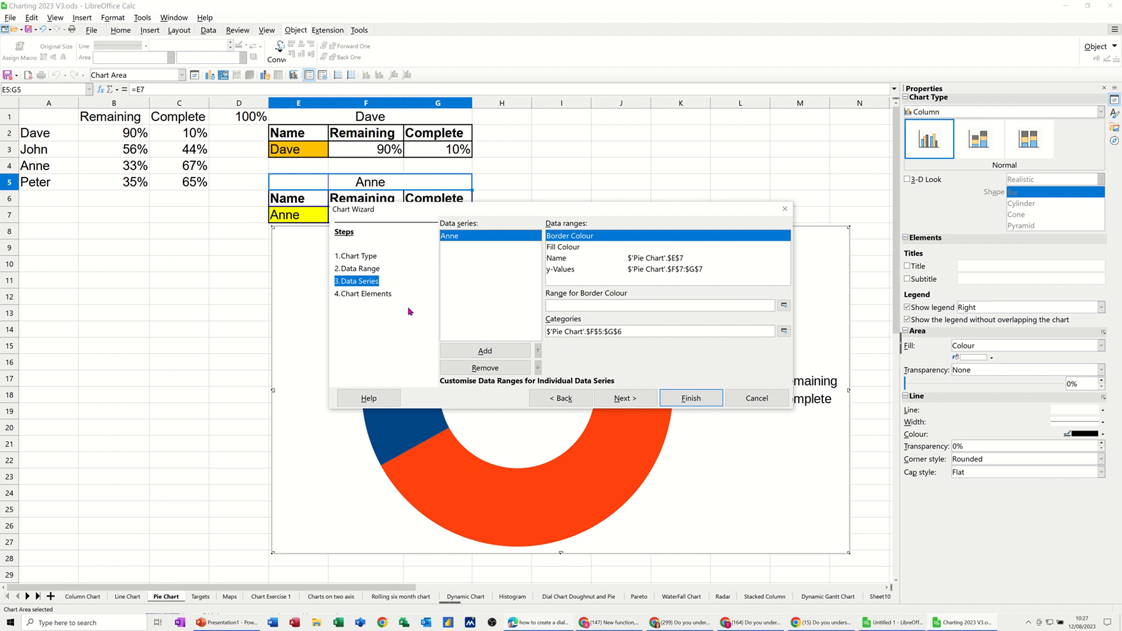
left_click(624, 398)
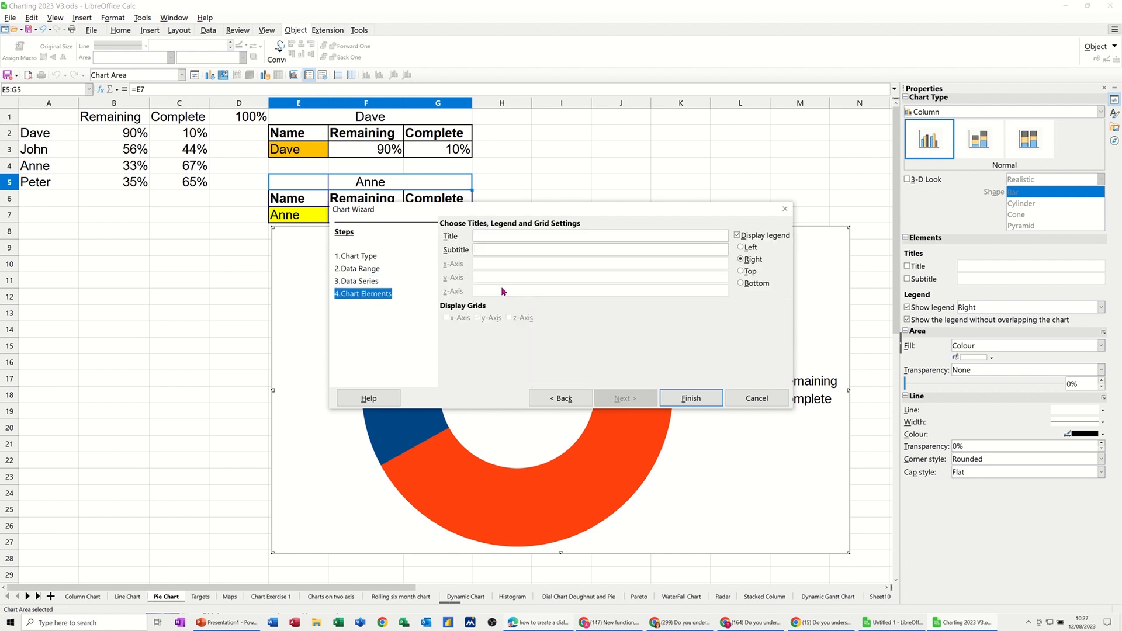
left_click(600, 236)
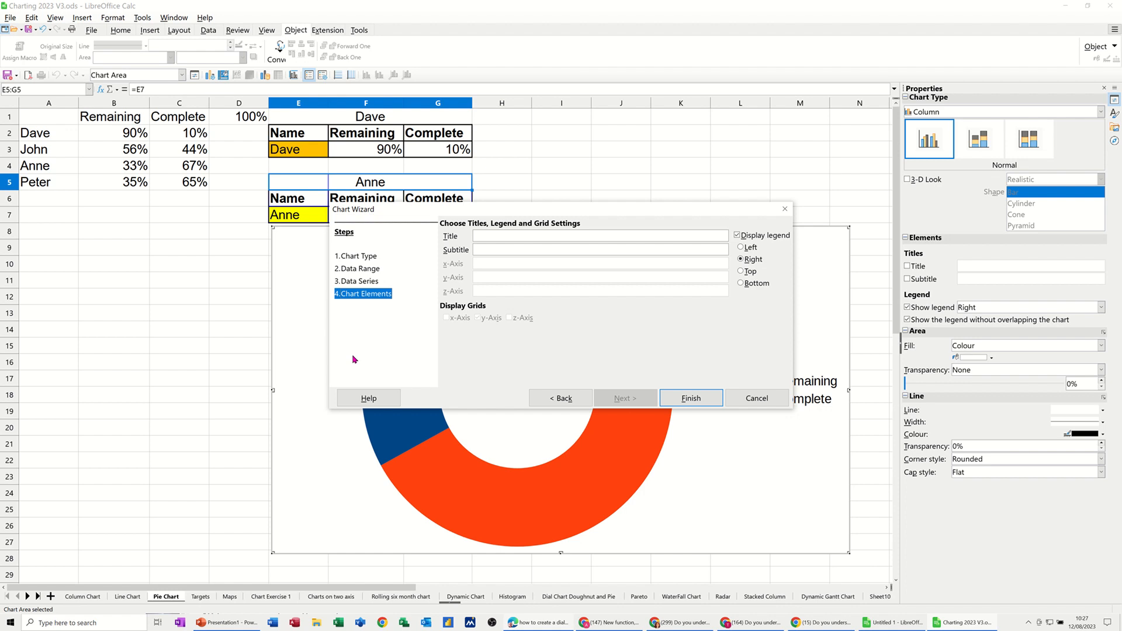
mouse_move(351, 128)
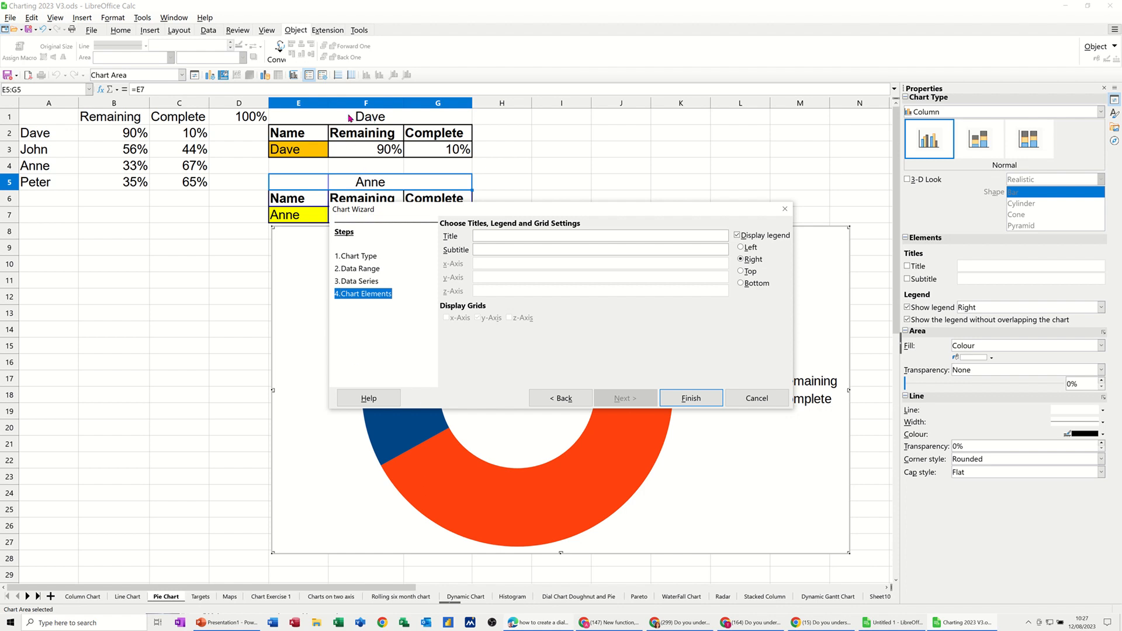
mouse_move(352, 436)
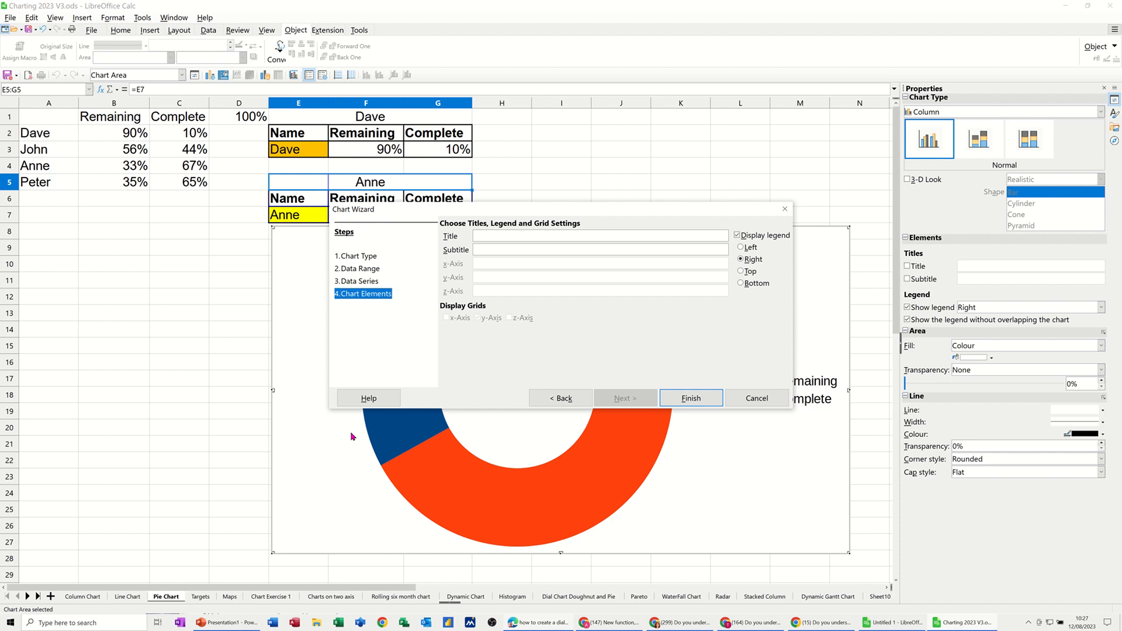
left_click(600, 236)
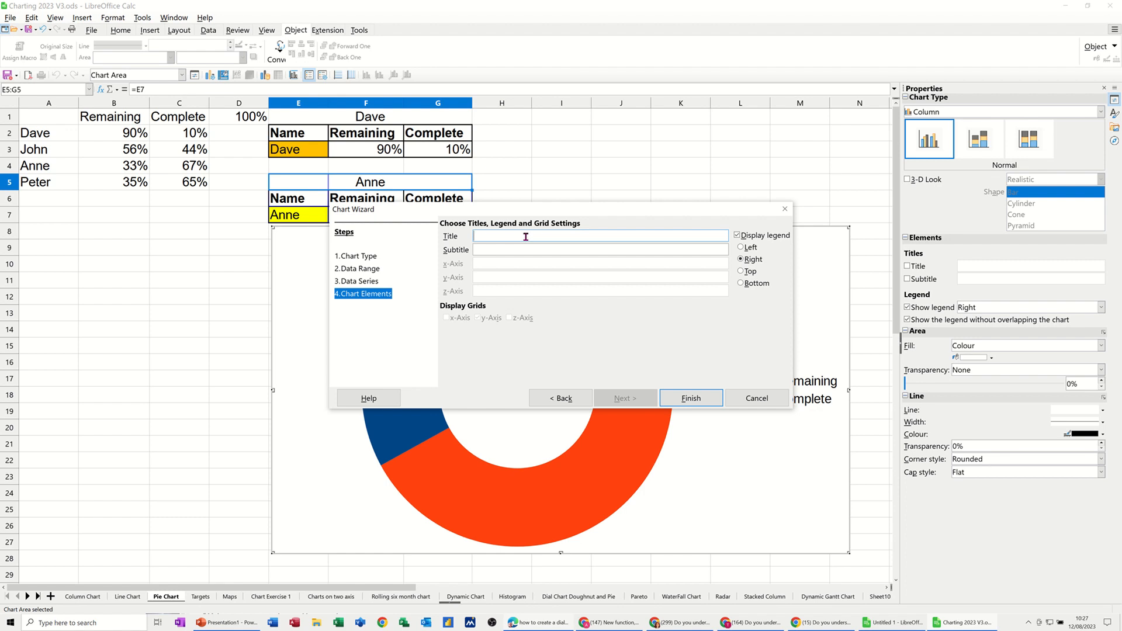
Step: Title the doughnut chart 'Staff Status' and finish the Chart Wizard
type("Staff")
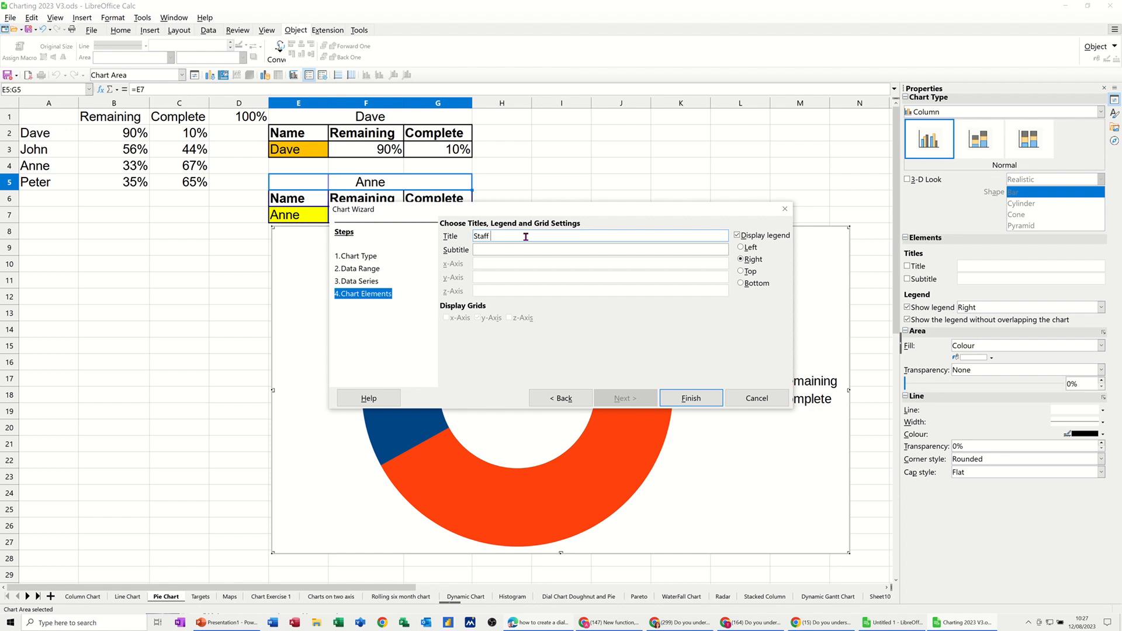
type("Status")
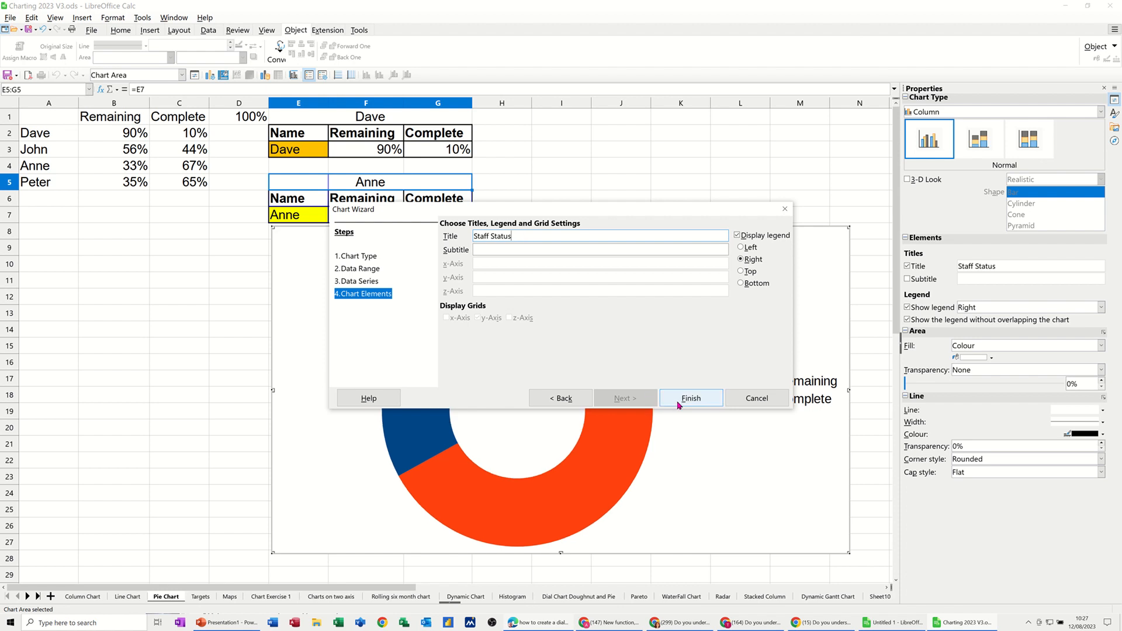
left_click(690, 398)
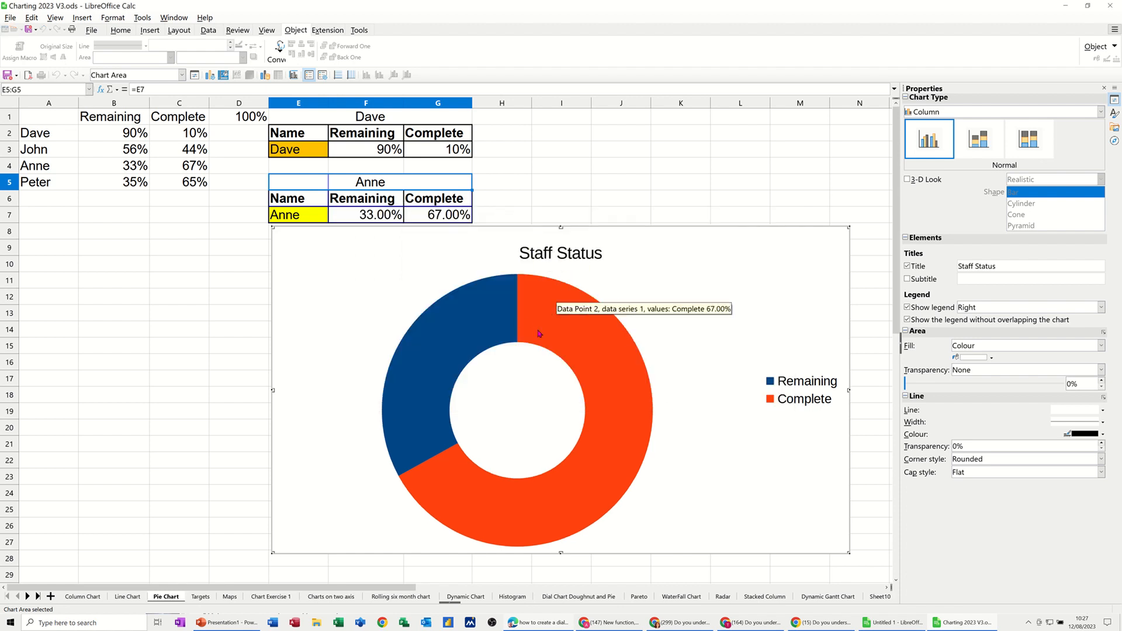
mouse_move(555, 315)
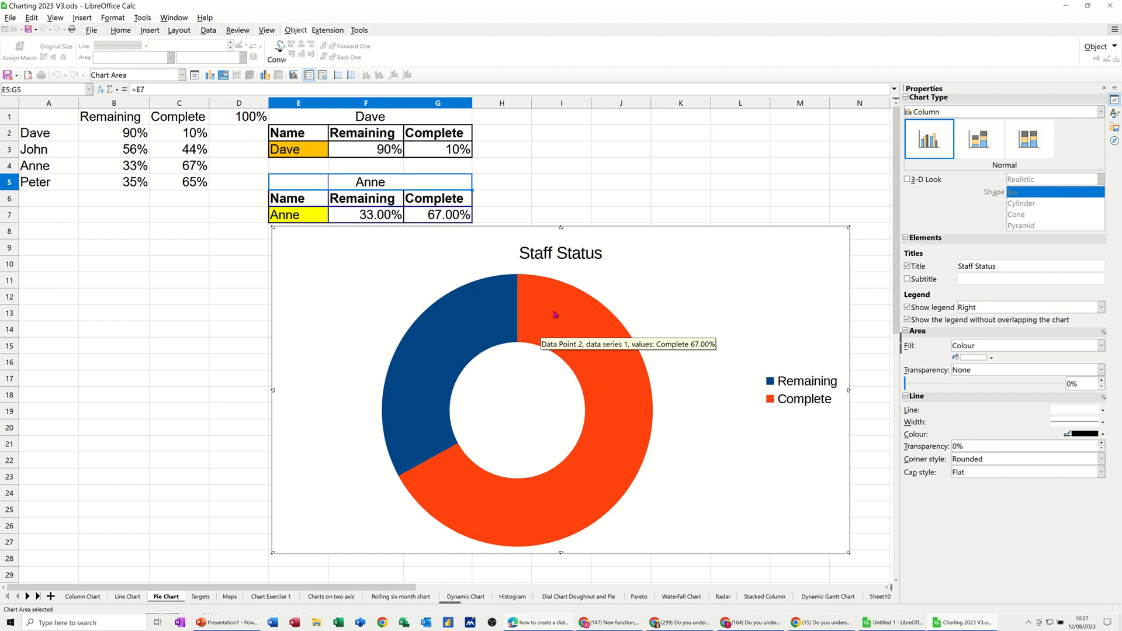
Step: Insert data labels on the doughnut series, showing 33.00% and 67.00%
right_click(587, 344)
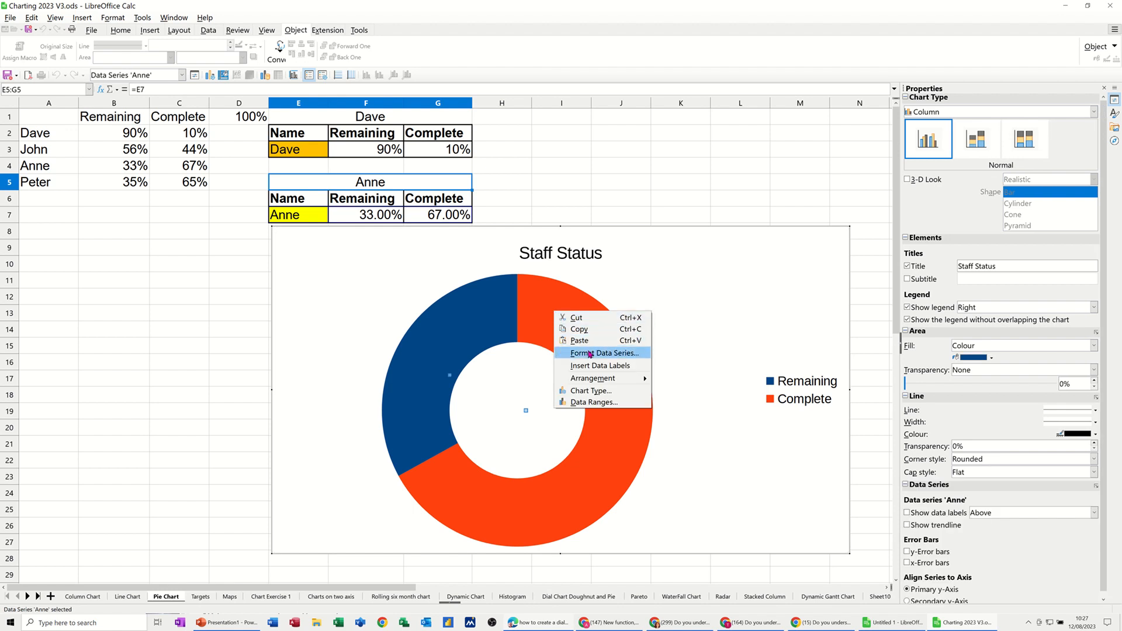
left_click(599, 365)
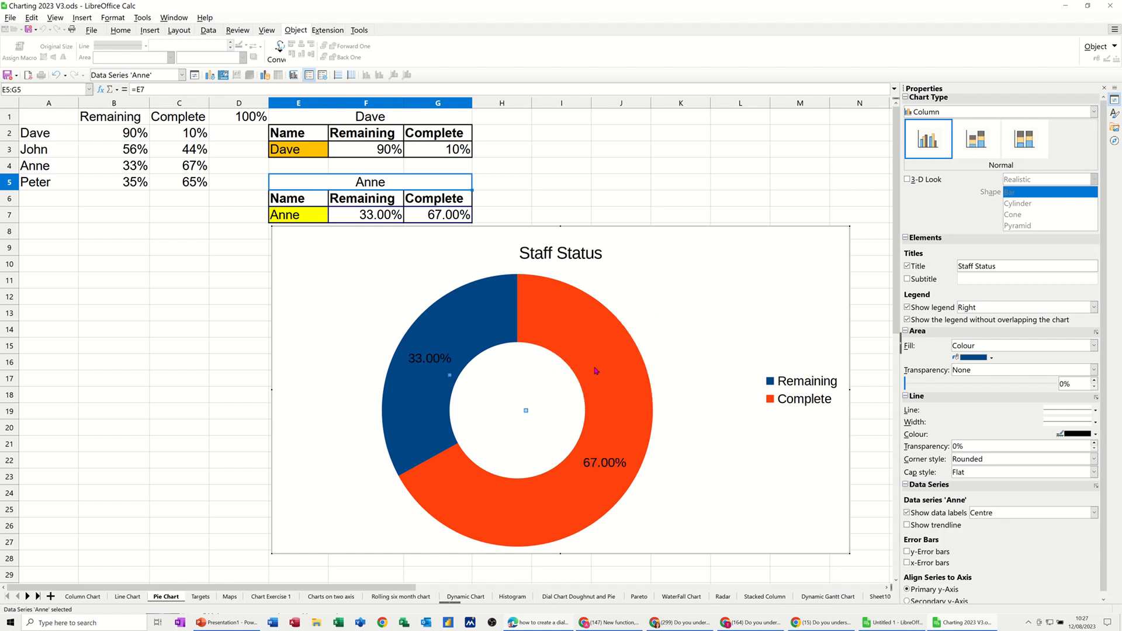
mouse_move(610, 358)
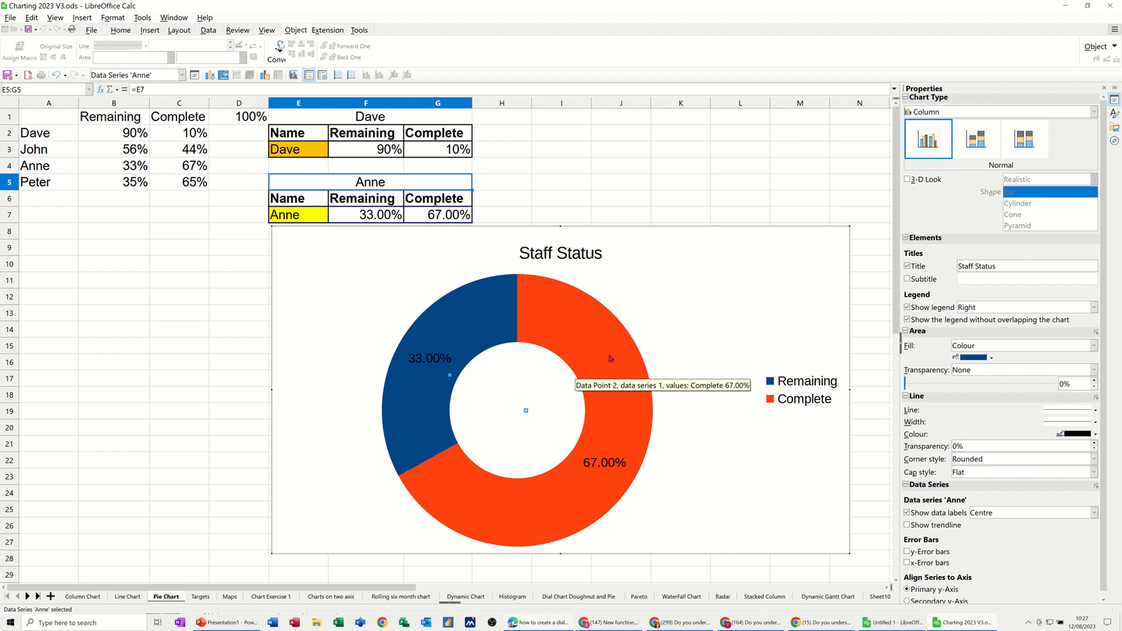
right_click(613, 359)
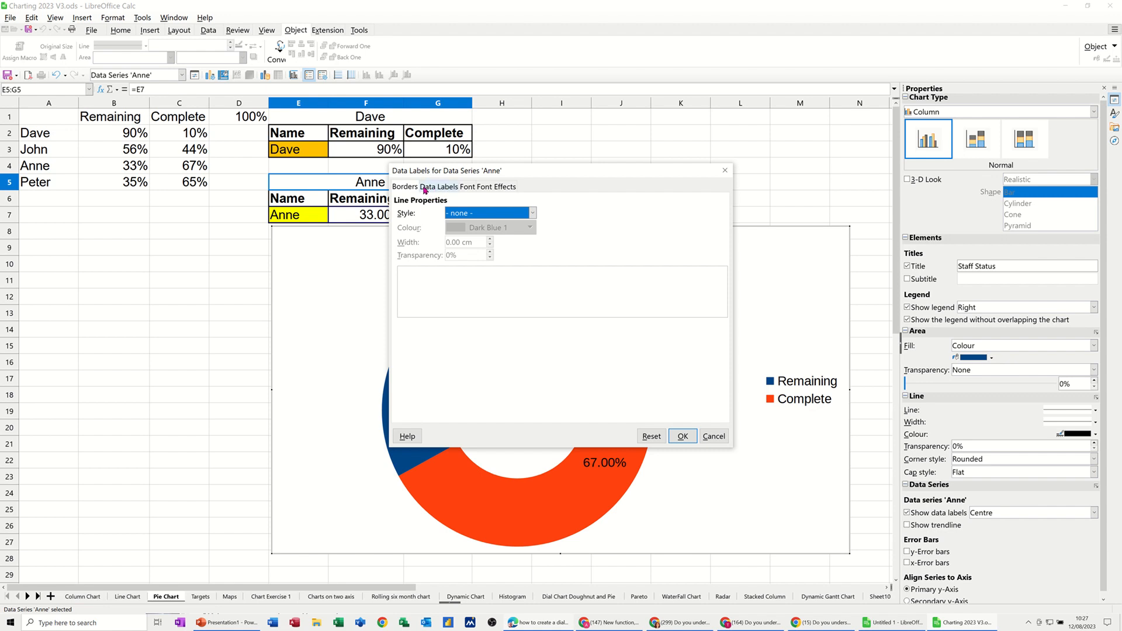
Step: Add Category and Series name to the doughnut's data labels alongside the value
left_click(438, 187)
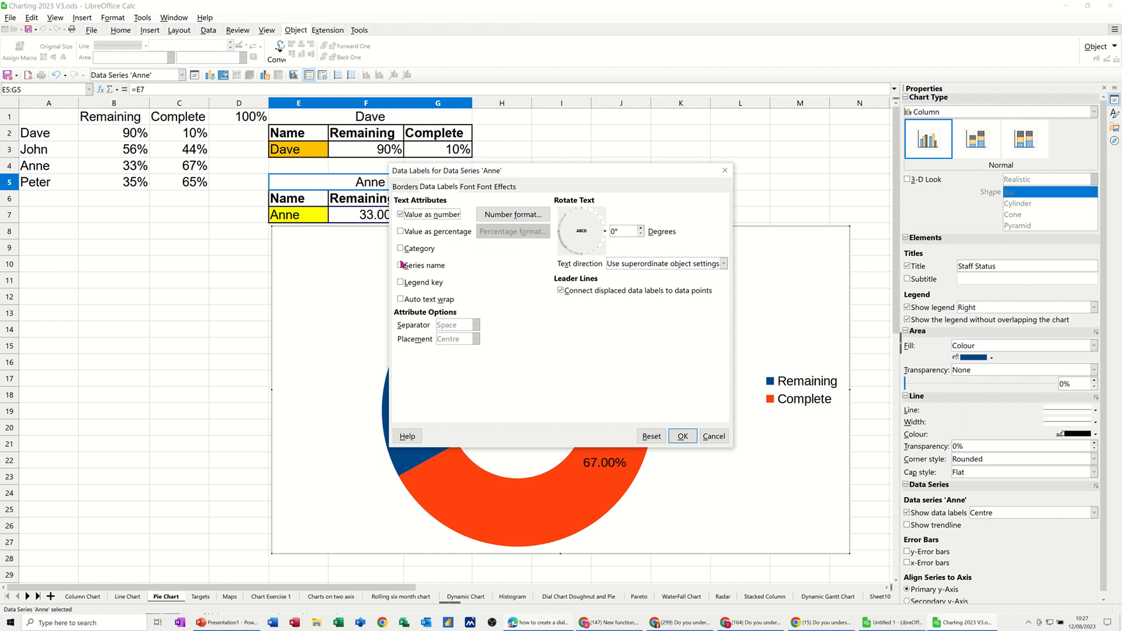
left_click(401, 248)
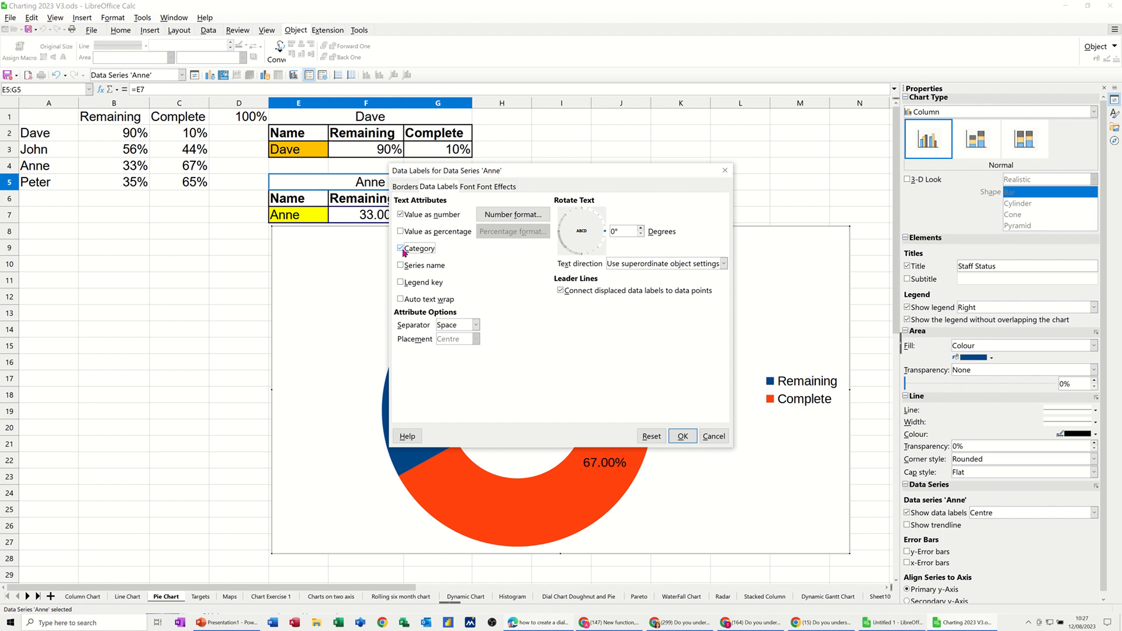
left_click(401, 248)
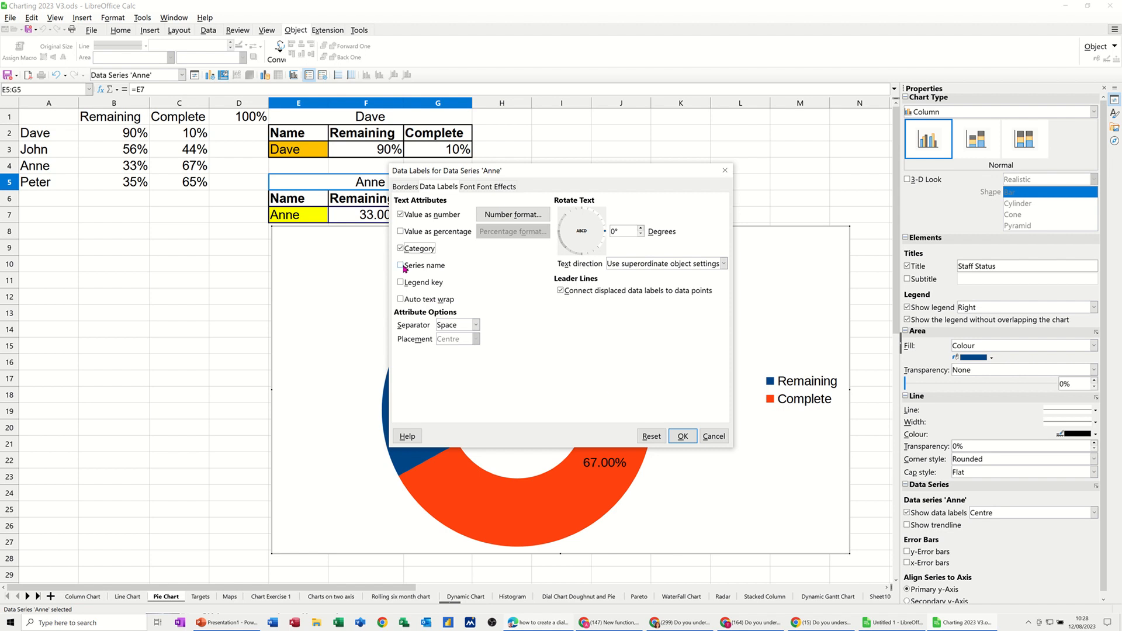
left_click(400, 265)
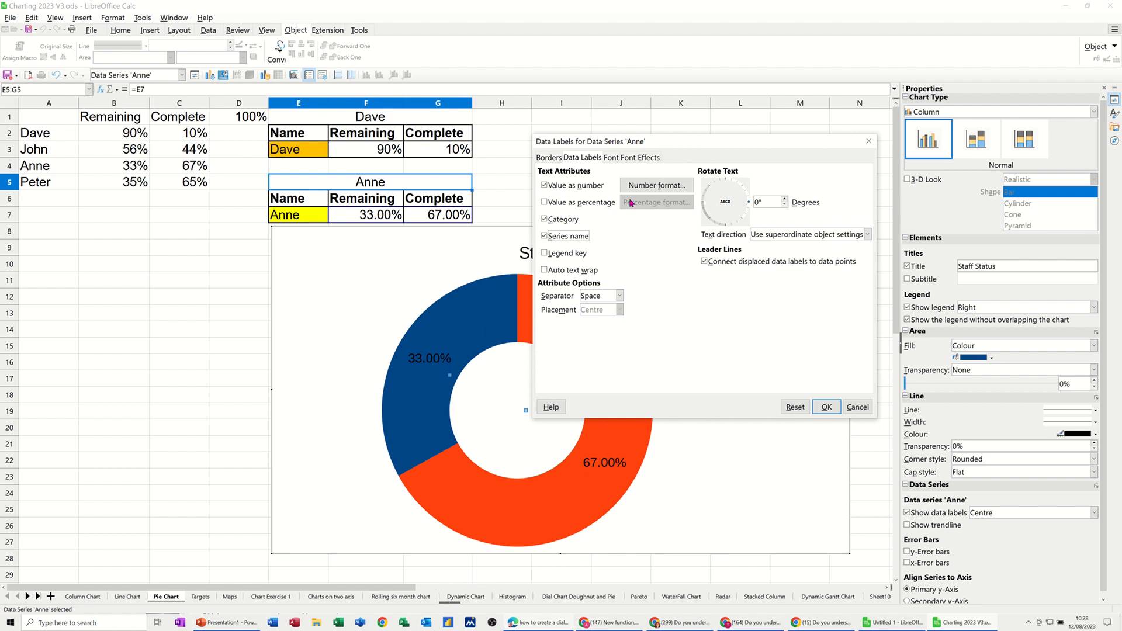
mouse_move(409, 367)
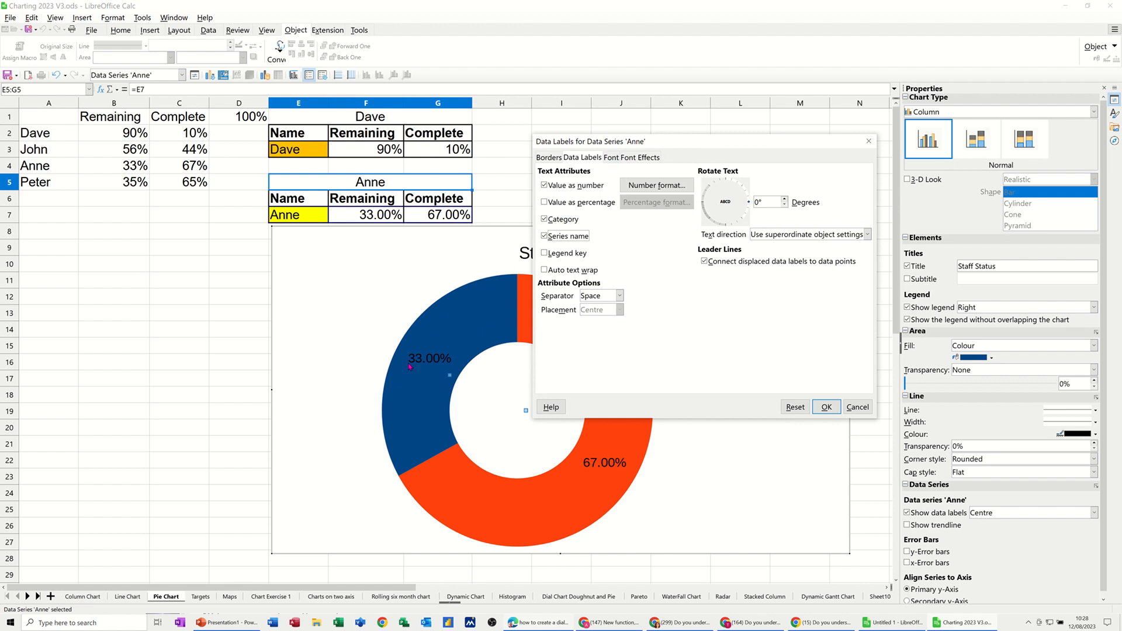
mouse_move(428, 349)
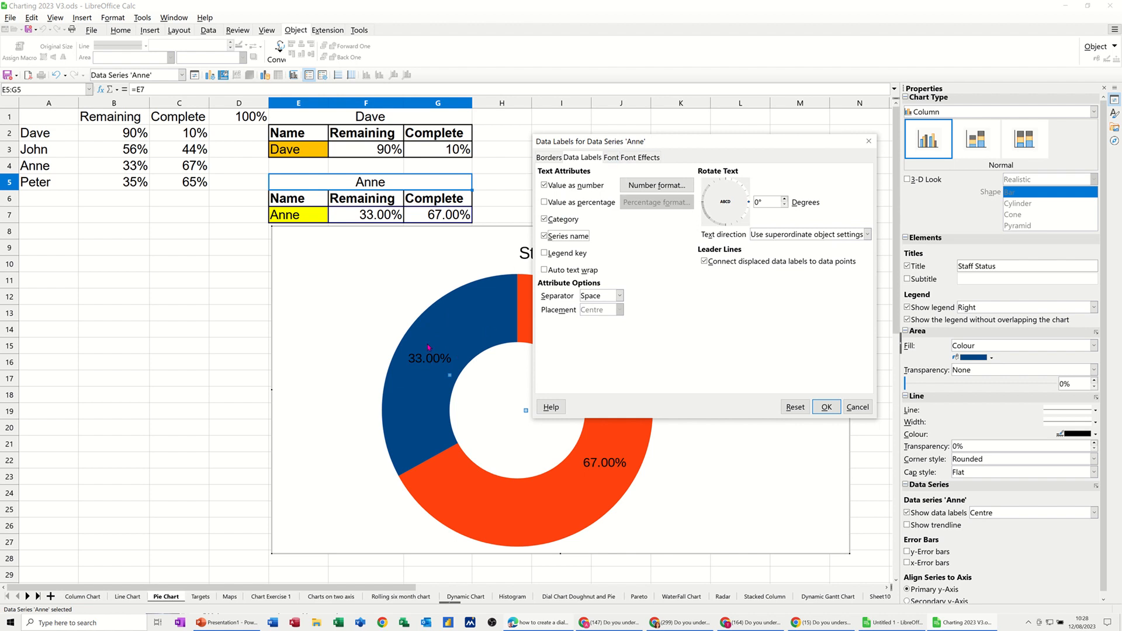
mouse_move(647, 206)
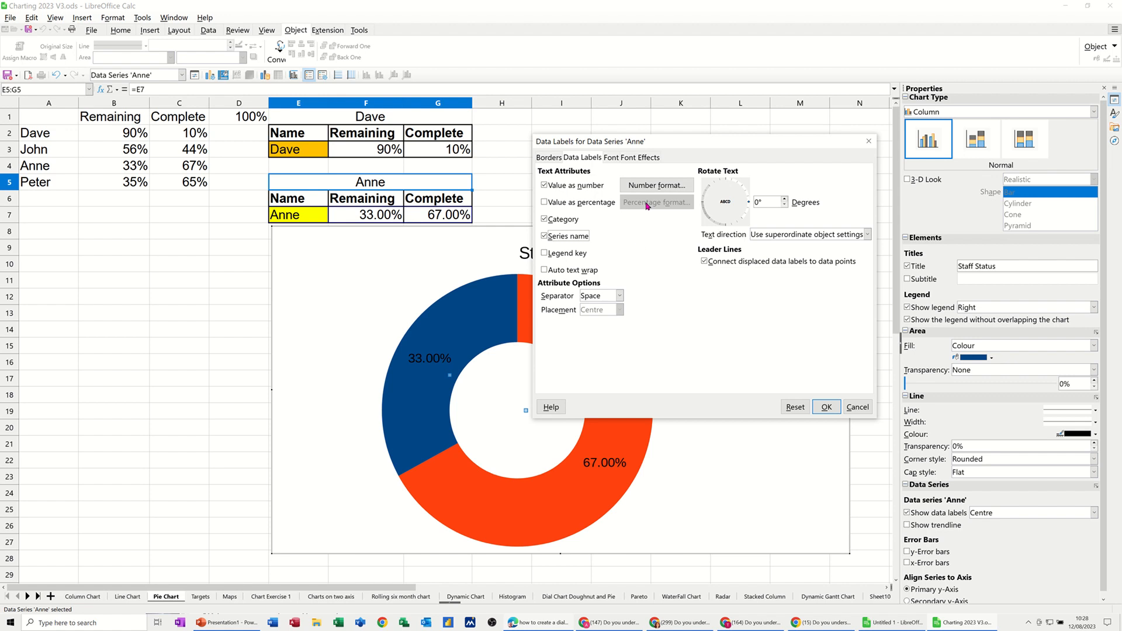
left_click(641, 157)
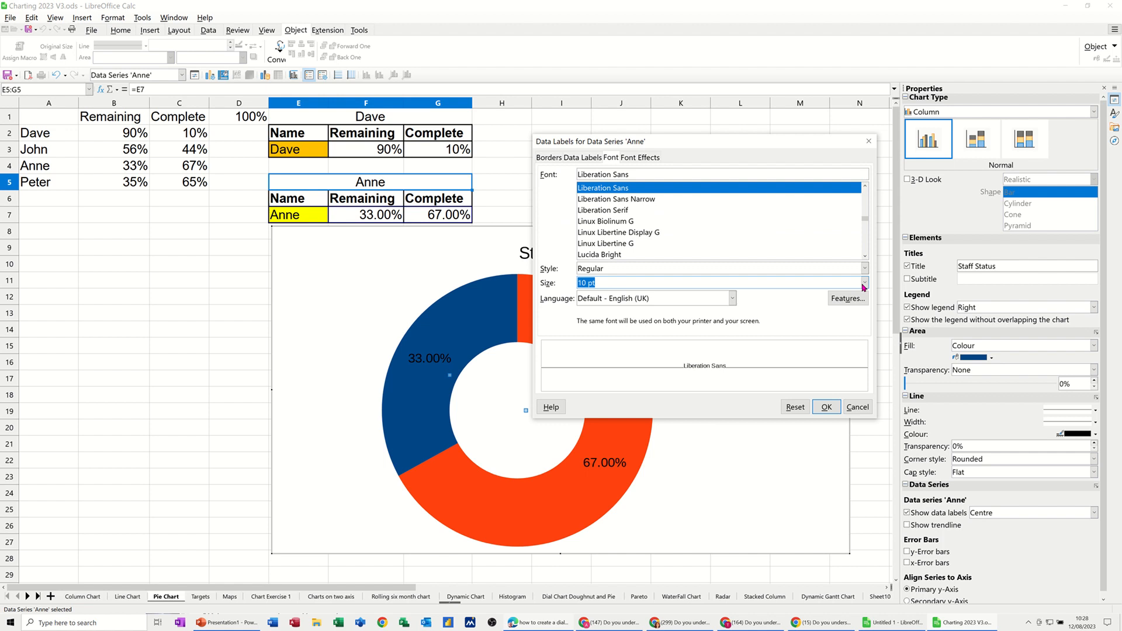
Step: Set the data label font size to 16 pt and apply it
left_click(864, 282)
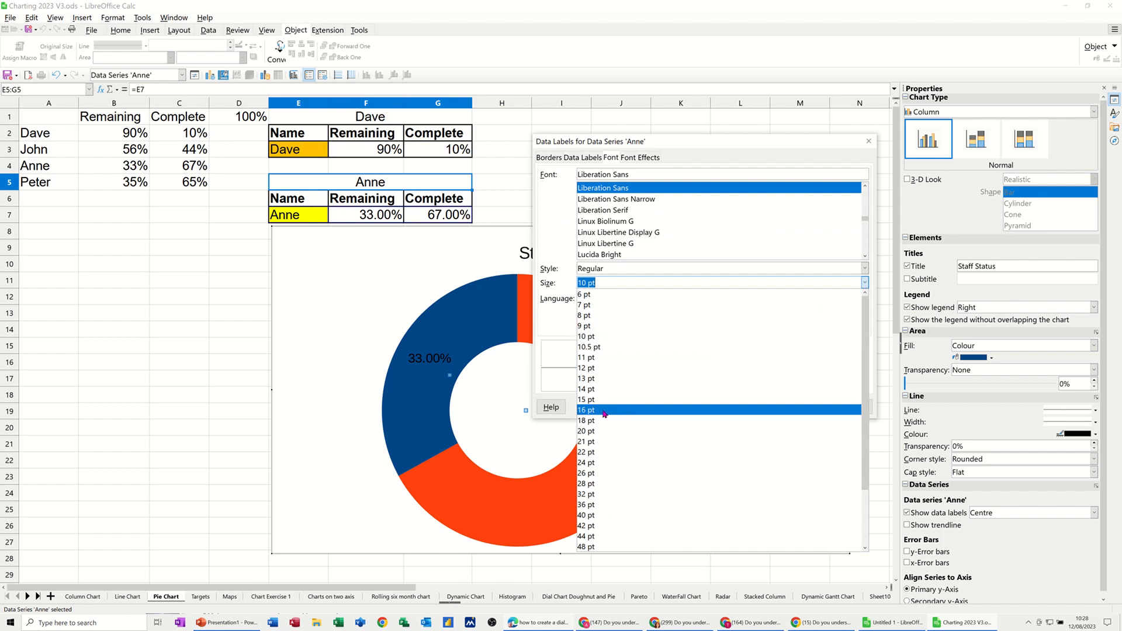
left_click(586, 411)
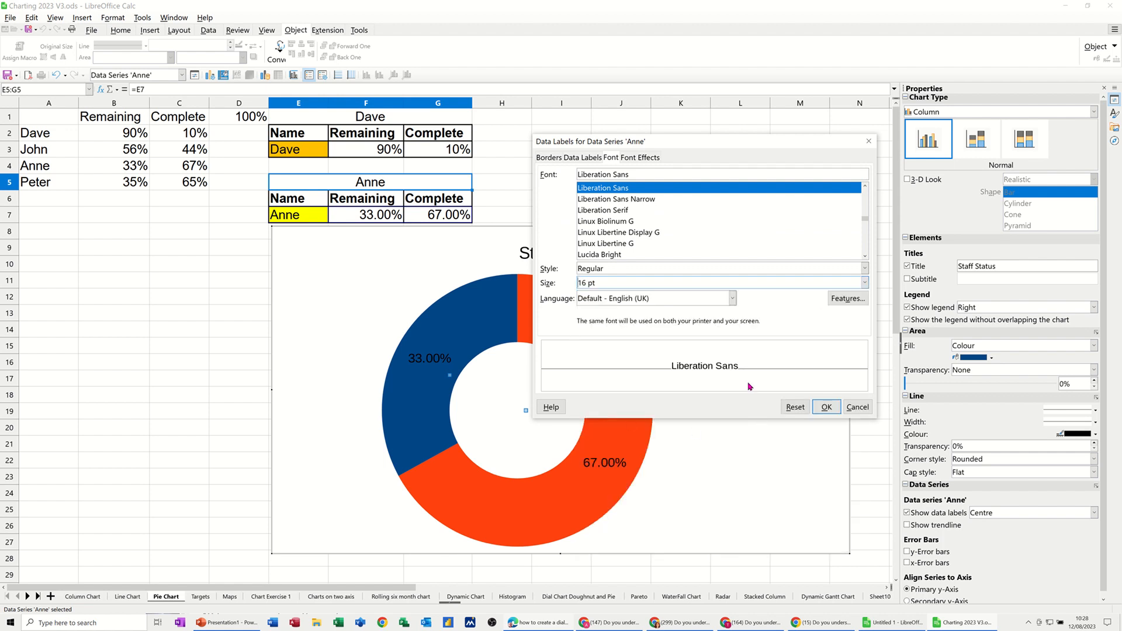
left_click(826, 407)
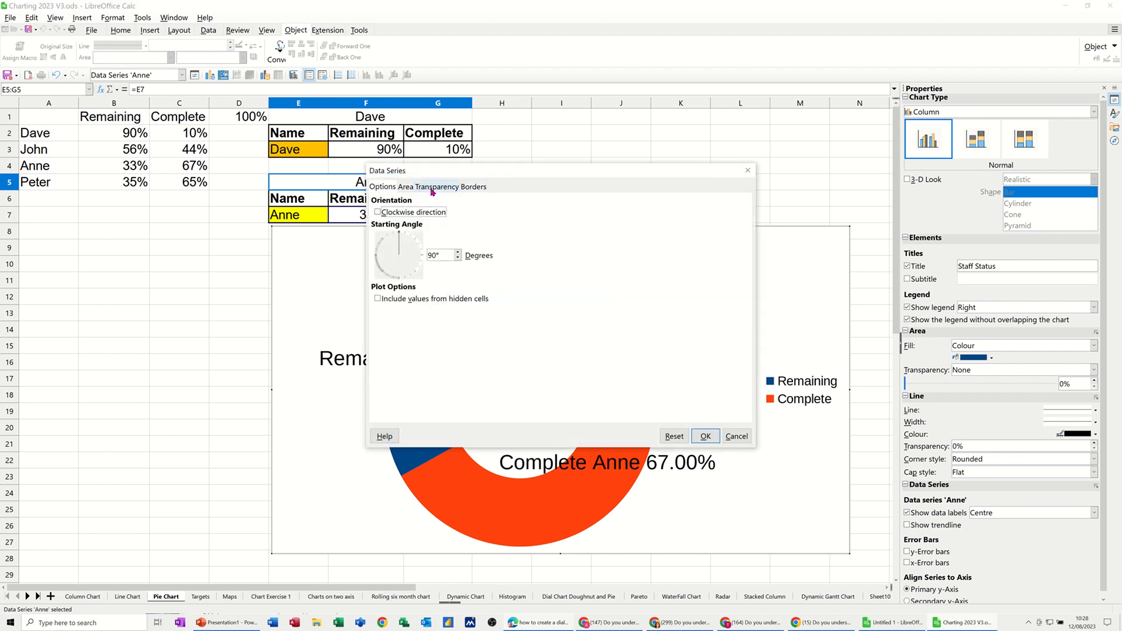
Step: Apply 50% transparency to the doughnut series' Remaining and Complete slices
left_click(428, 185)
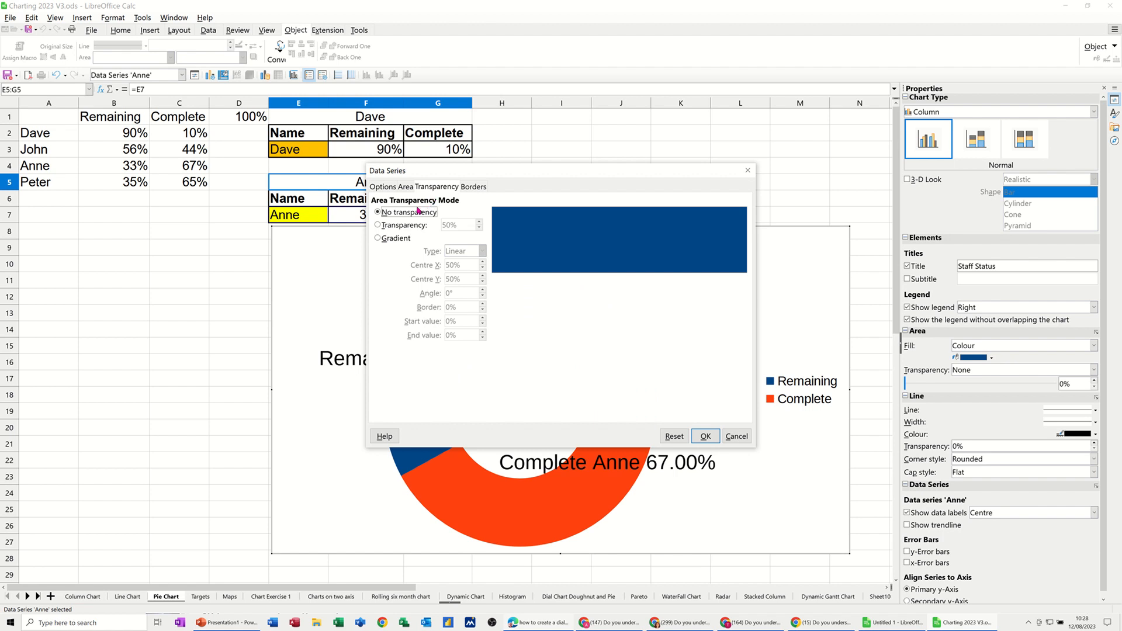
left_click(377, 224)
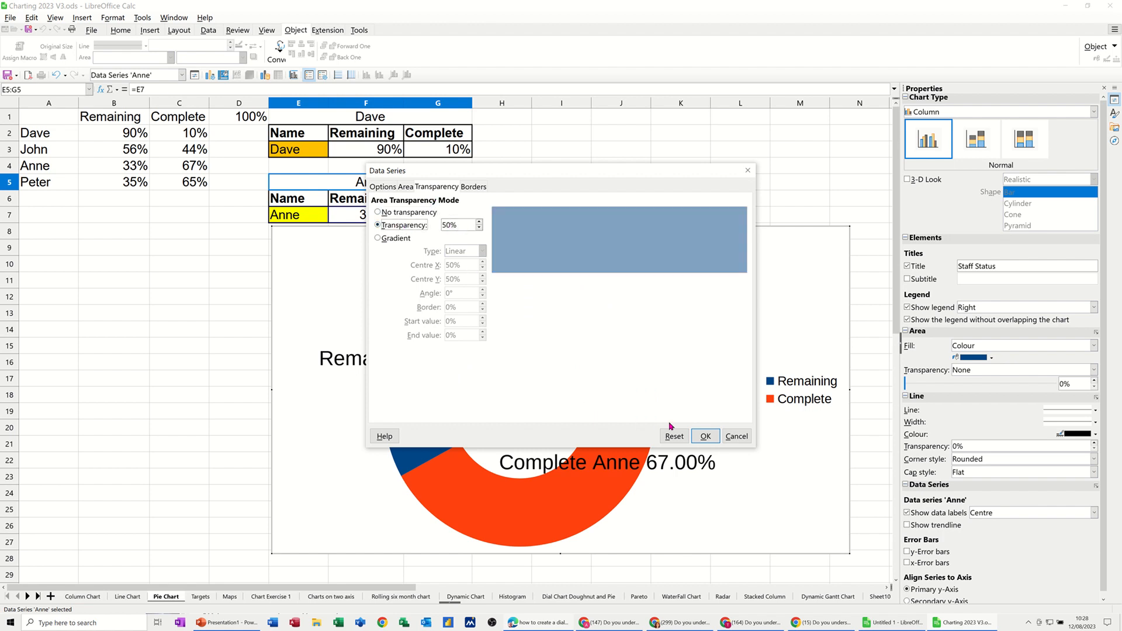
left_click(704, 436)
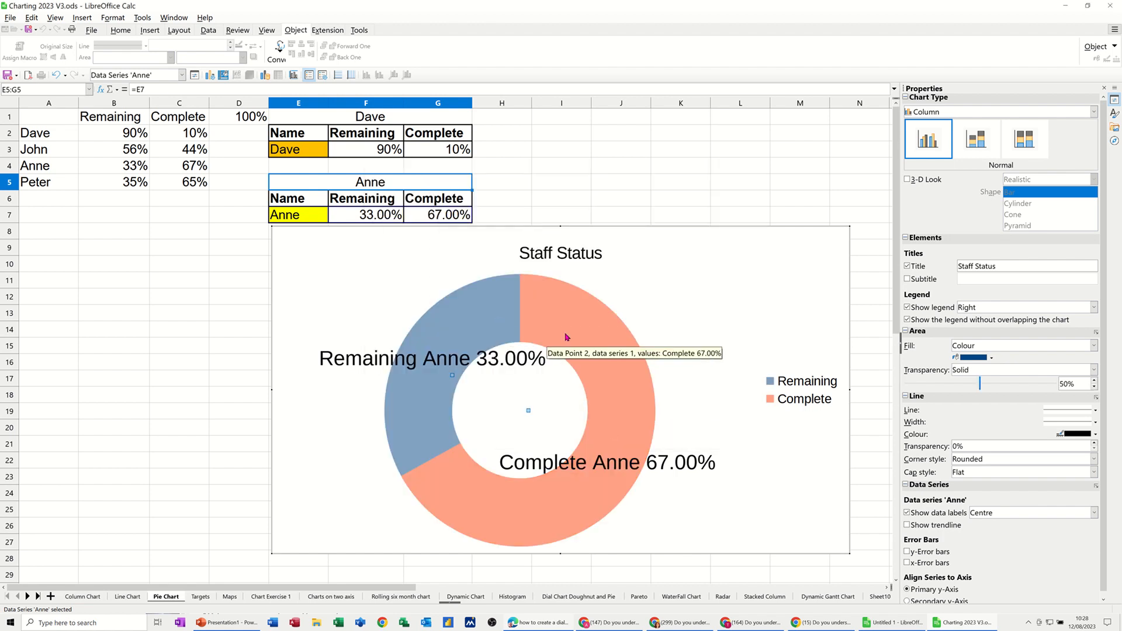
mouse_move(659, 316)
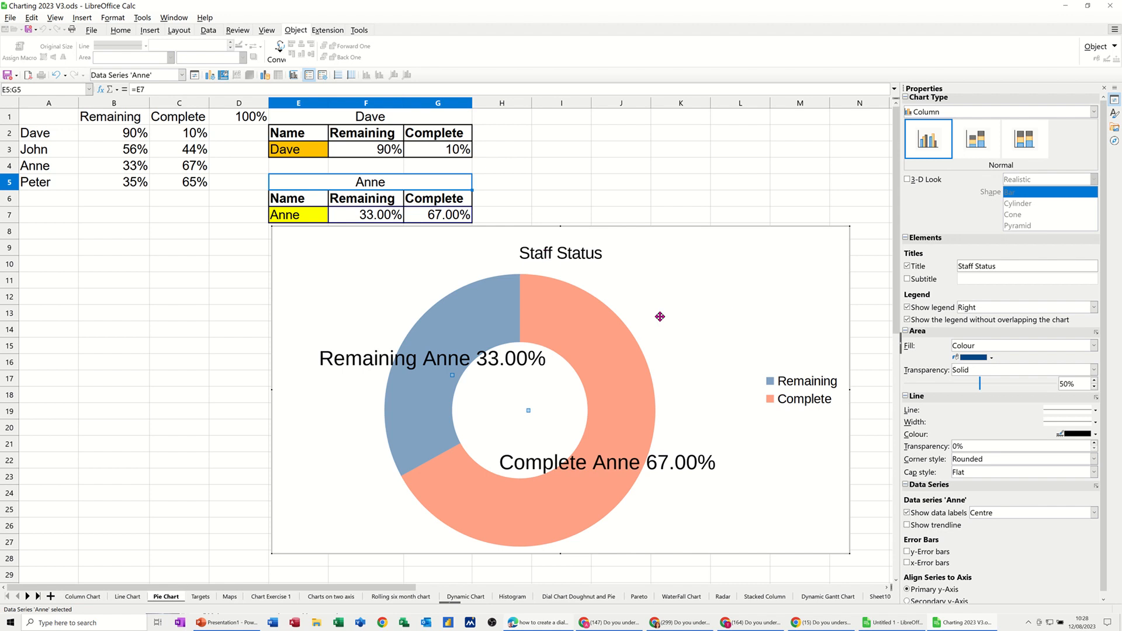
mouse_move(403, 228)
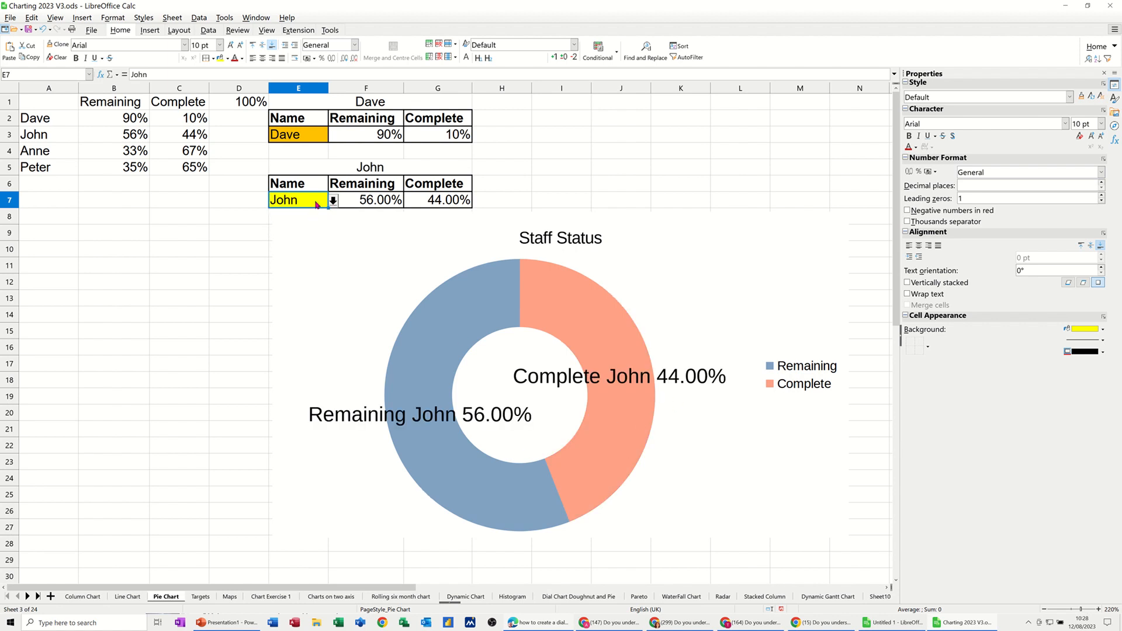
Step: Pick Anne, then Peter, from E7's name dropdown to update the doughnut
left_click(332, 200)
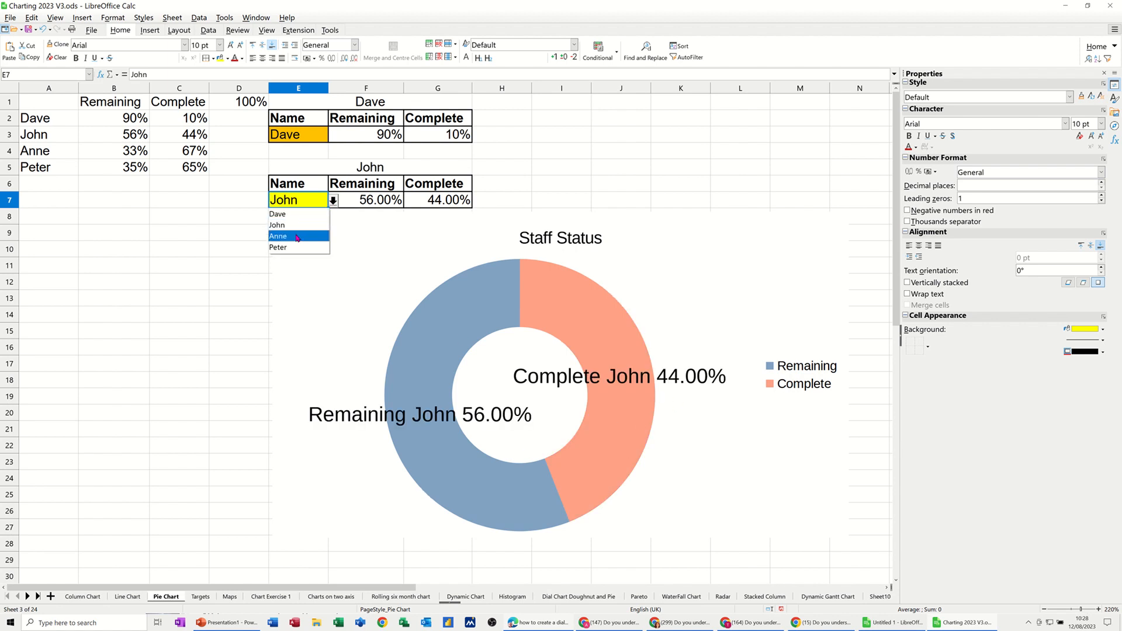
left_click(278, 236)
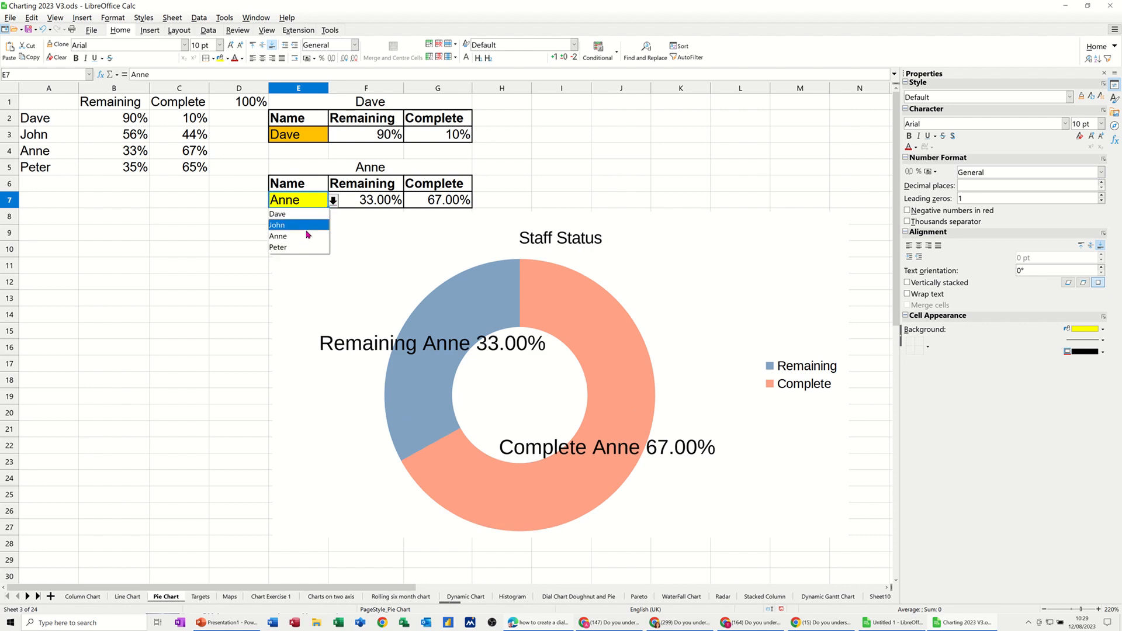
left_click(278, 247)
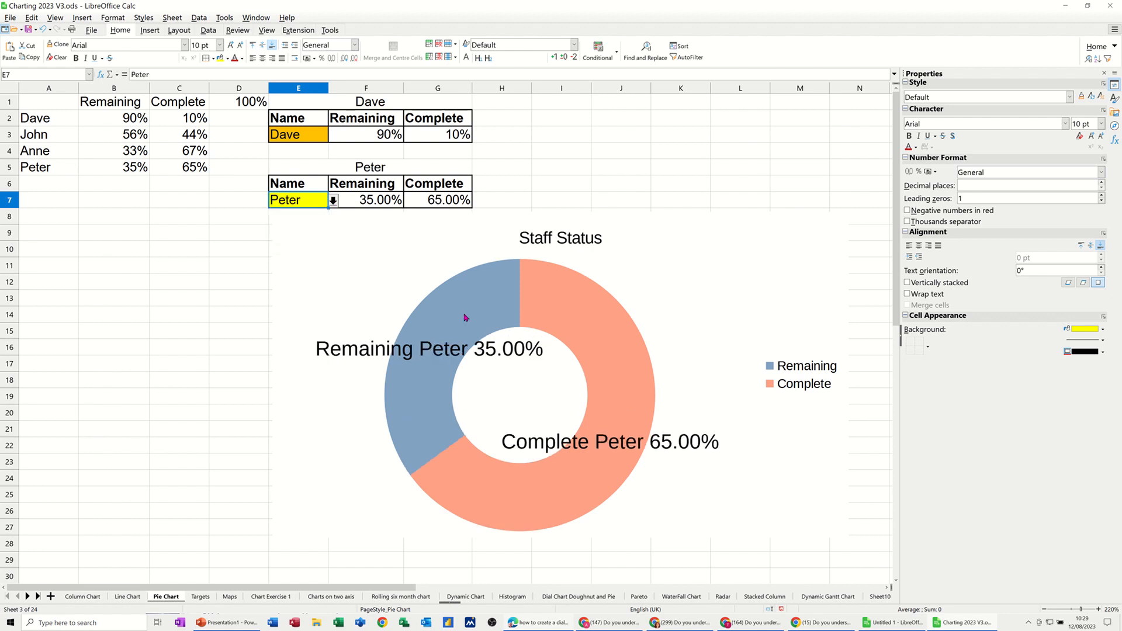